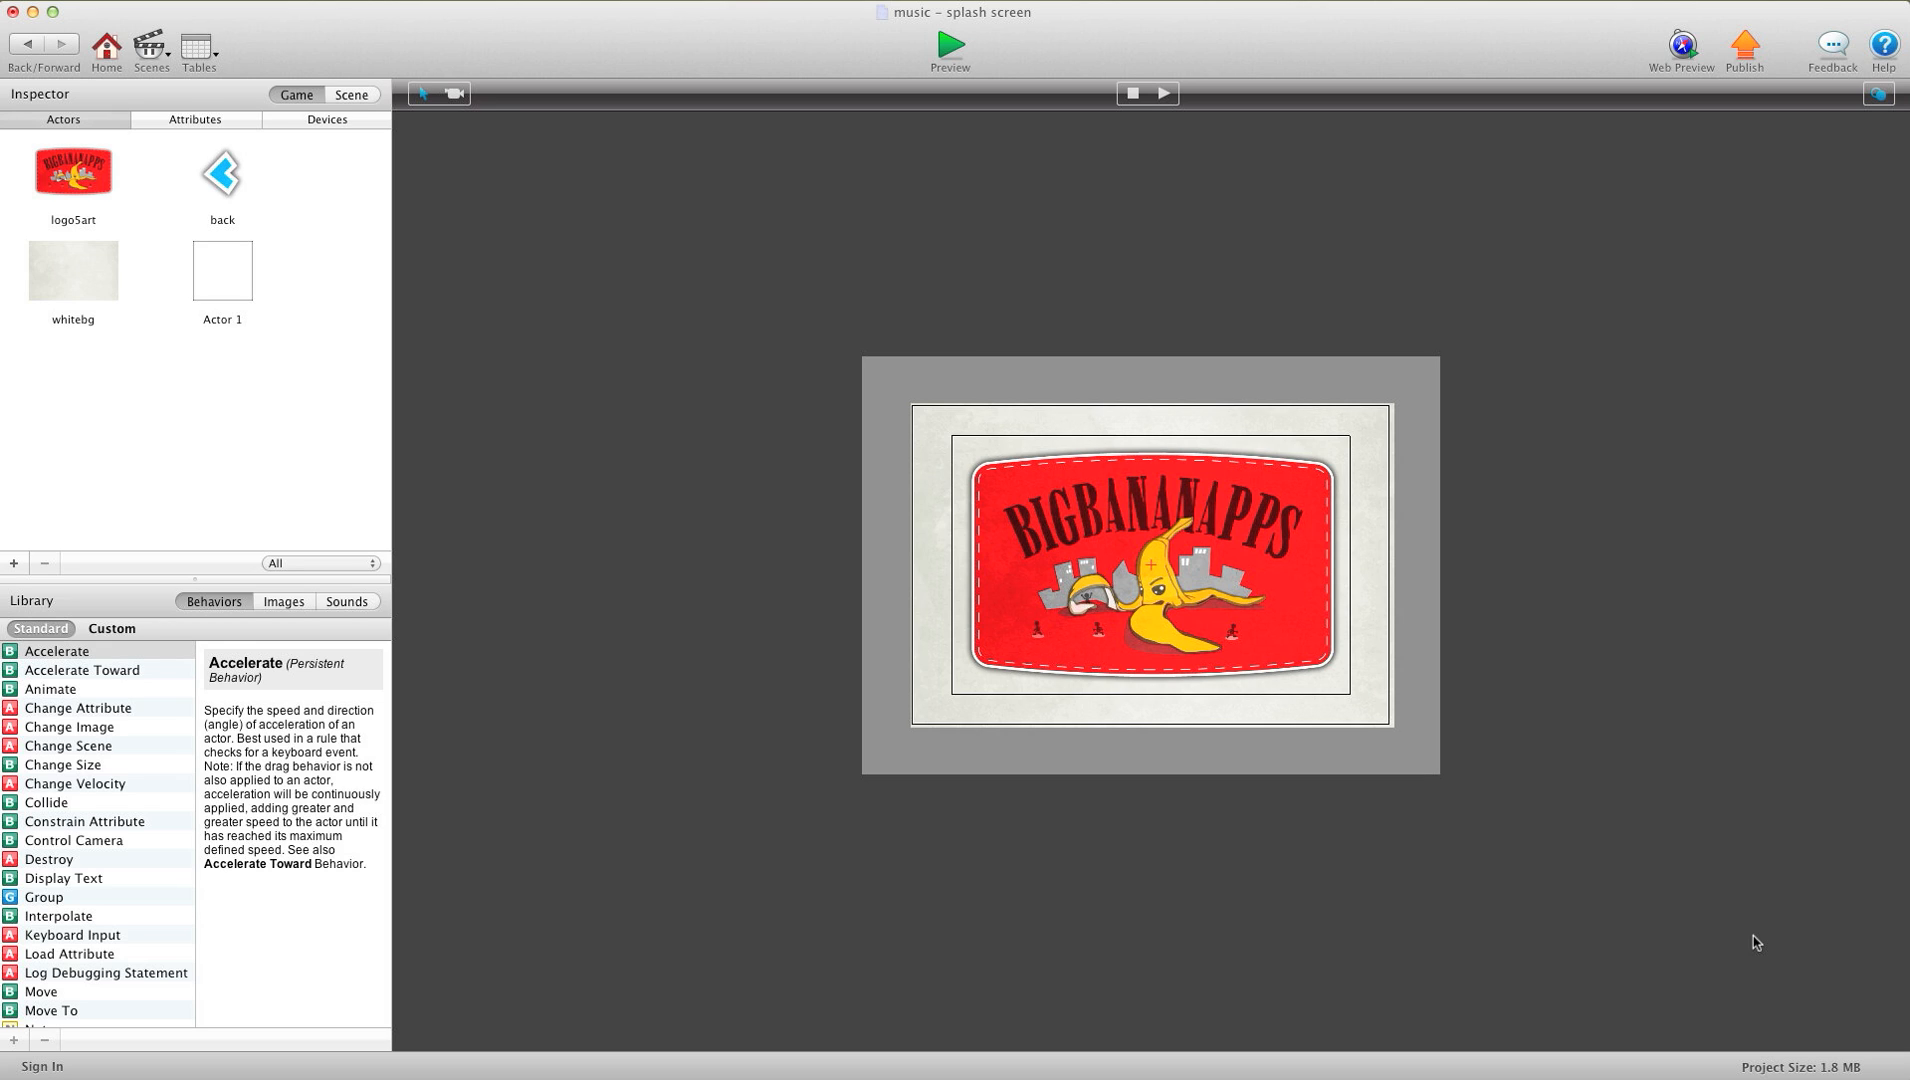
mouse_move(952, 126)
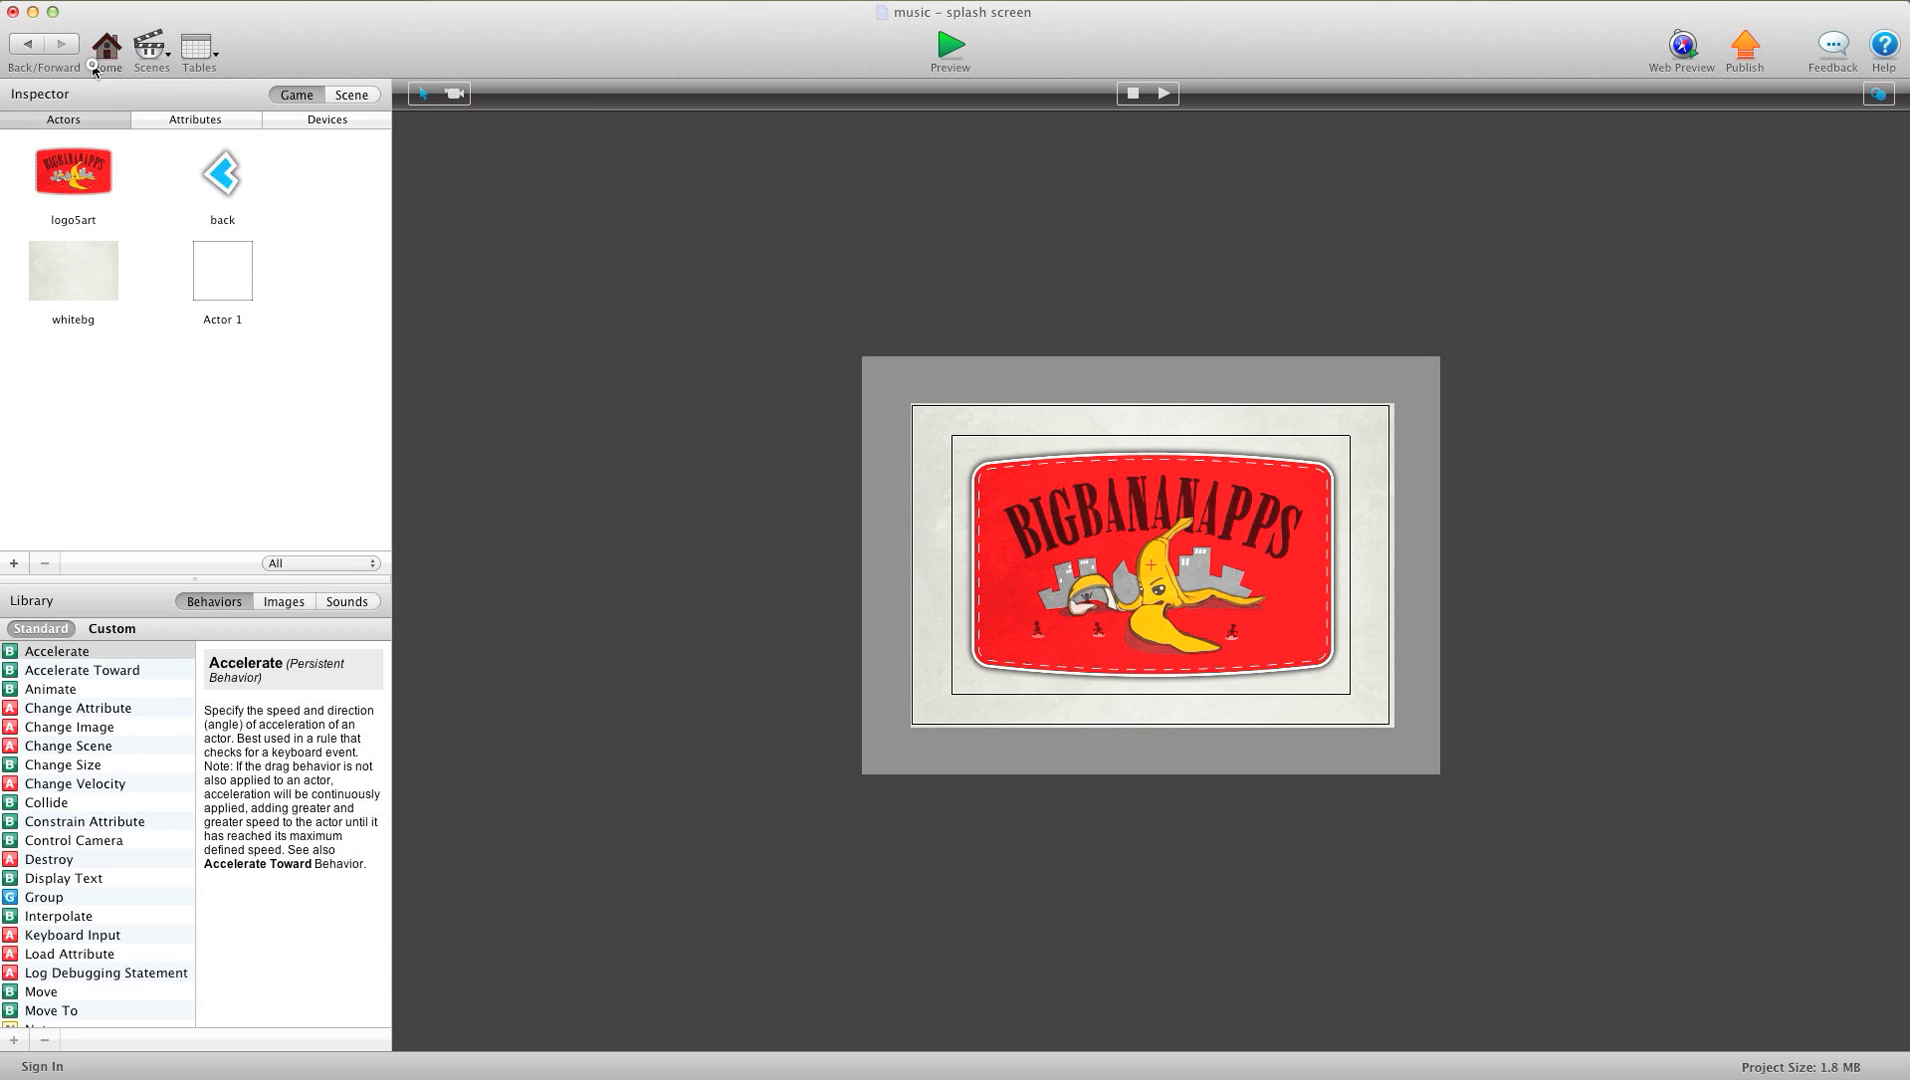
Step: Preview the game from the scenes overview, stepping through the splash screen and scene pages 1 and 2
click(104, 48)
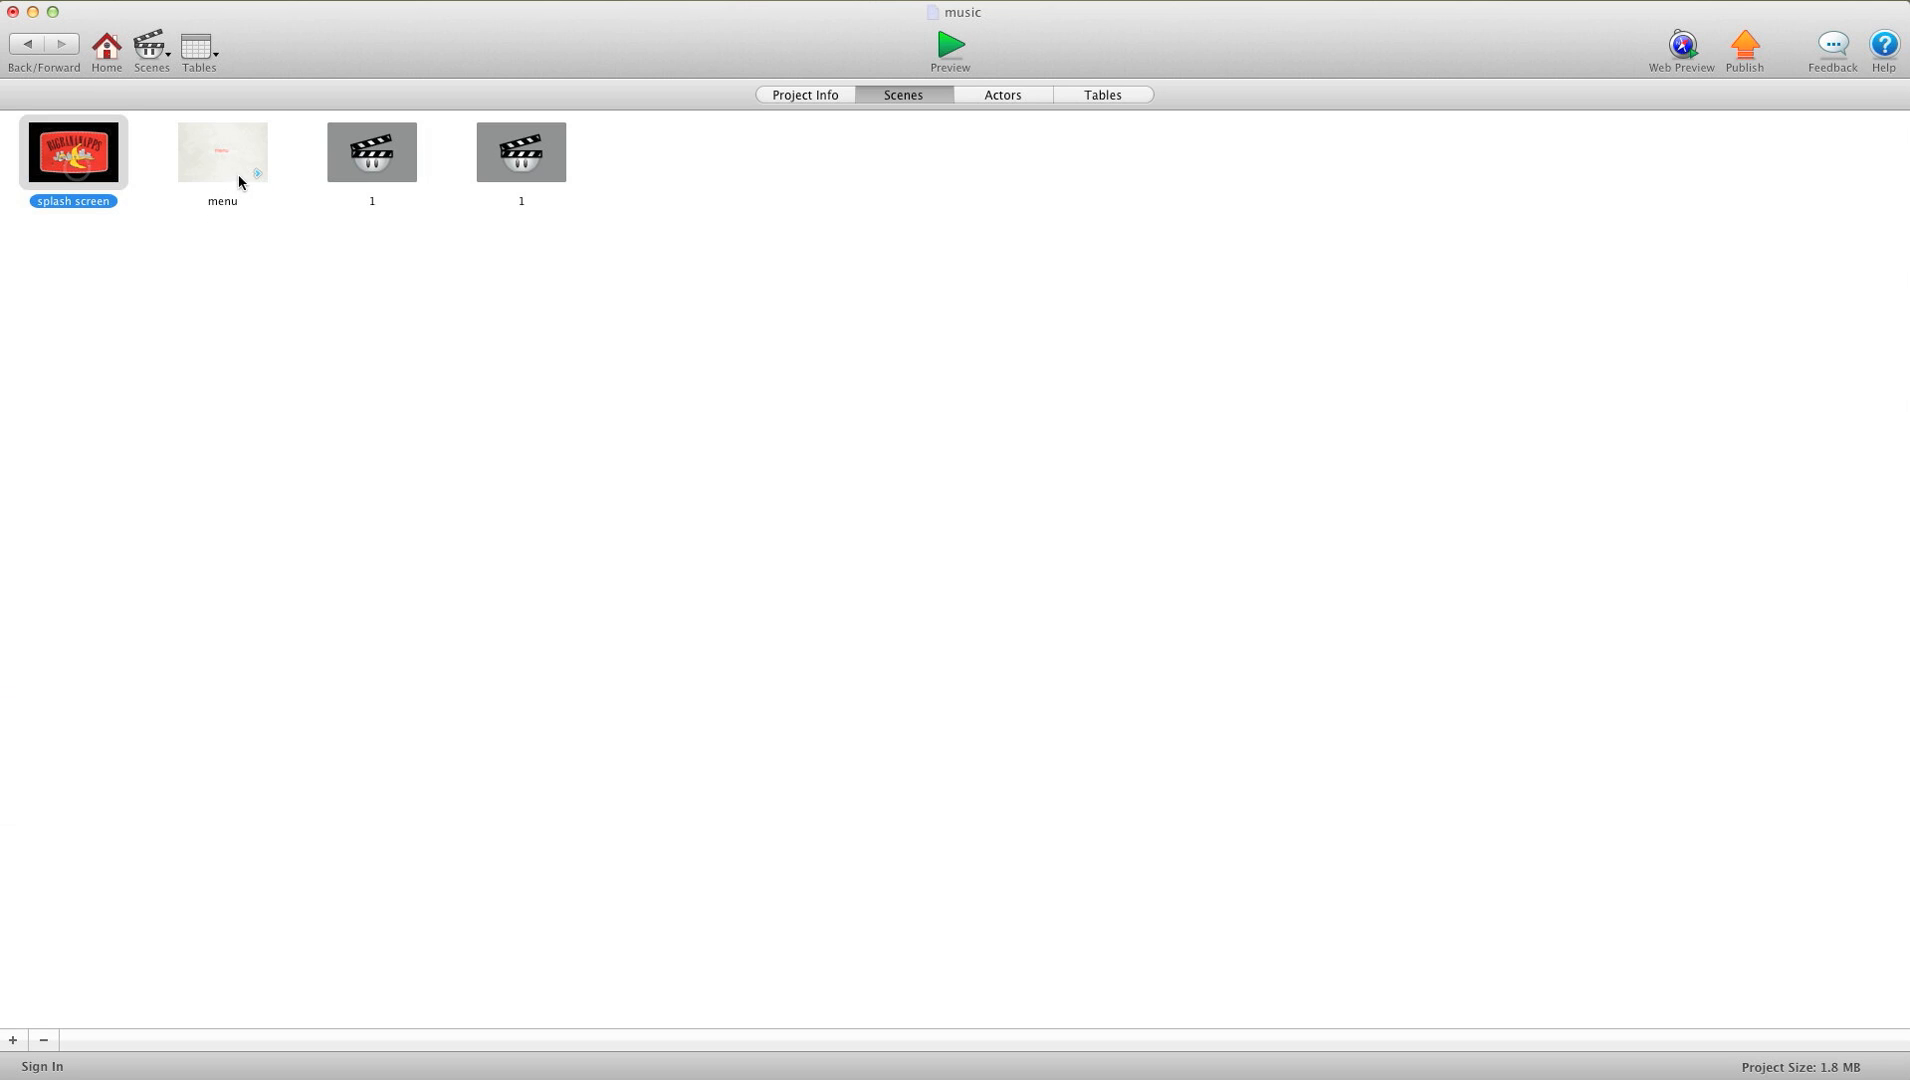
click(520, 150)
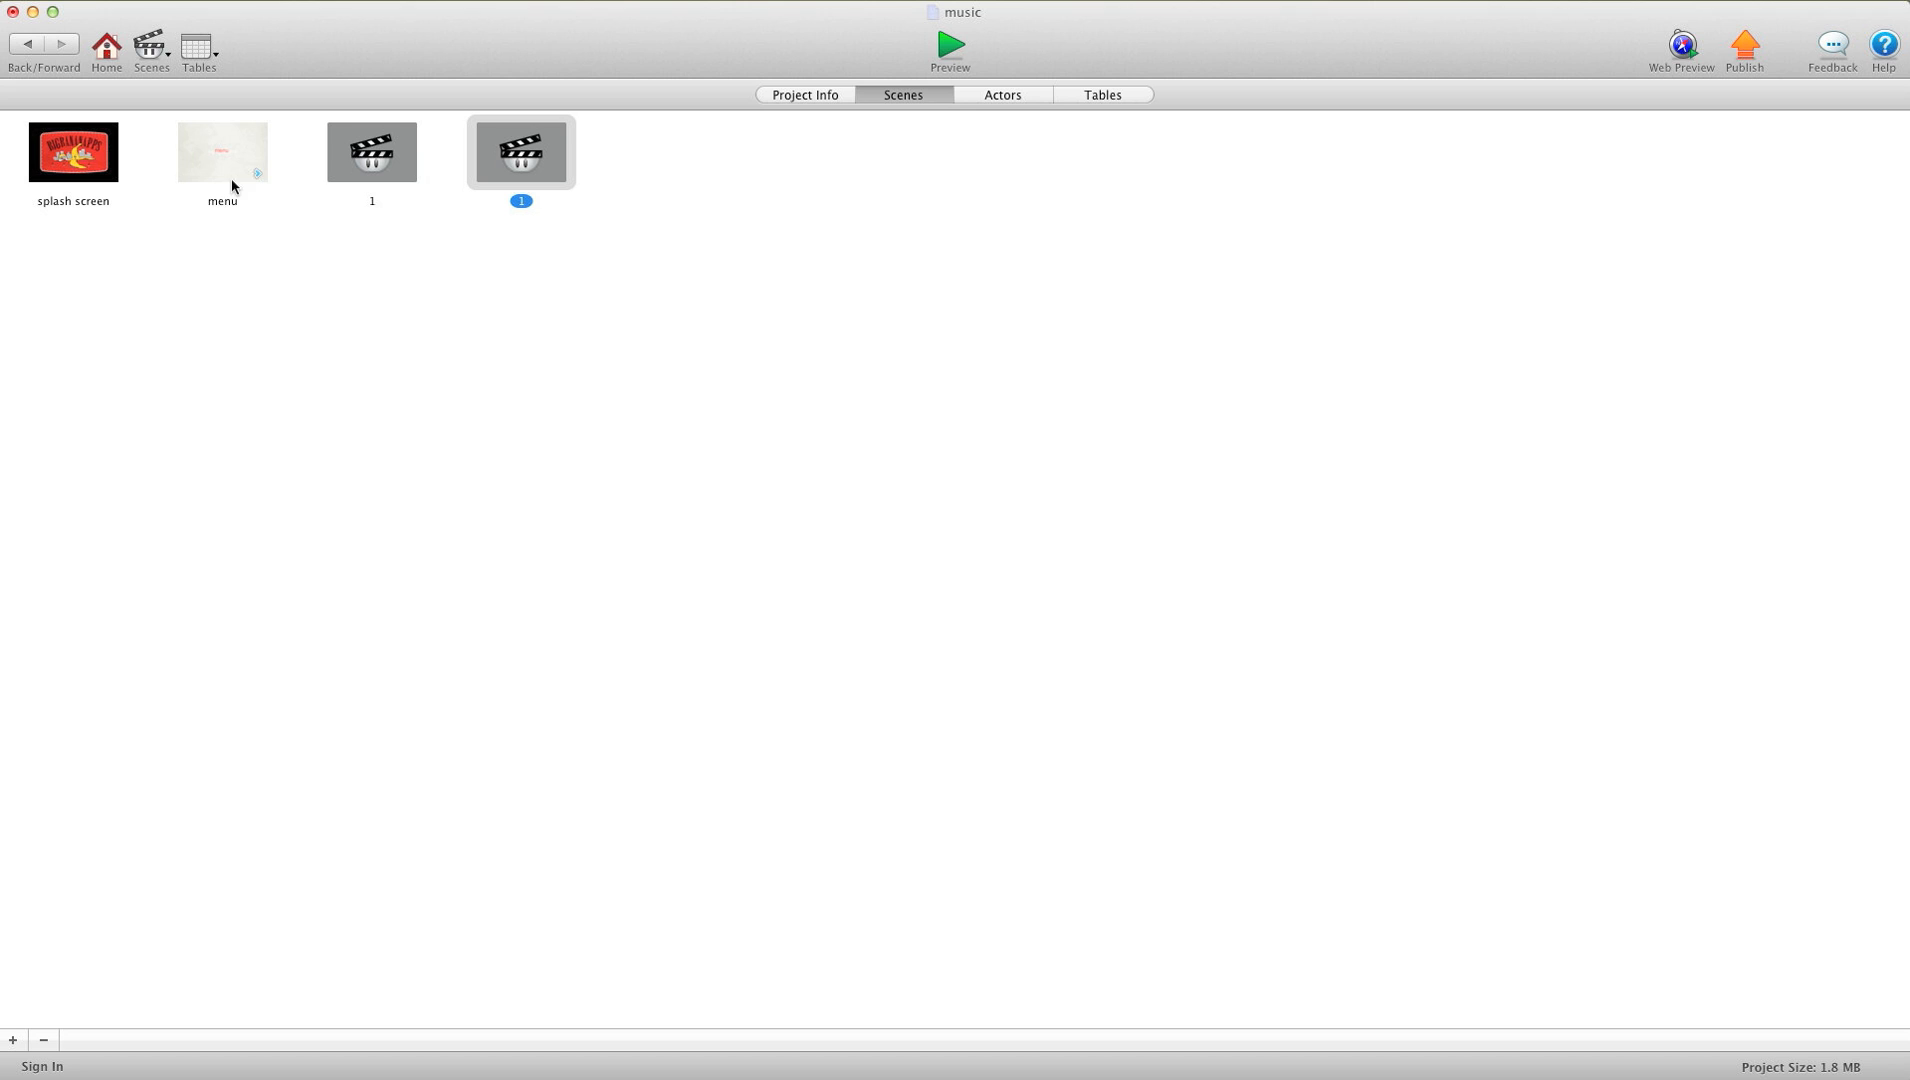
click(948, 44)
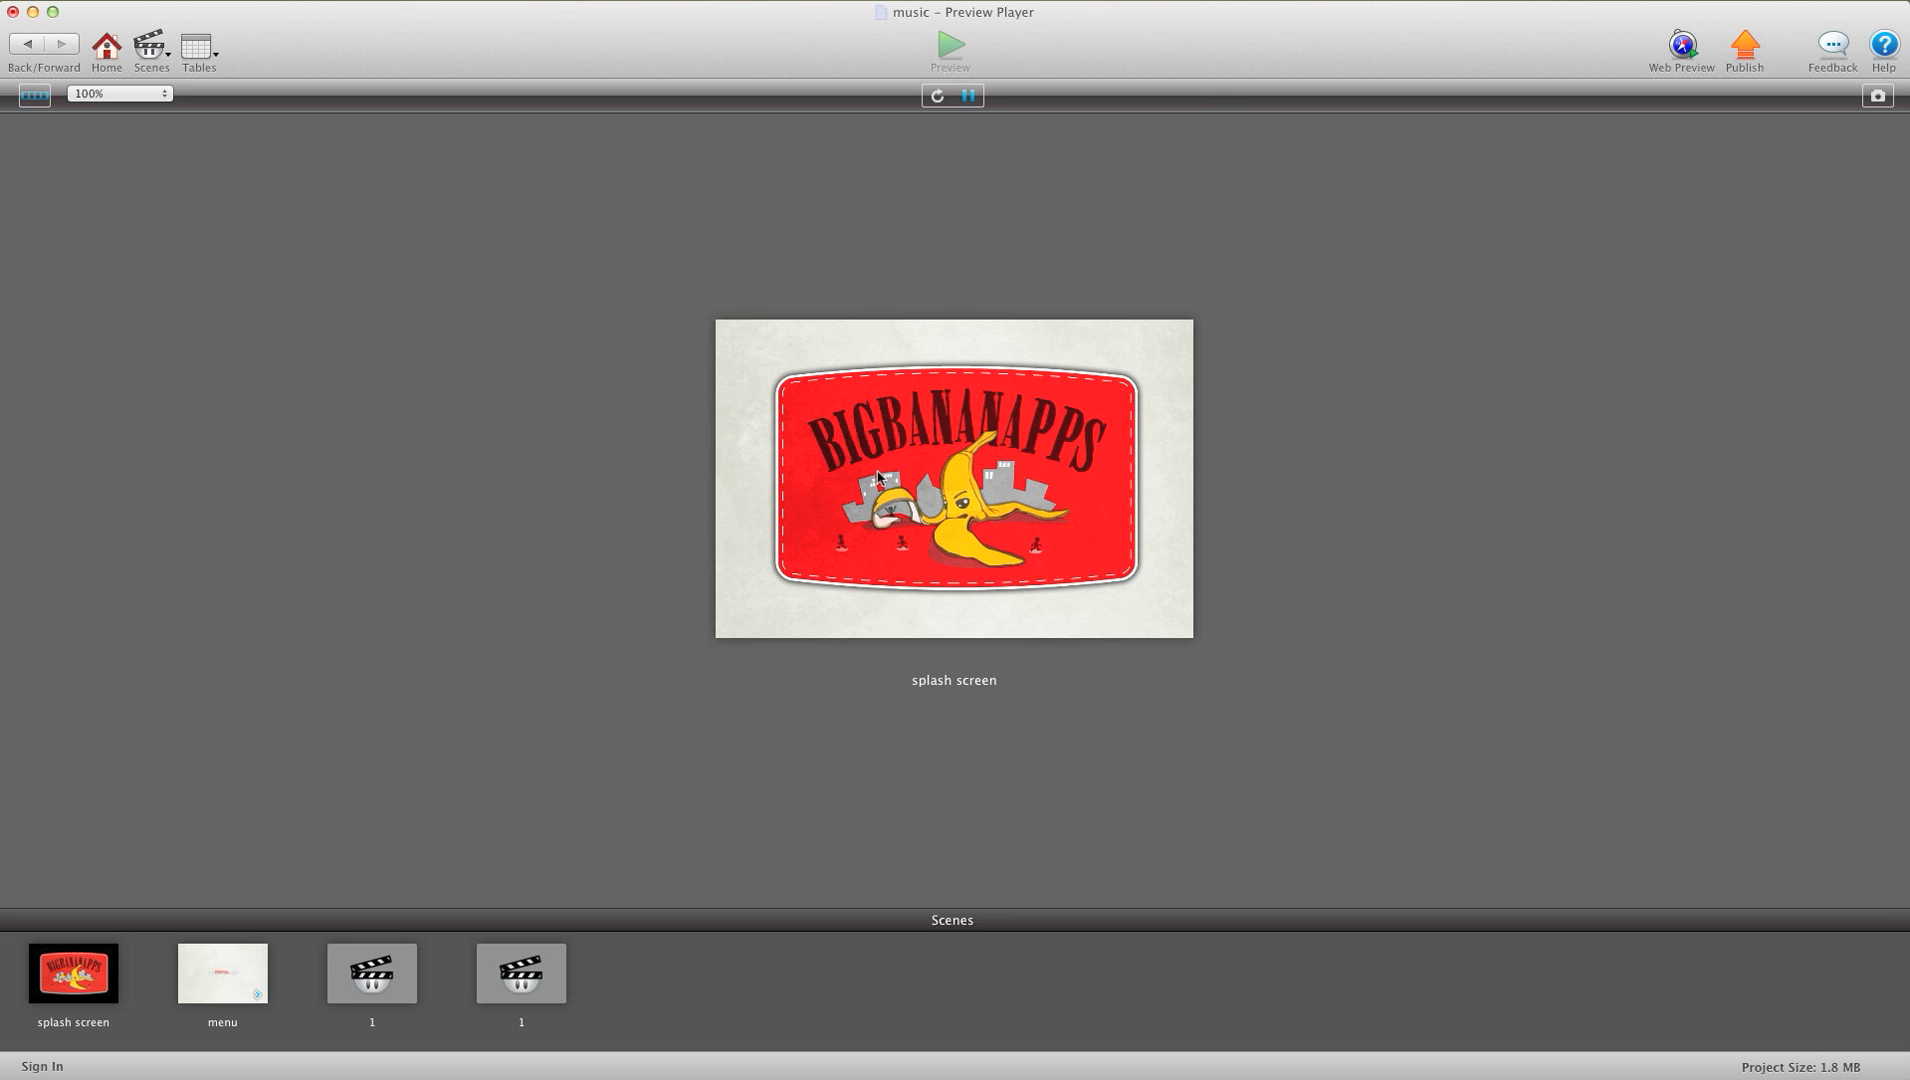
mouse_move(1032, 488)
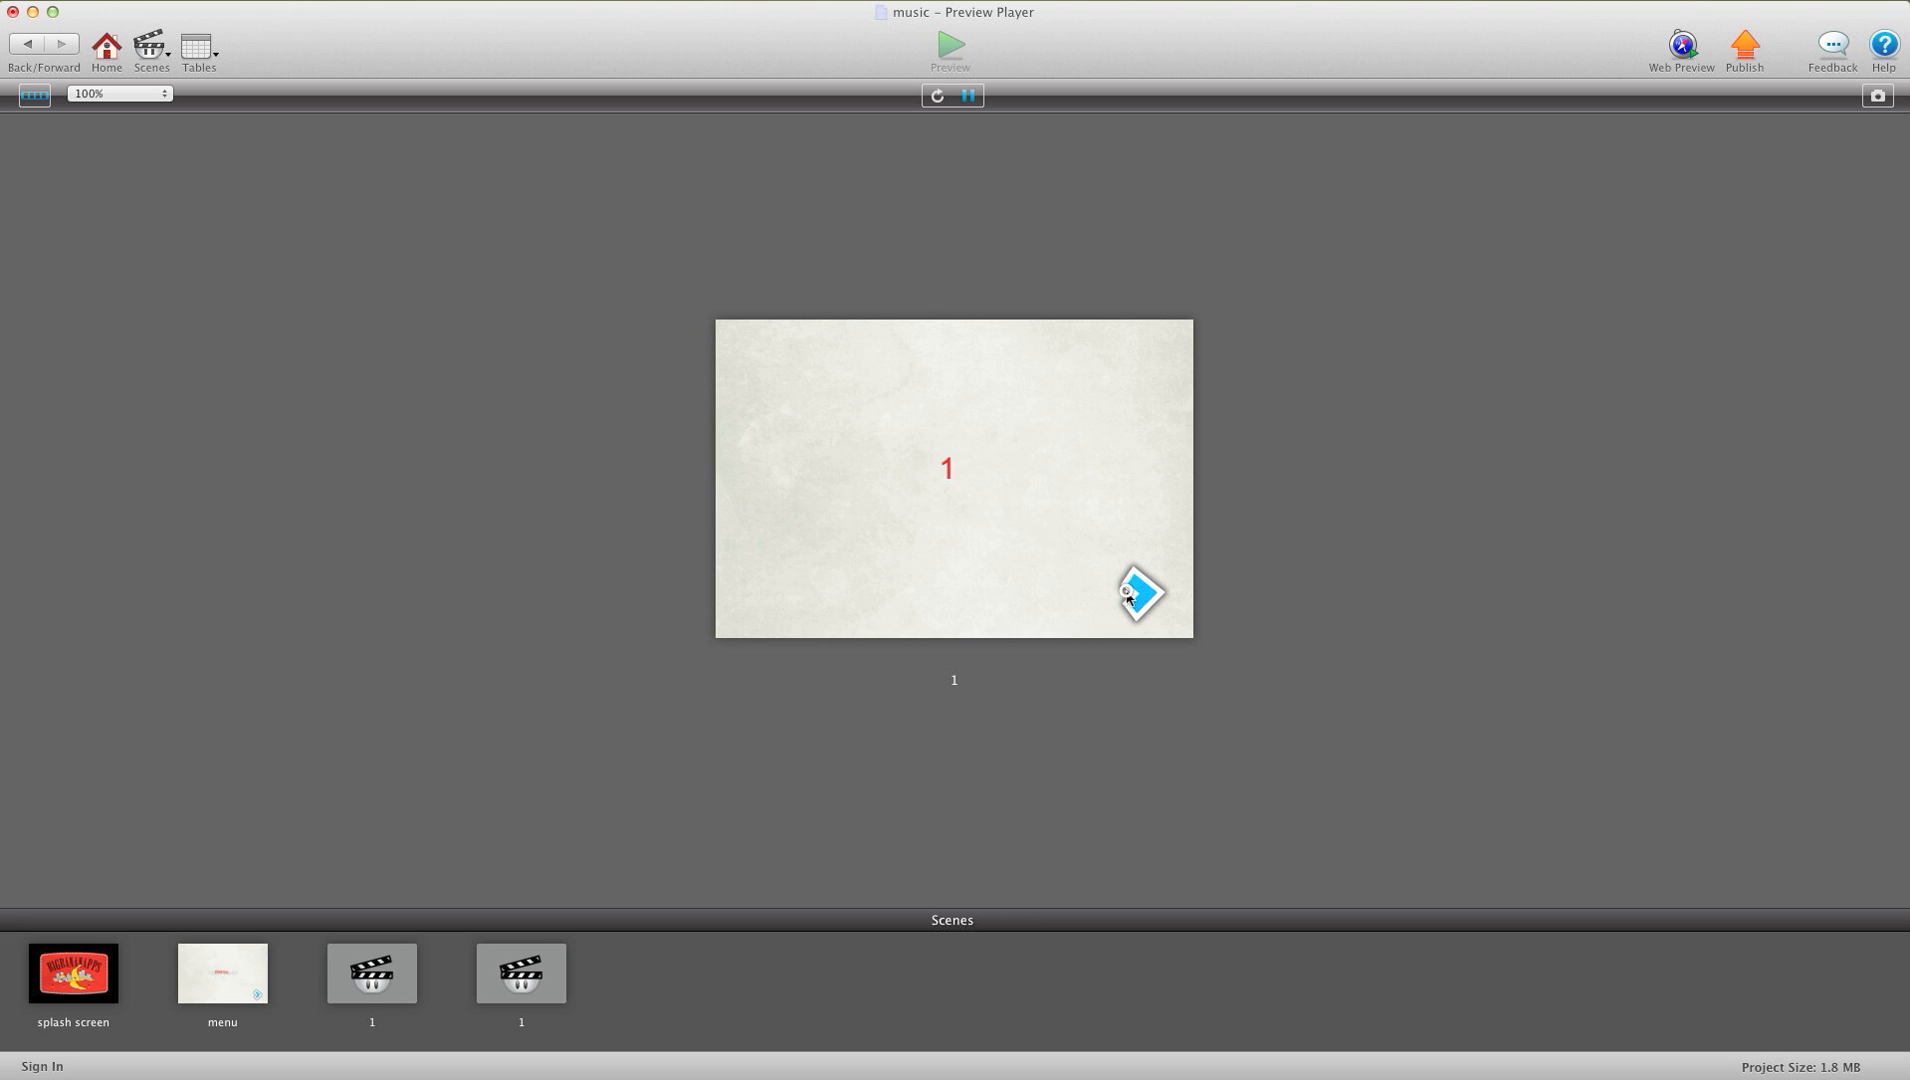
click(1138, 594)
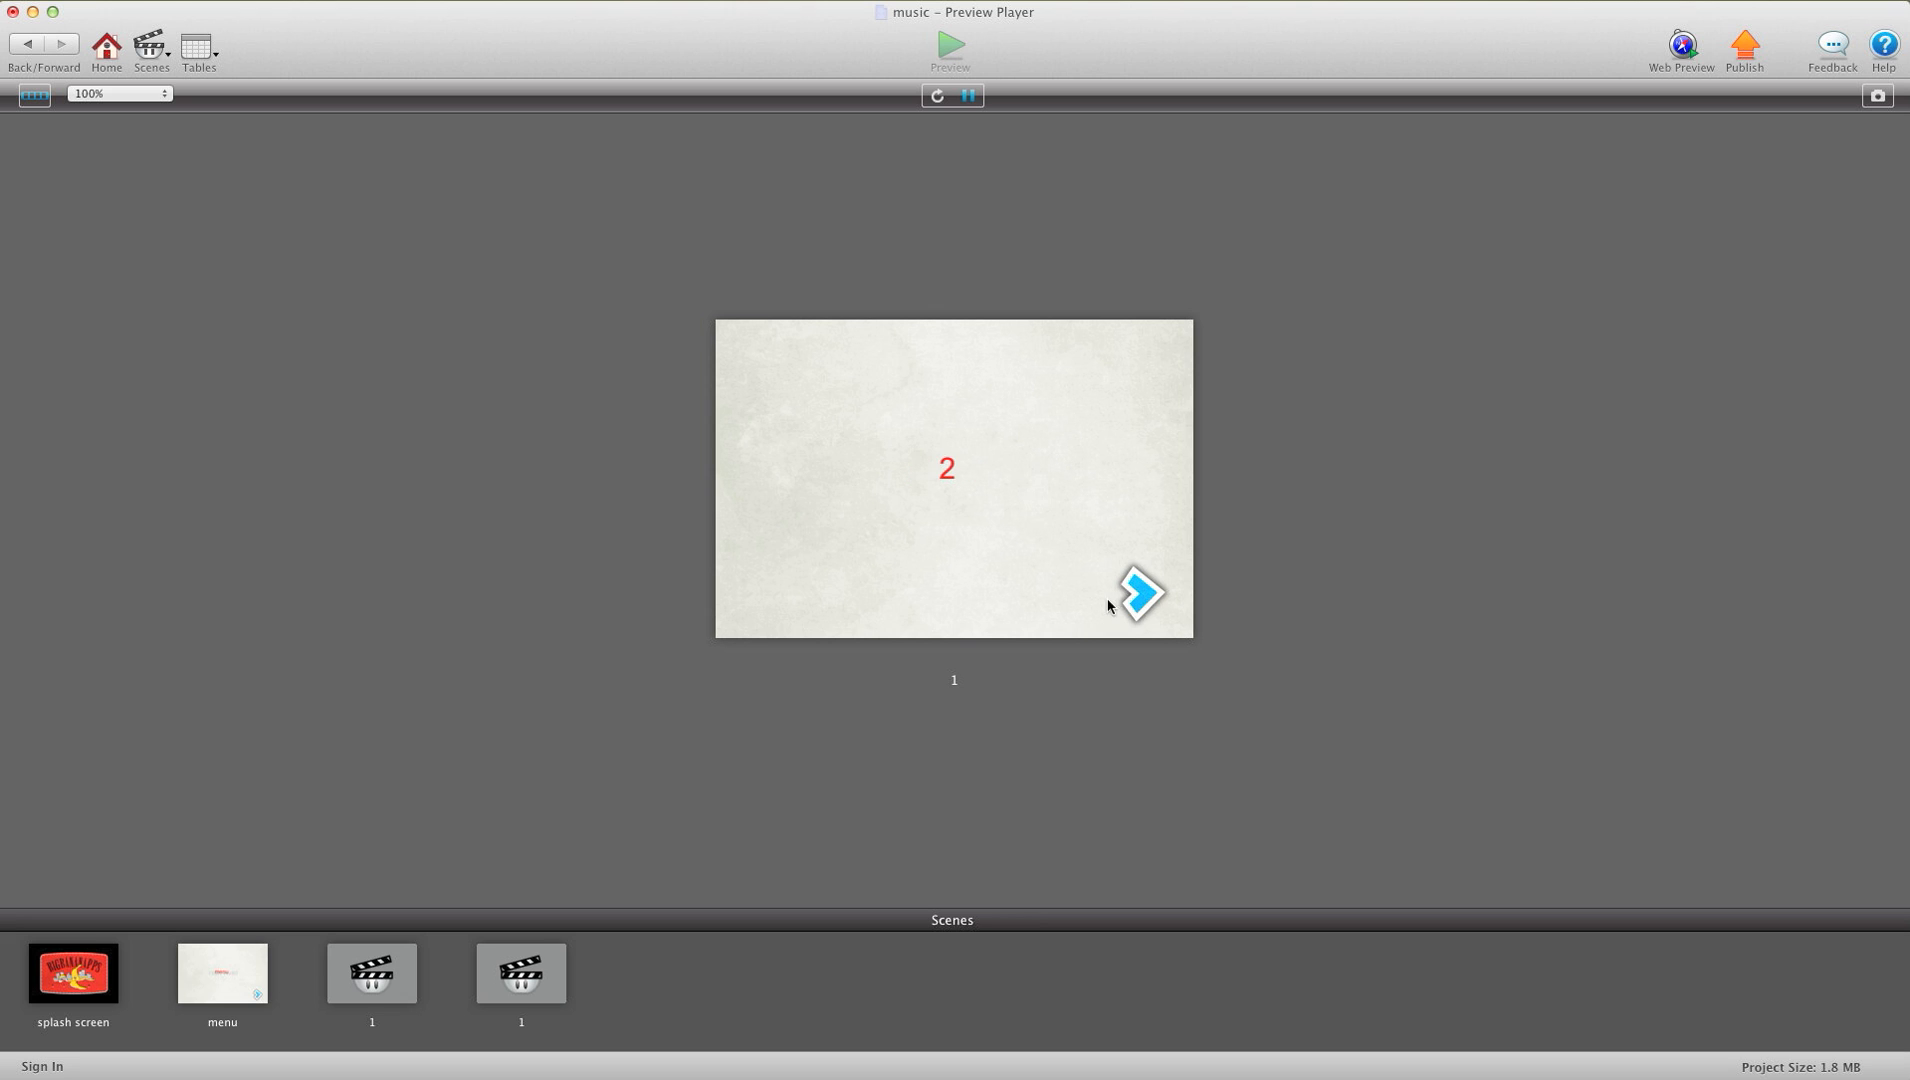
click(1140, 594)
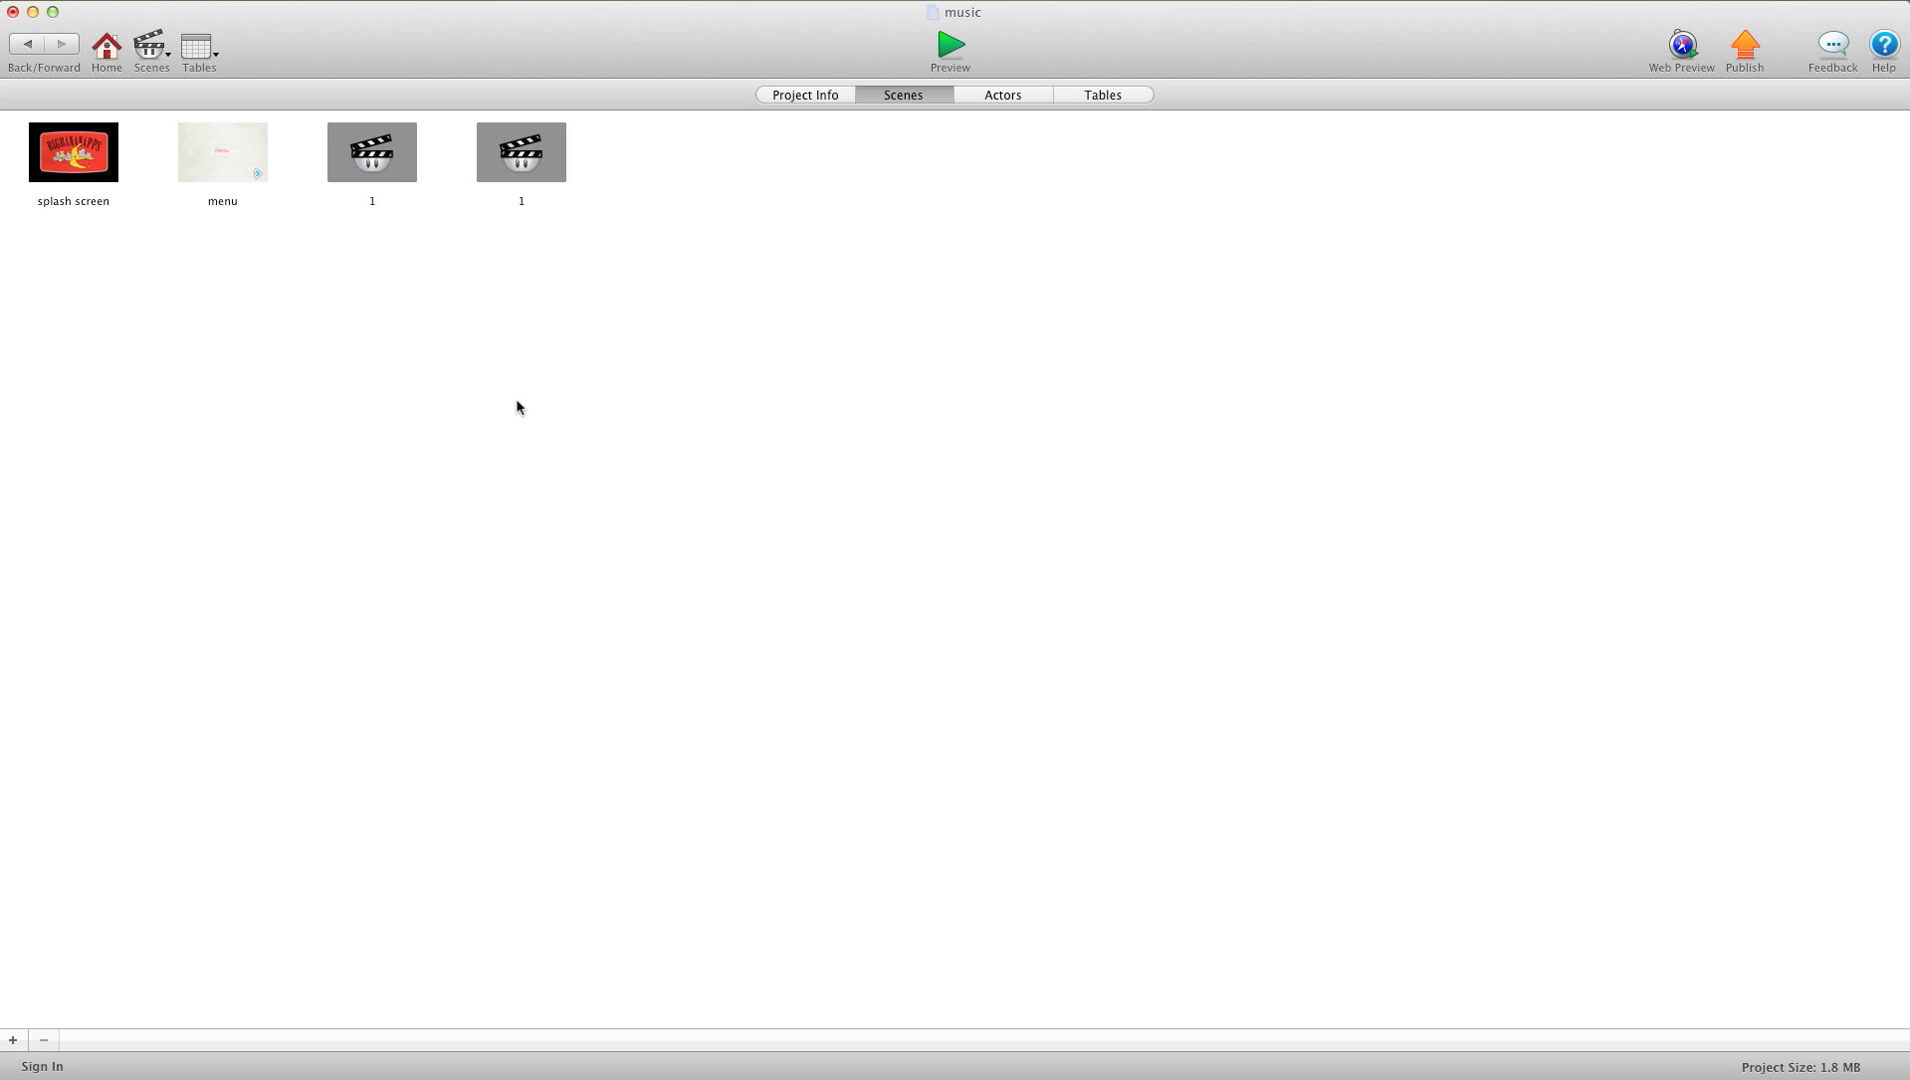
Step: In the menu scene, add the tshirtboothtrack1-1 sound to the whitebg actor as a Play Music behavior
double_click(222, 150)
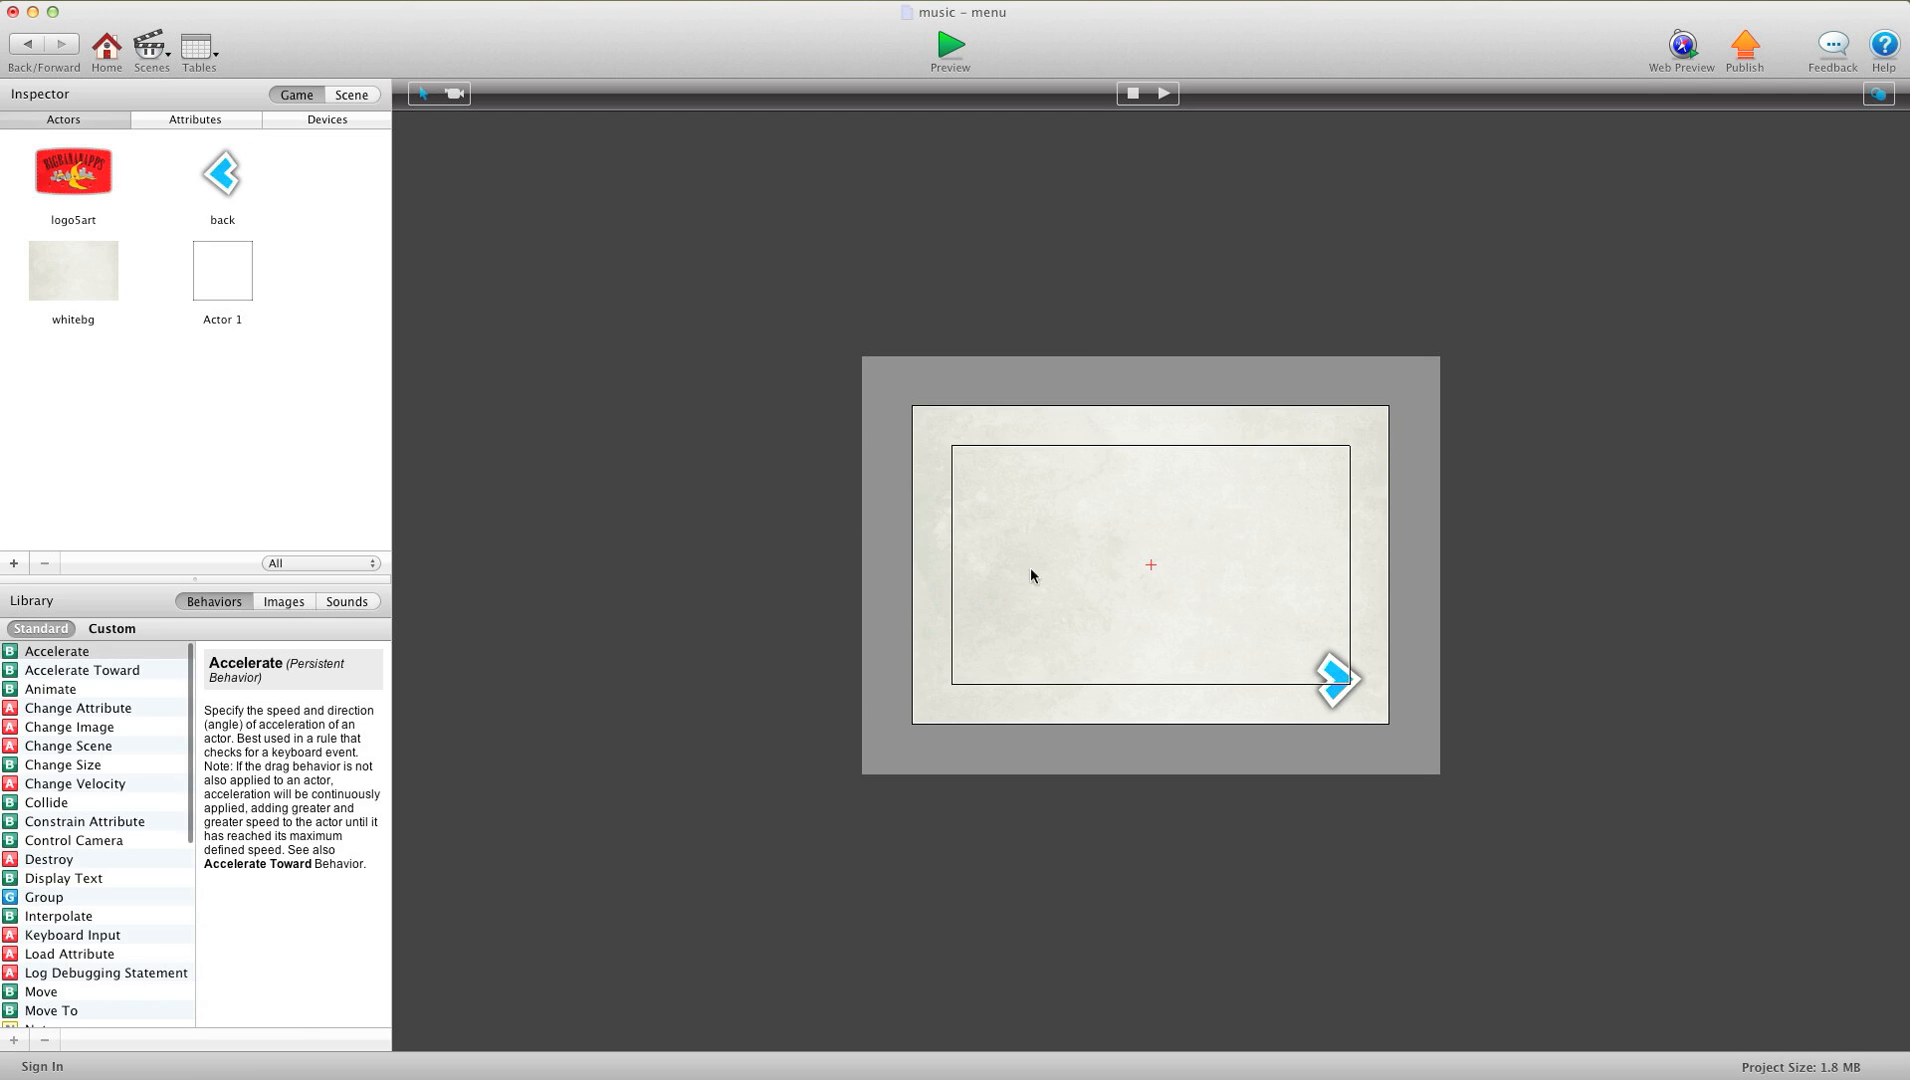
mouse_move(216, 392)
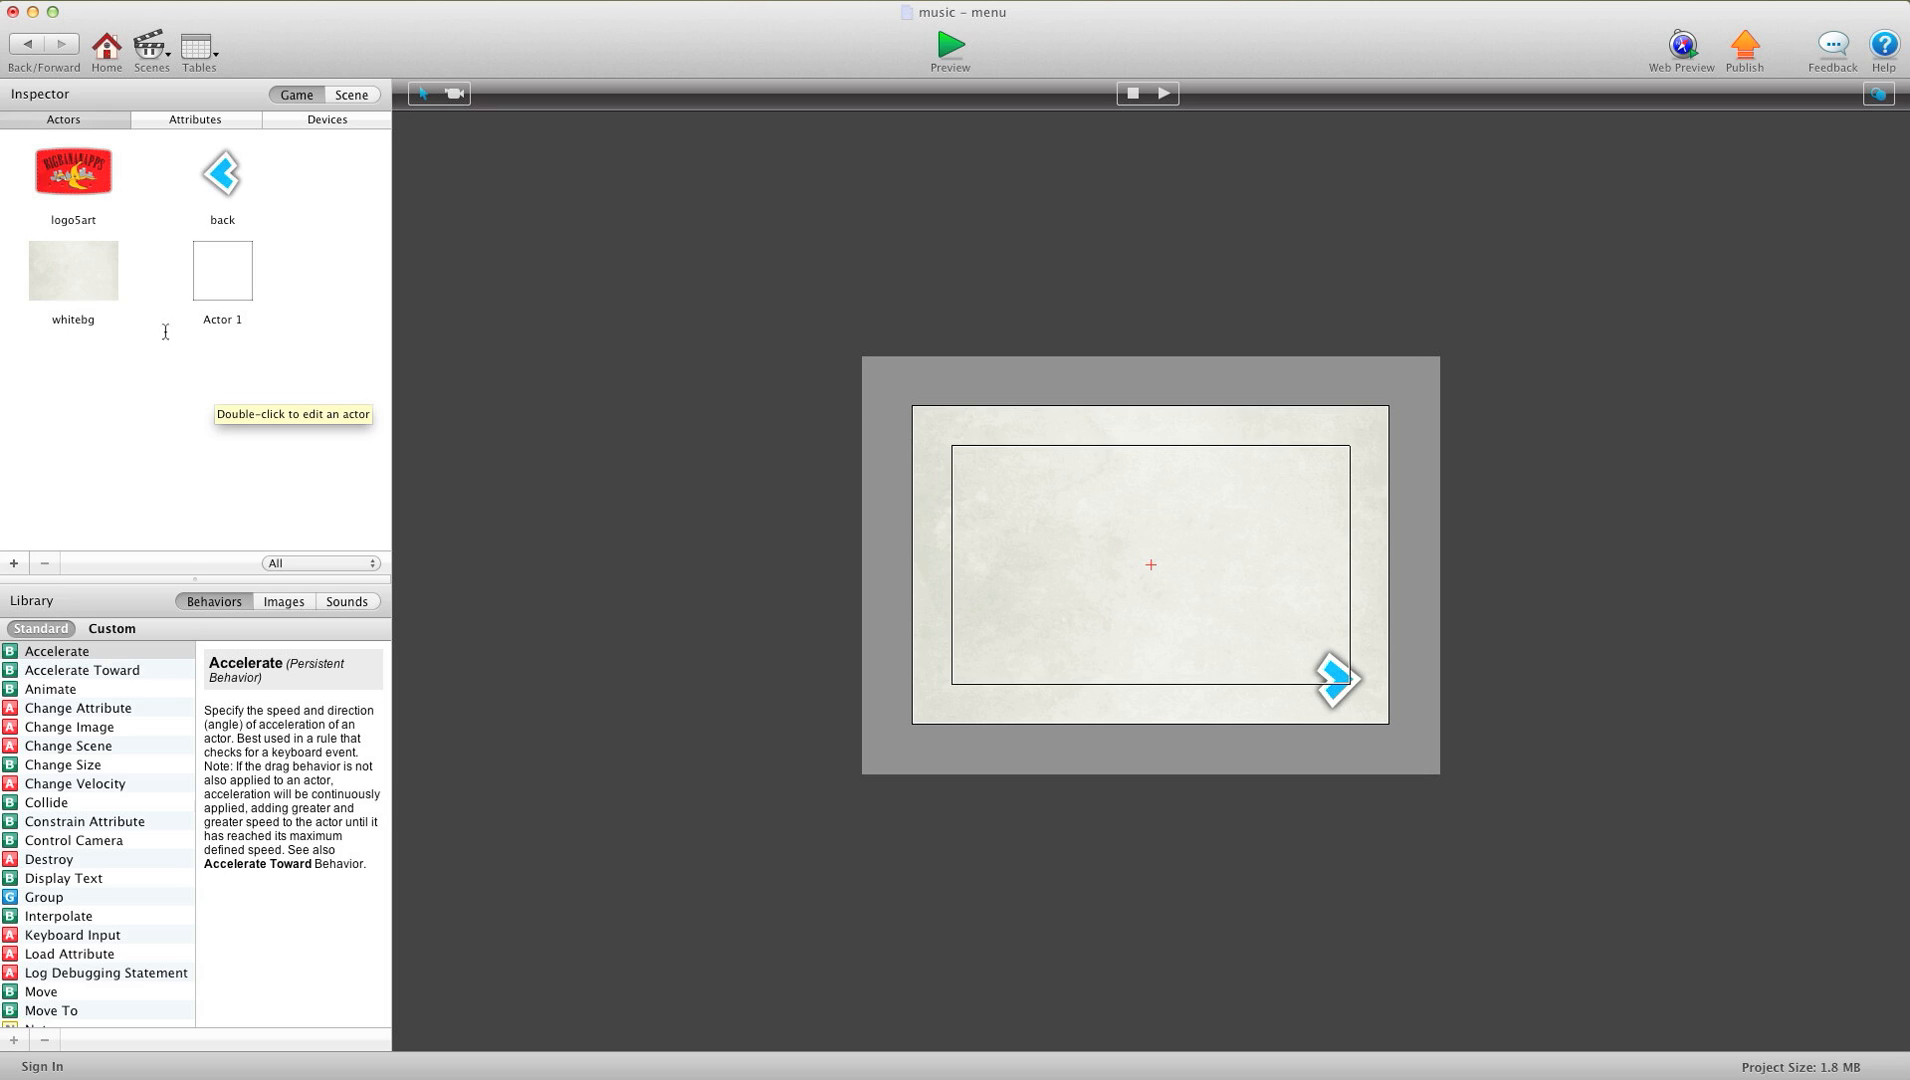
double_click(74, 270)
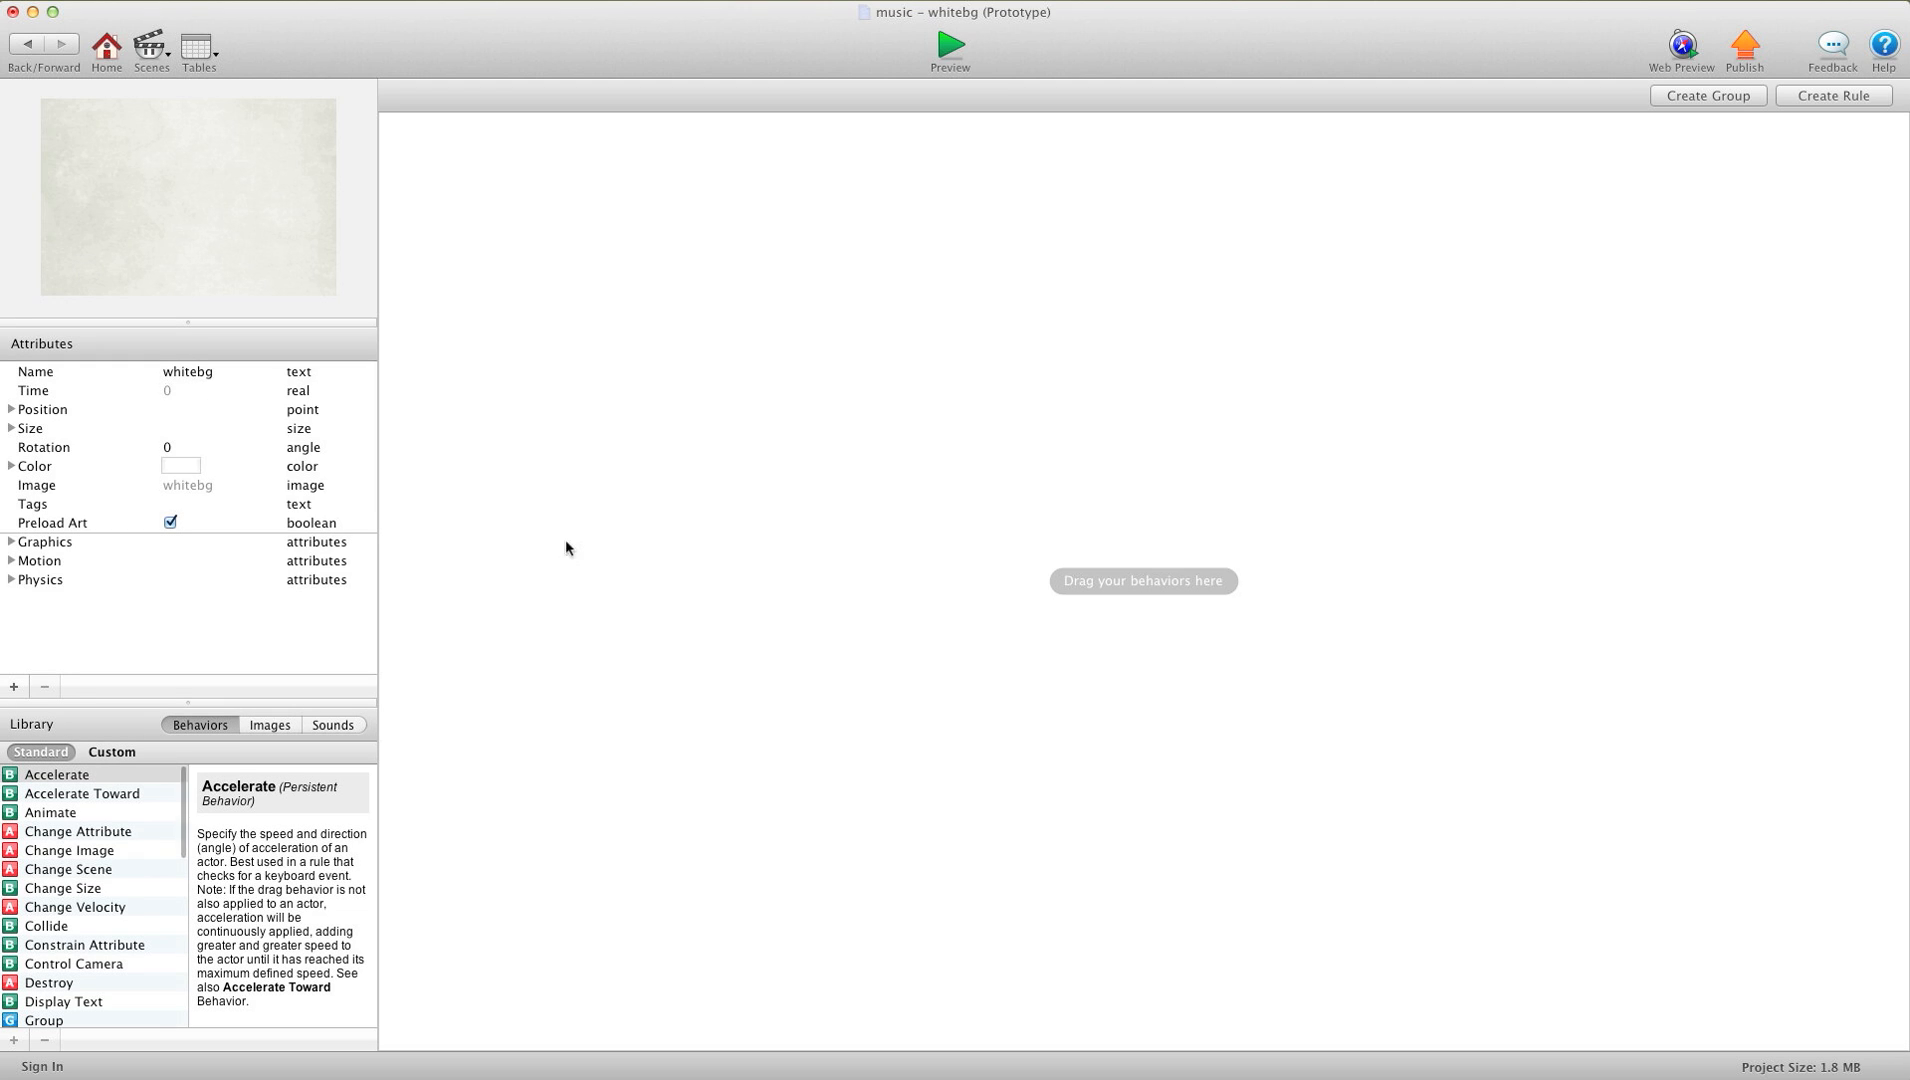
click(332, 724)
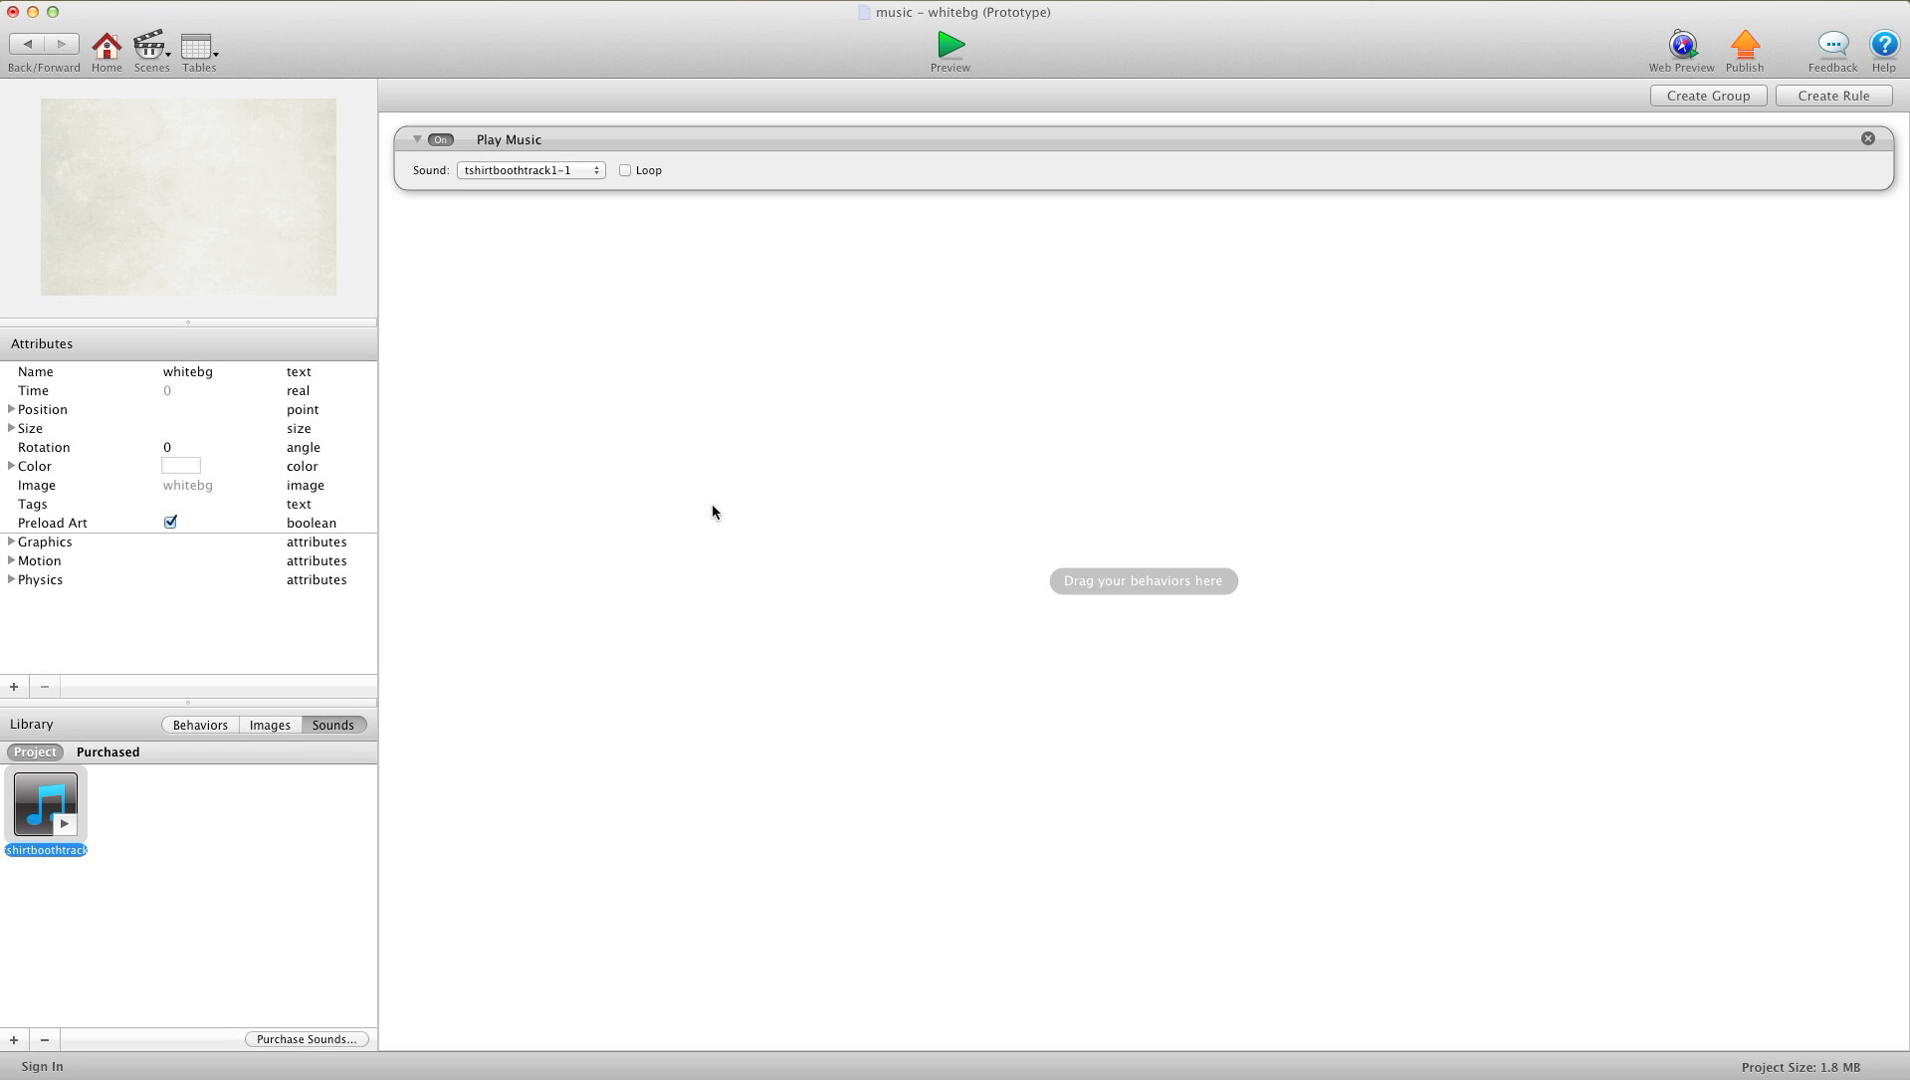
mouse_move(42, 802)
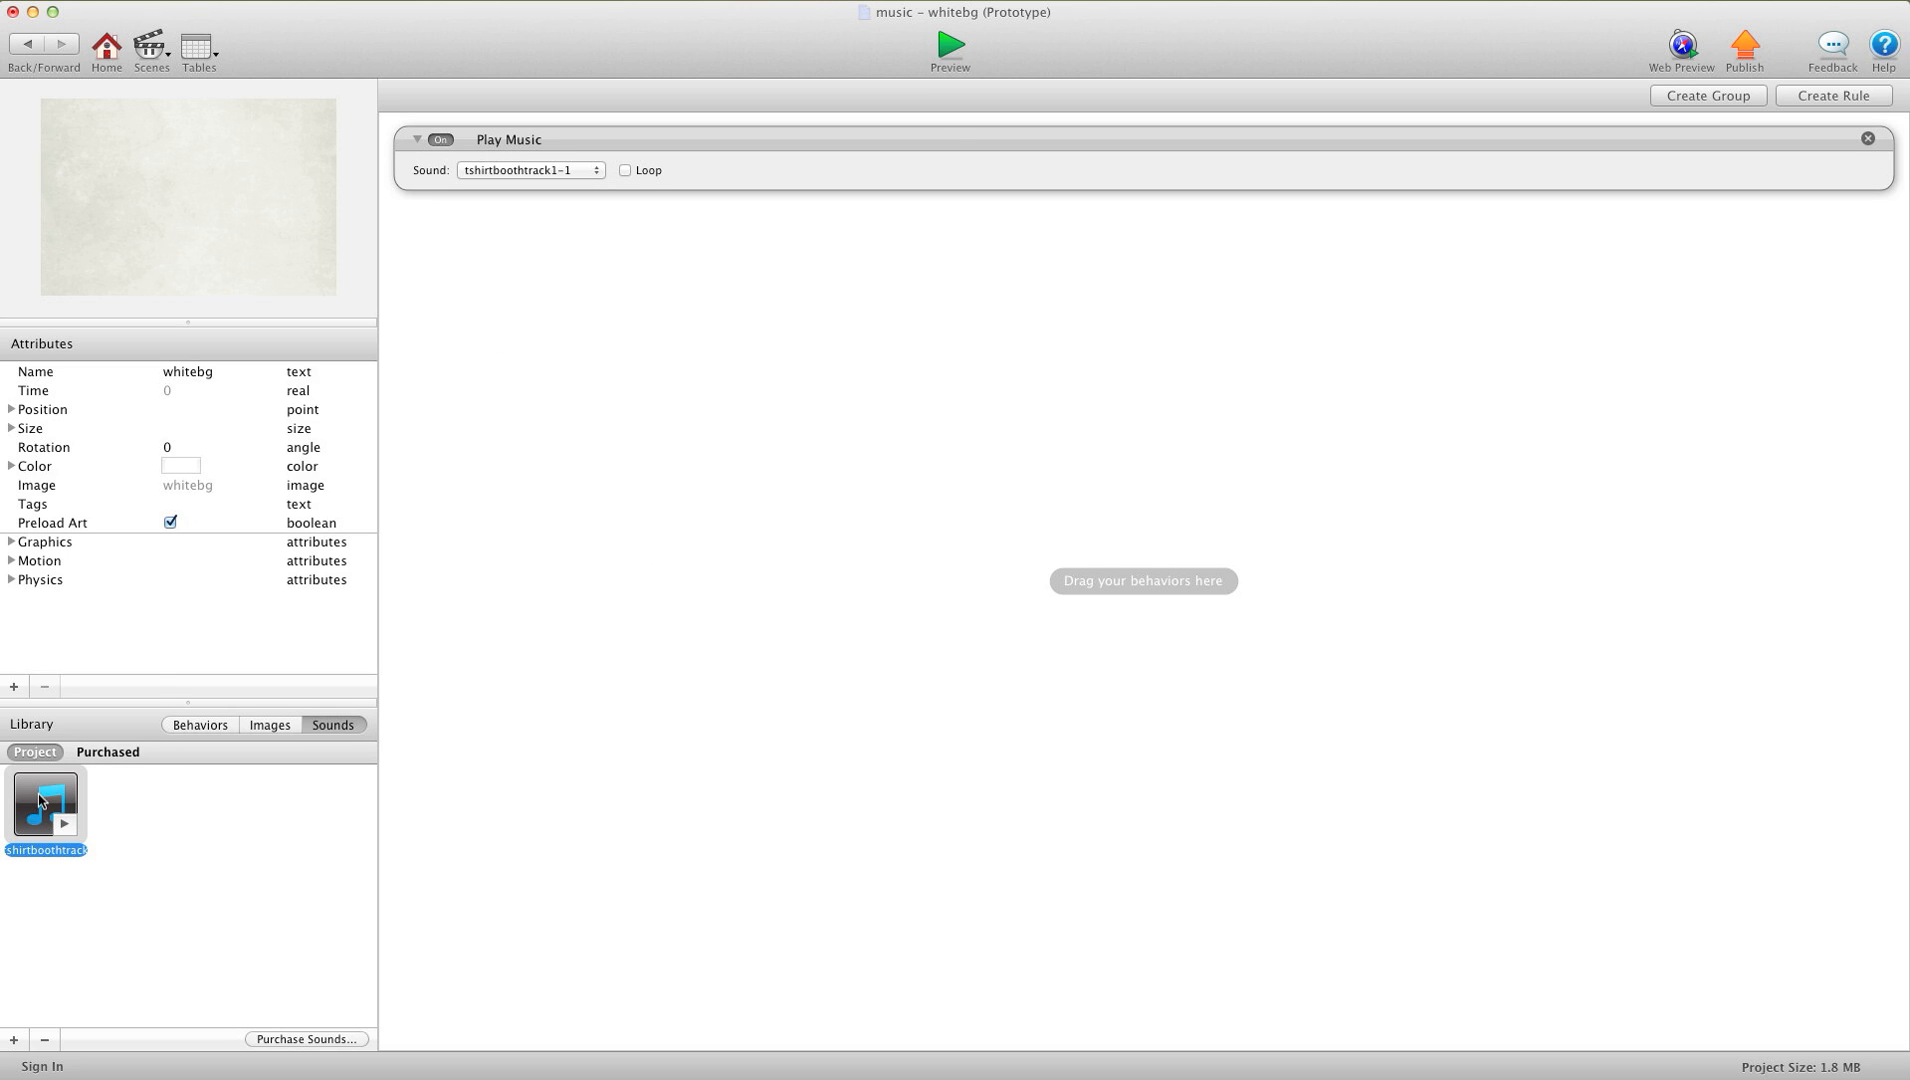
mouse_move(248, 660)
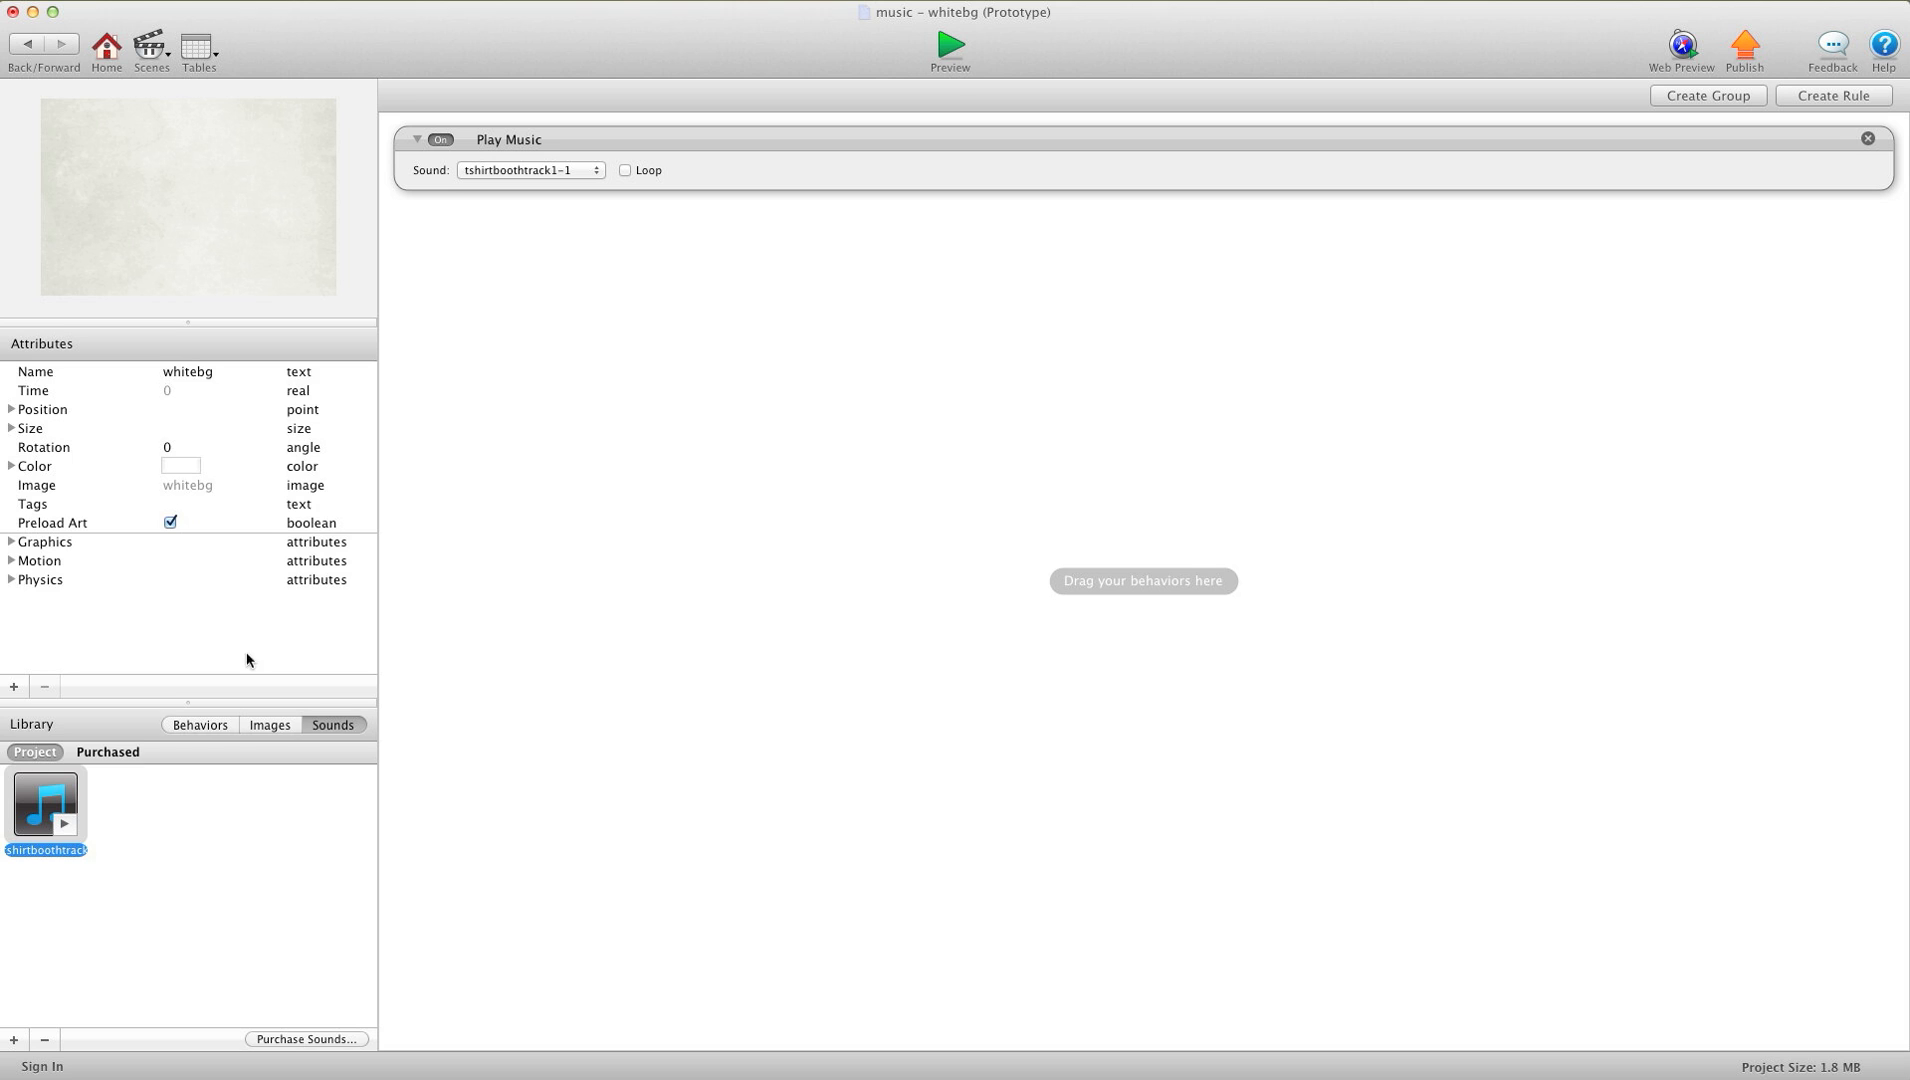
click(200, 724)
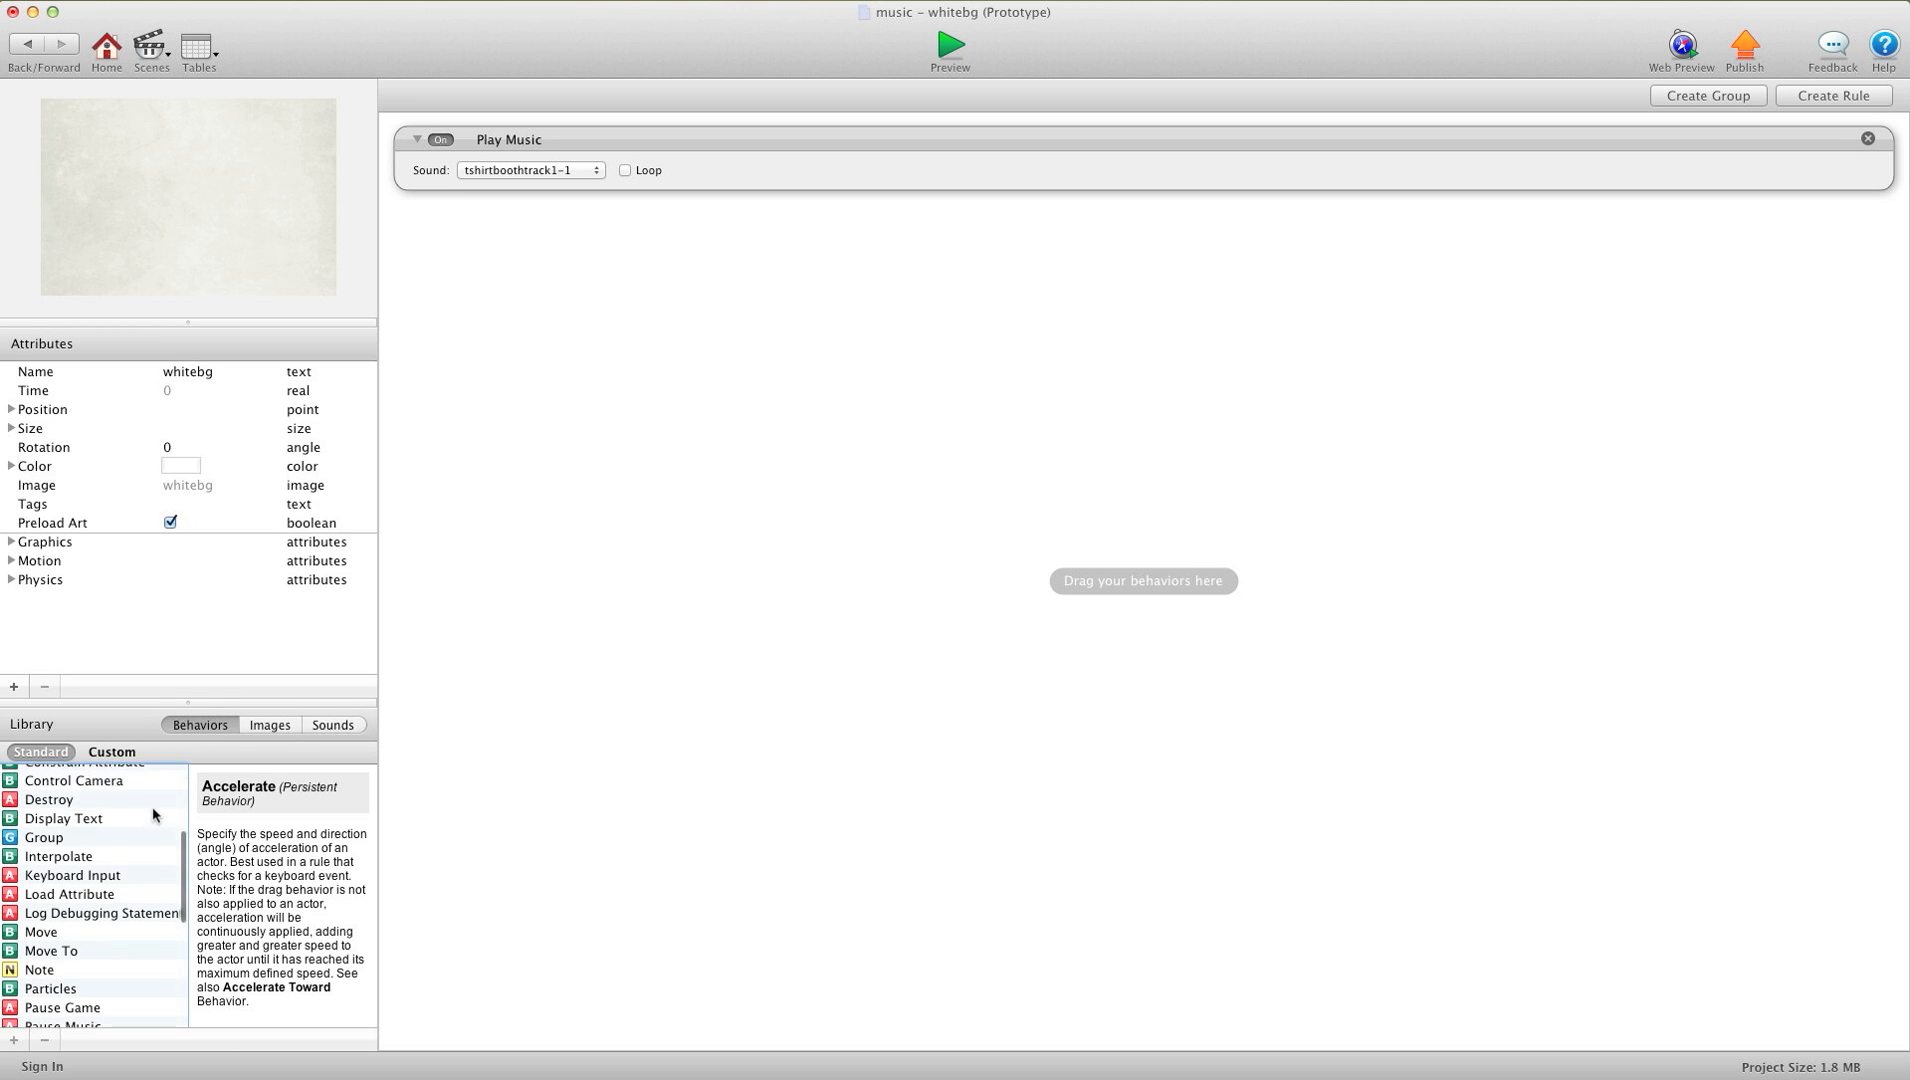
scroll(down, 3)
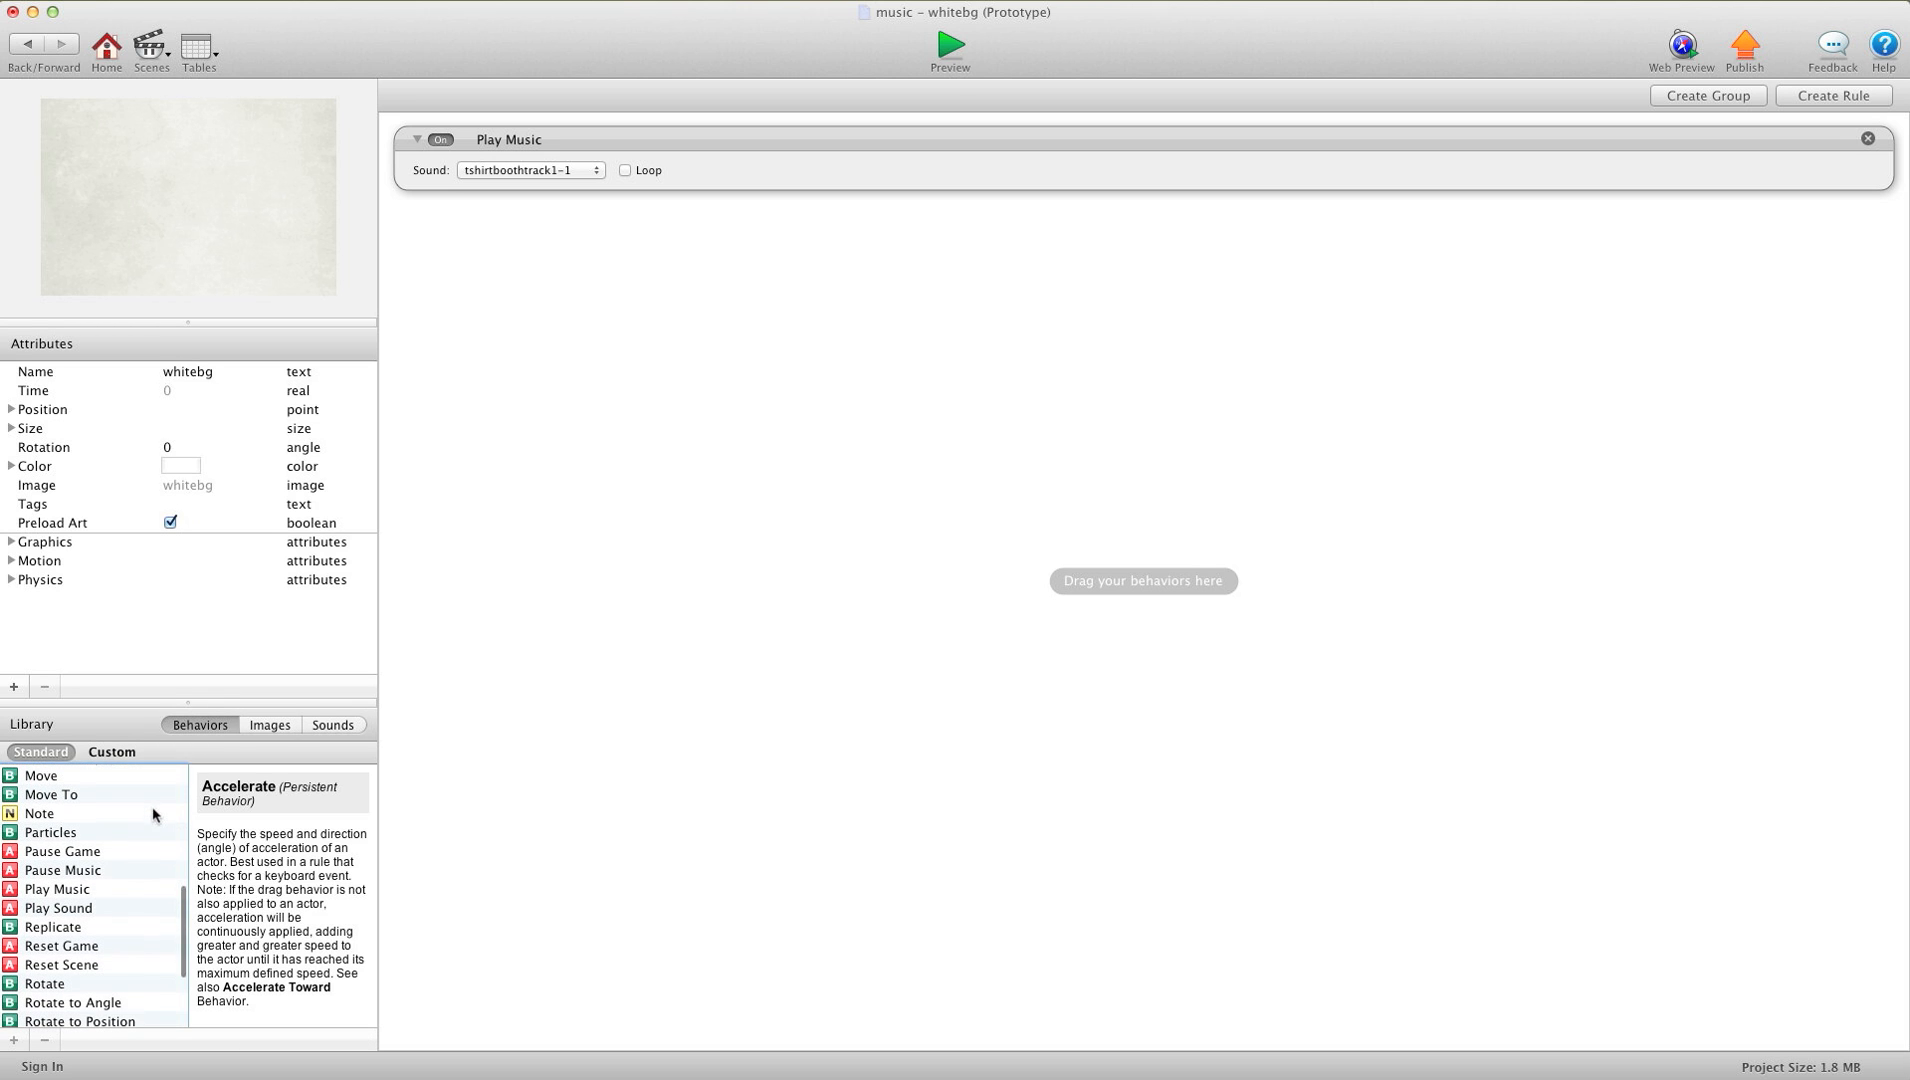
scroll(down, 3)
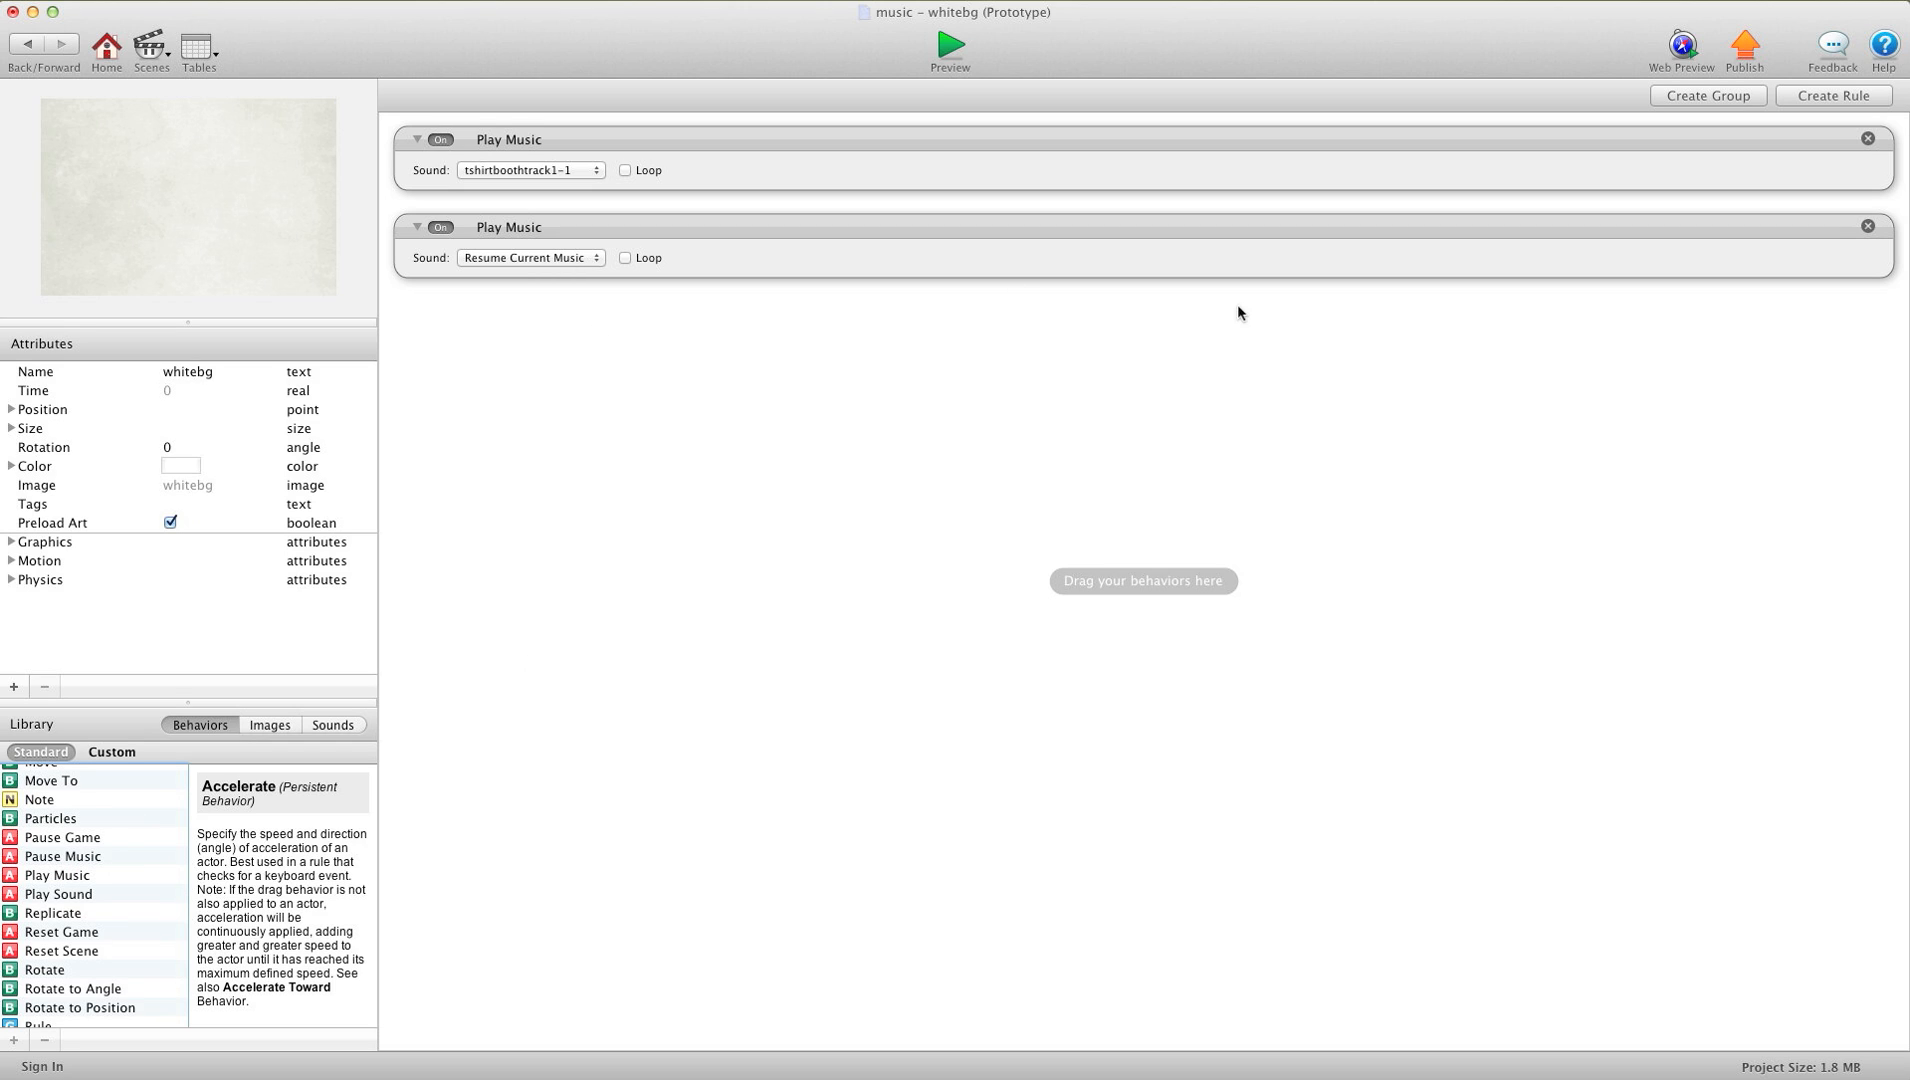
Step: Remove the extra music behavior and set the whitebg Play Music to loop
click(1868, 226)
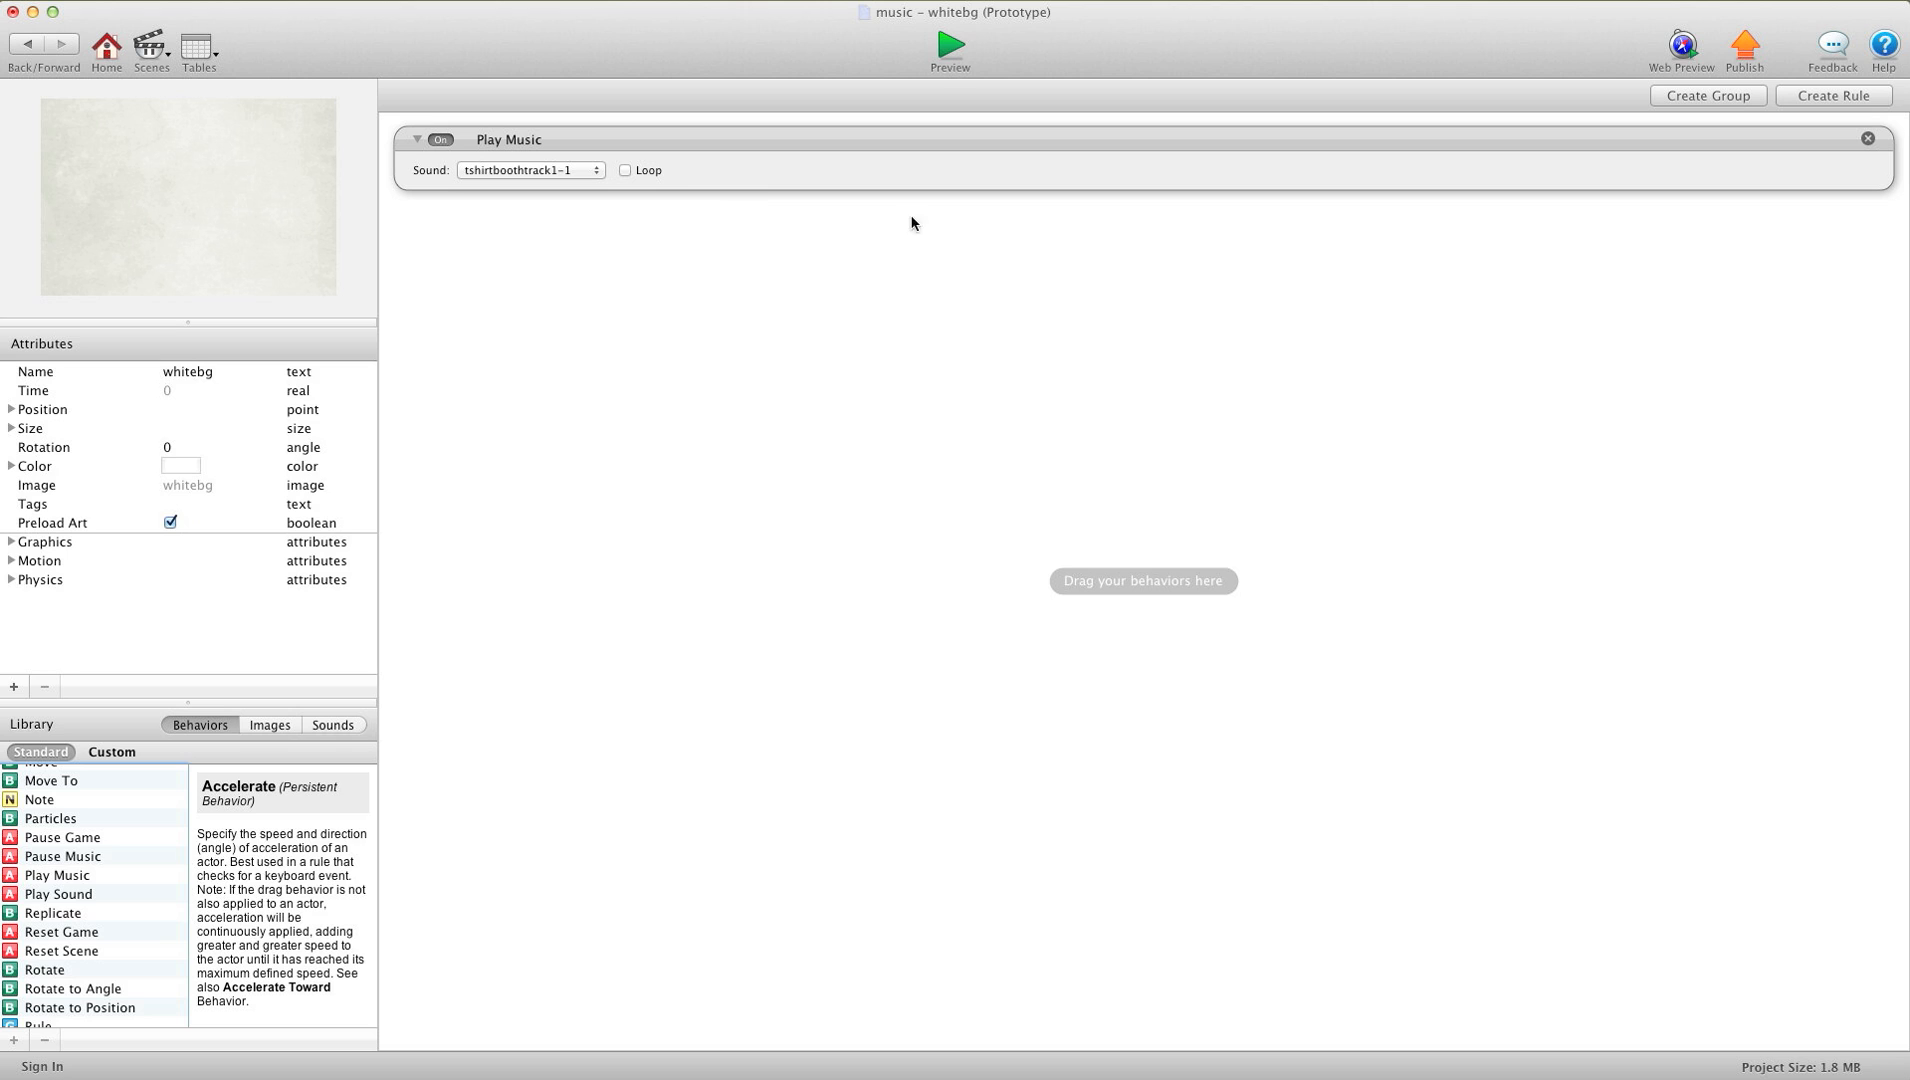
click(624, 170)
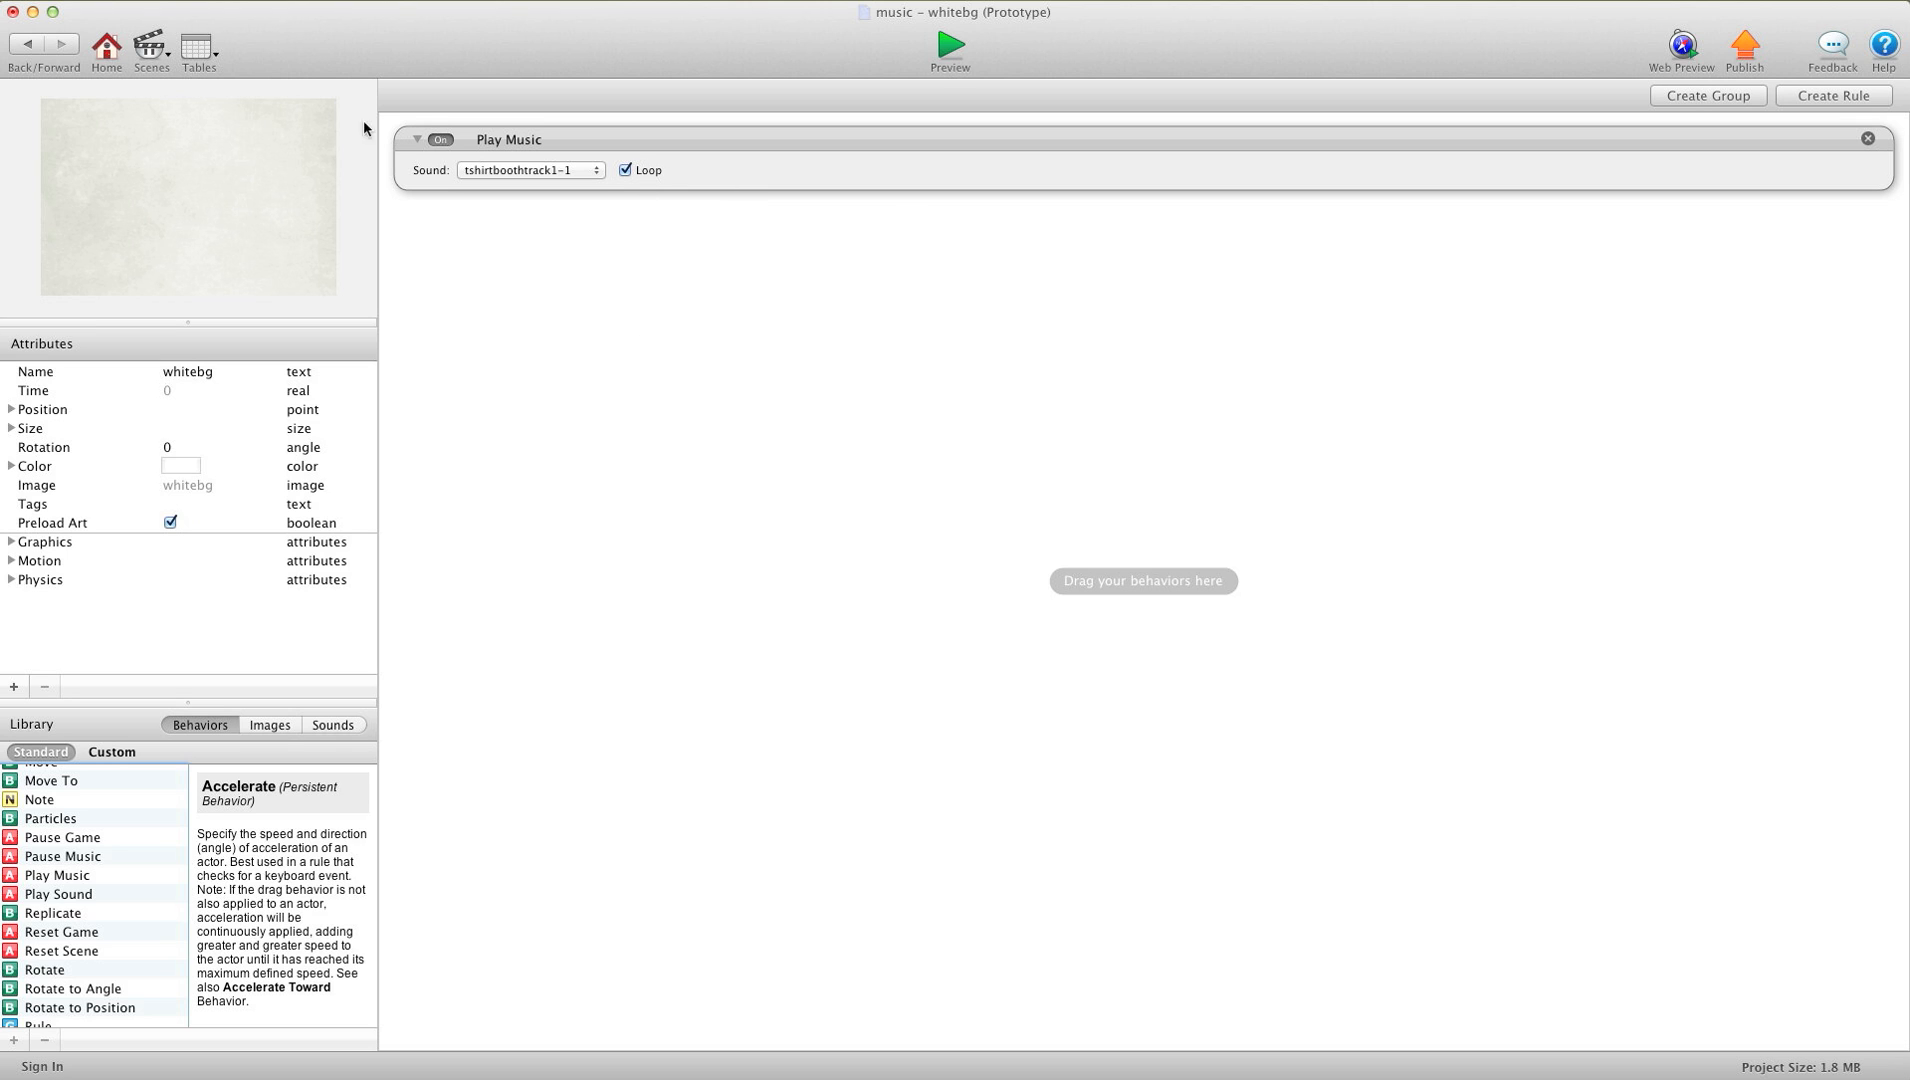
click(948, 44)
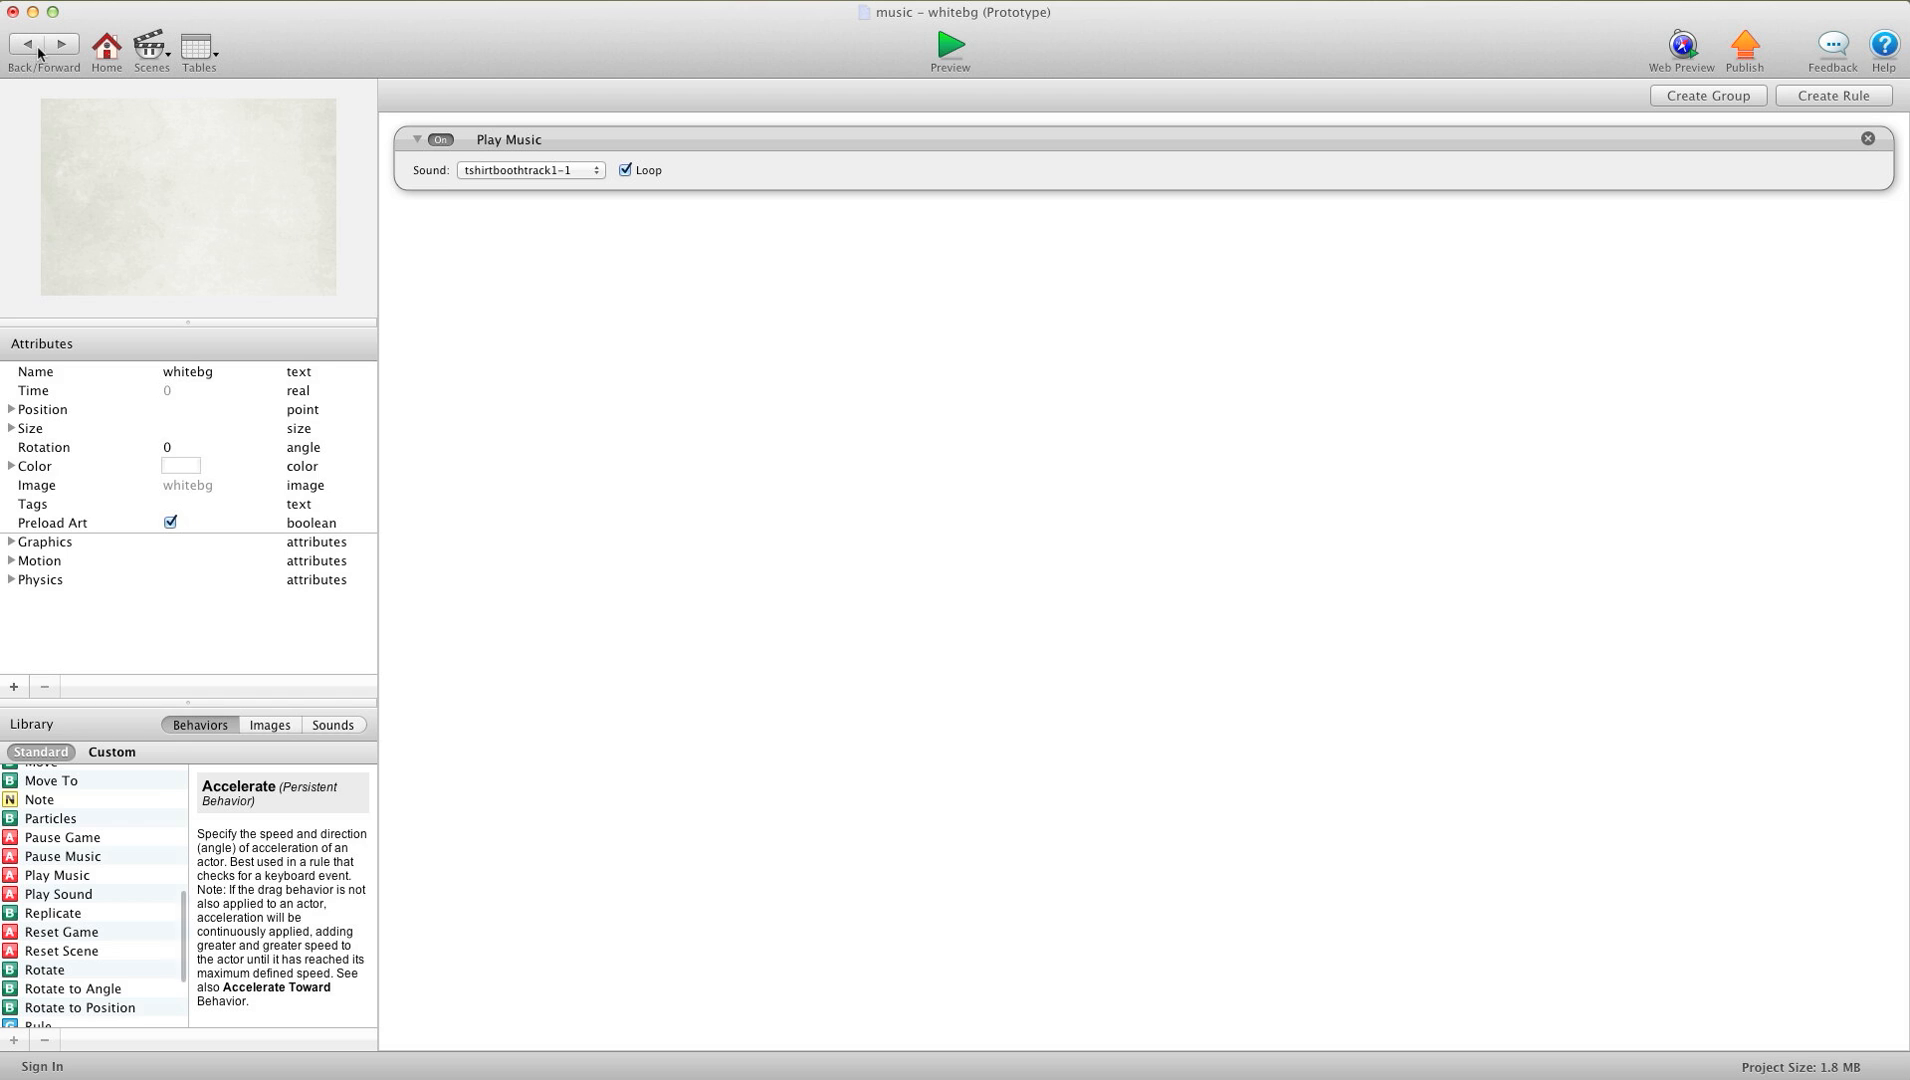
mouse_move(958, 46)
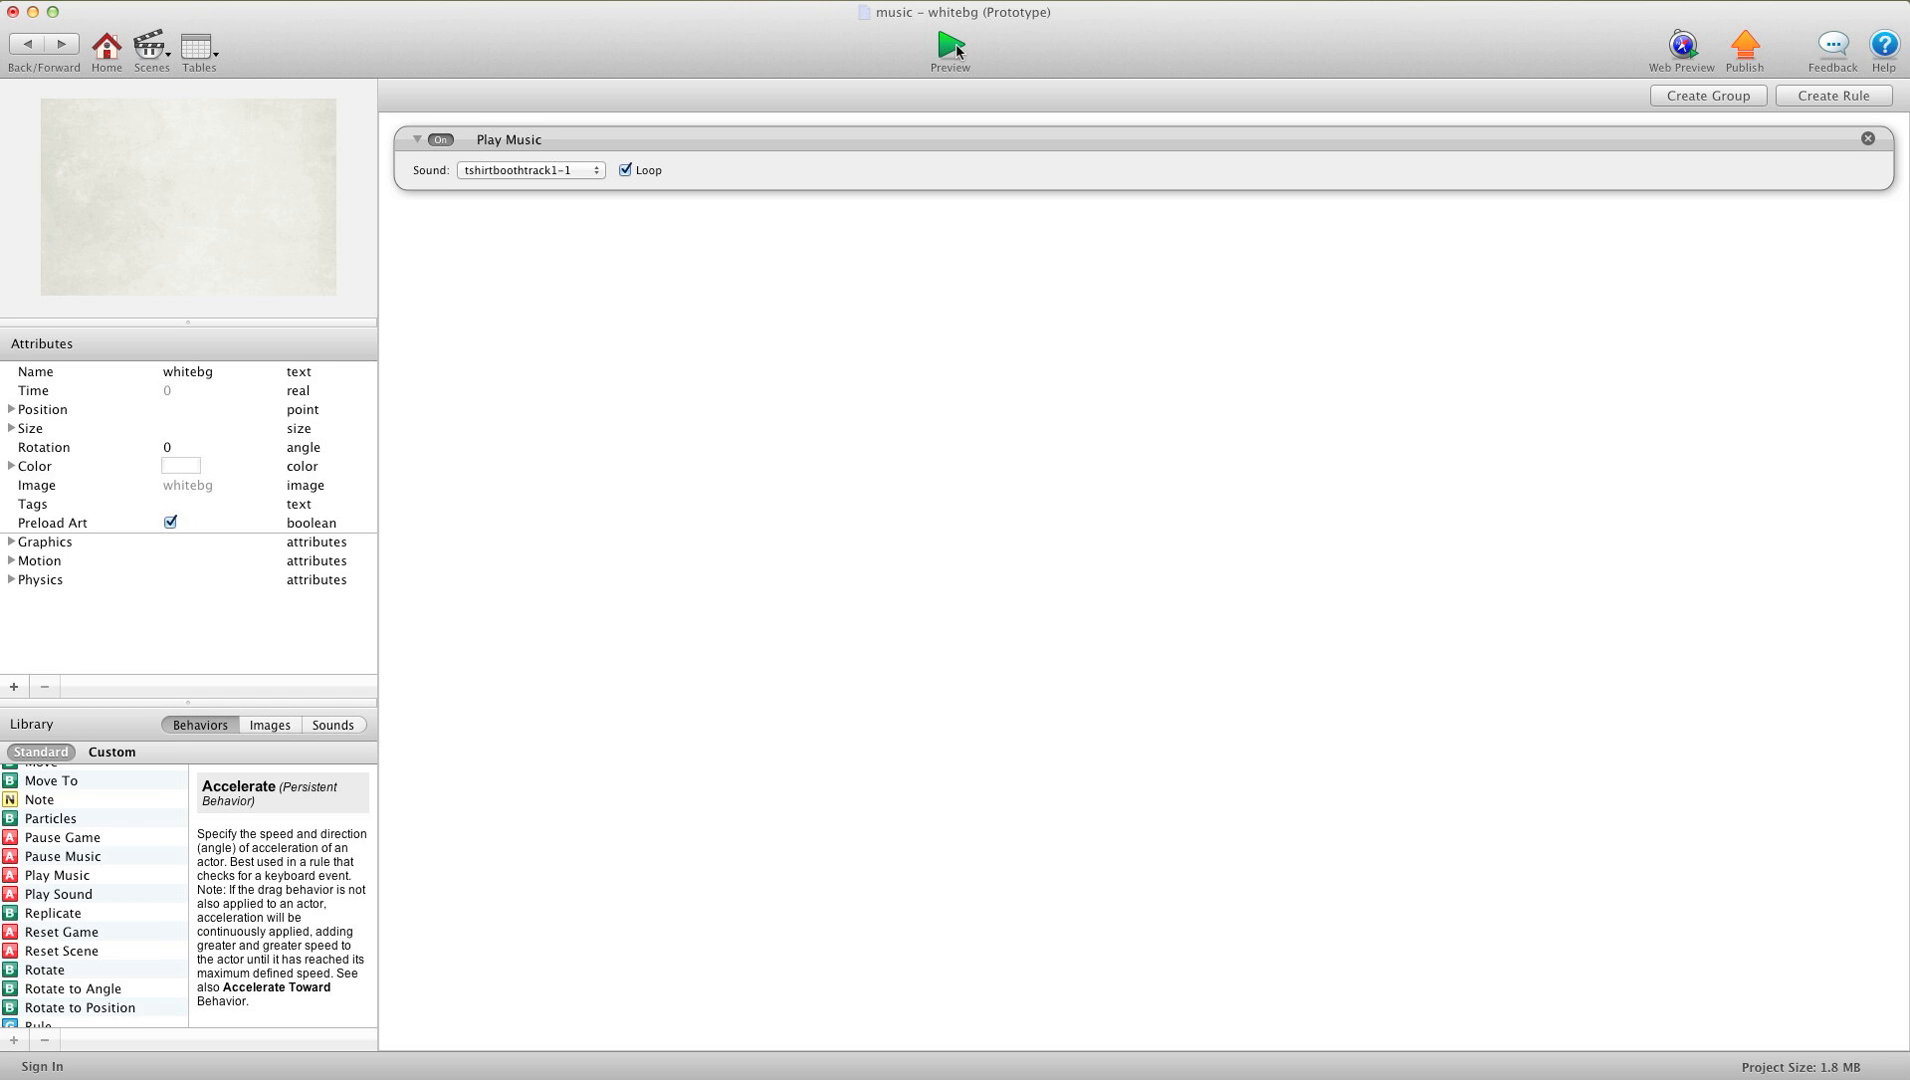
Step: Preview the game from the menu through scene pages 1 and 2 to check the music
click(950, 46)
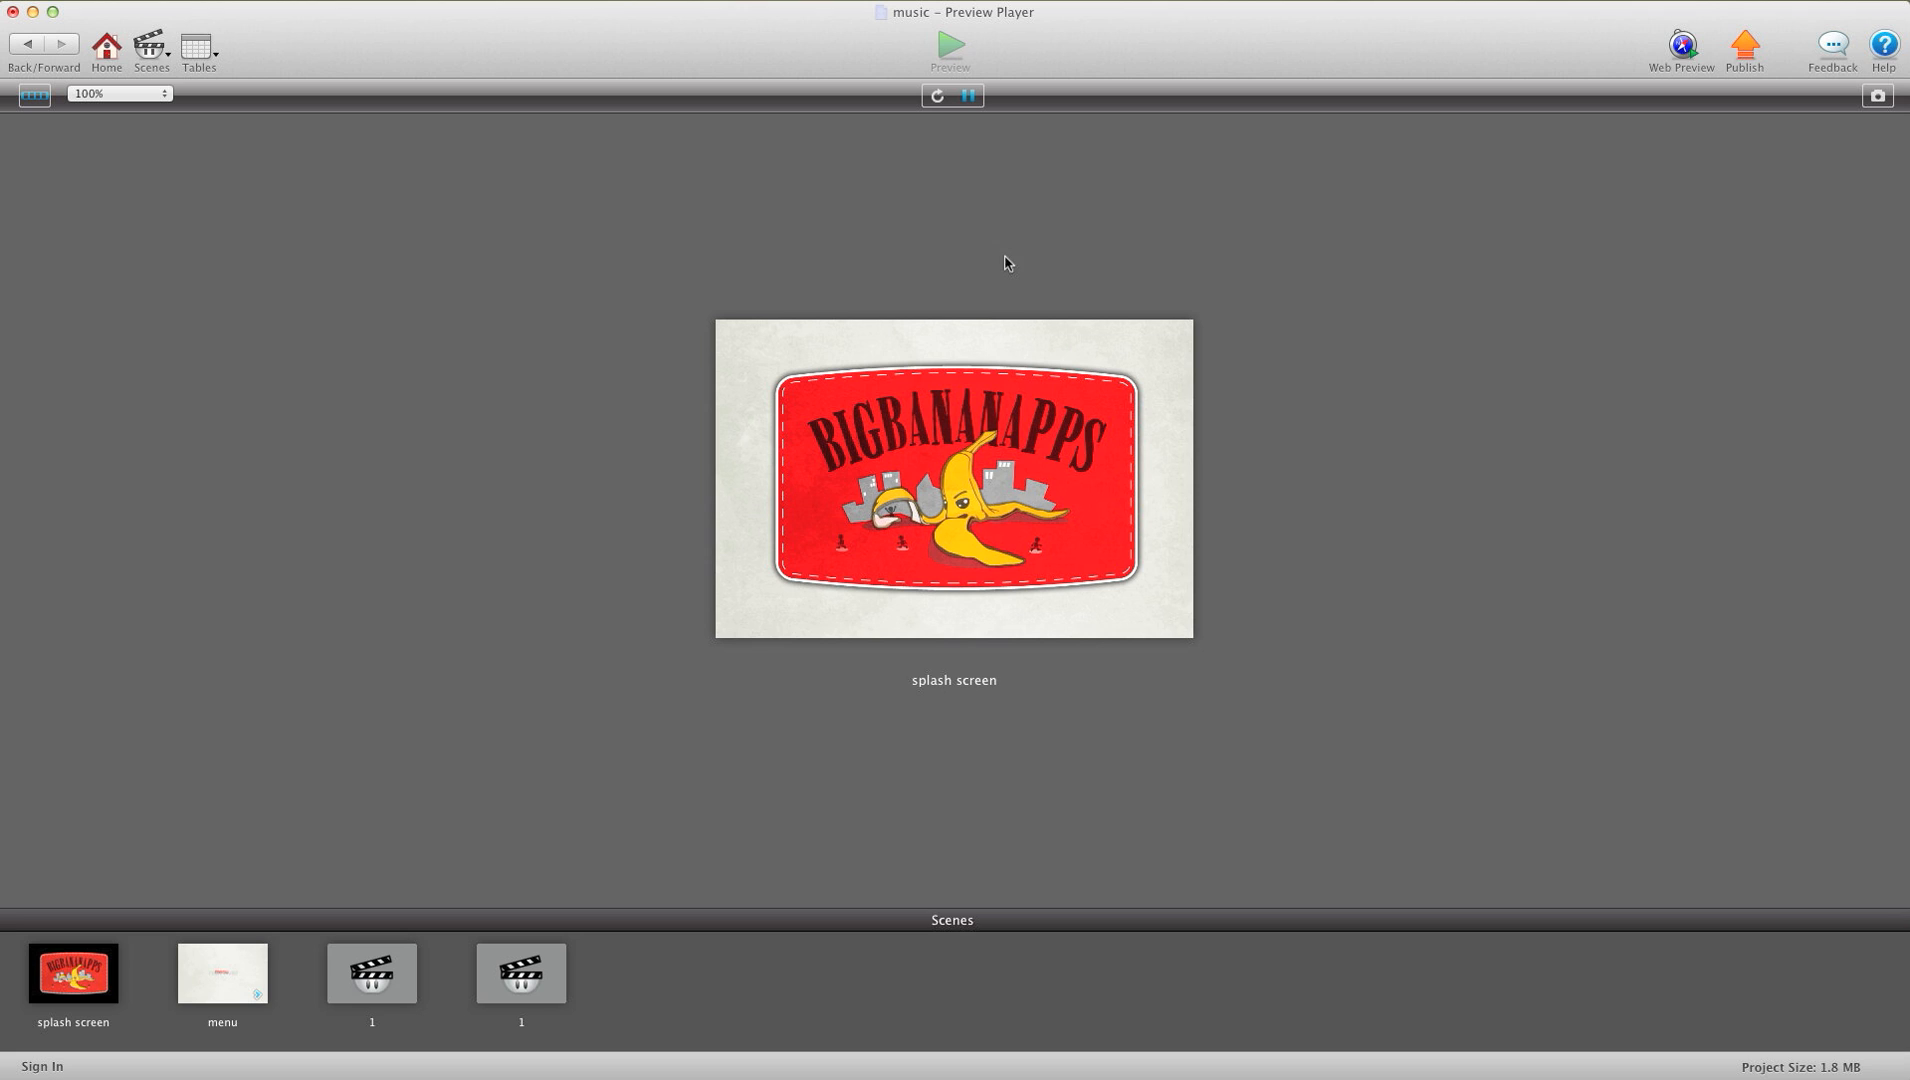
mouse_move(982, 340)
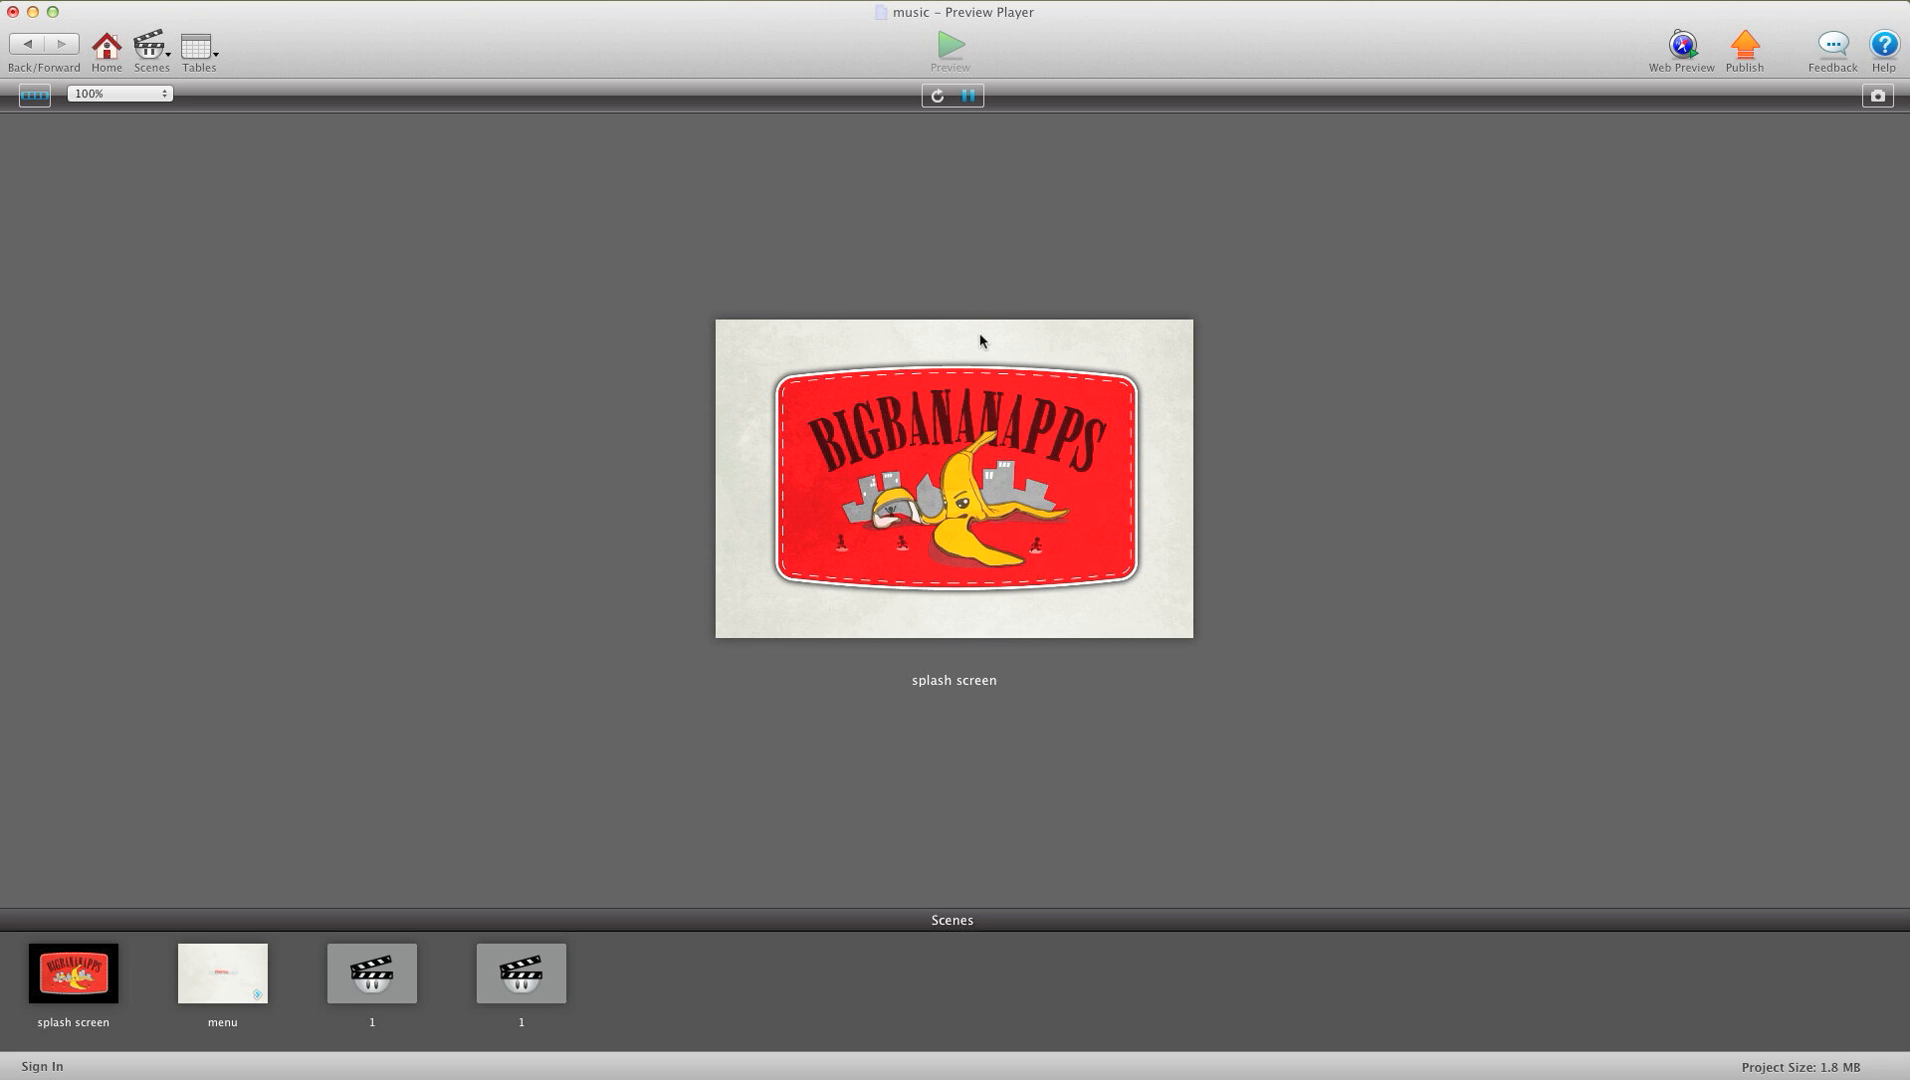
click(222, 972)
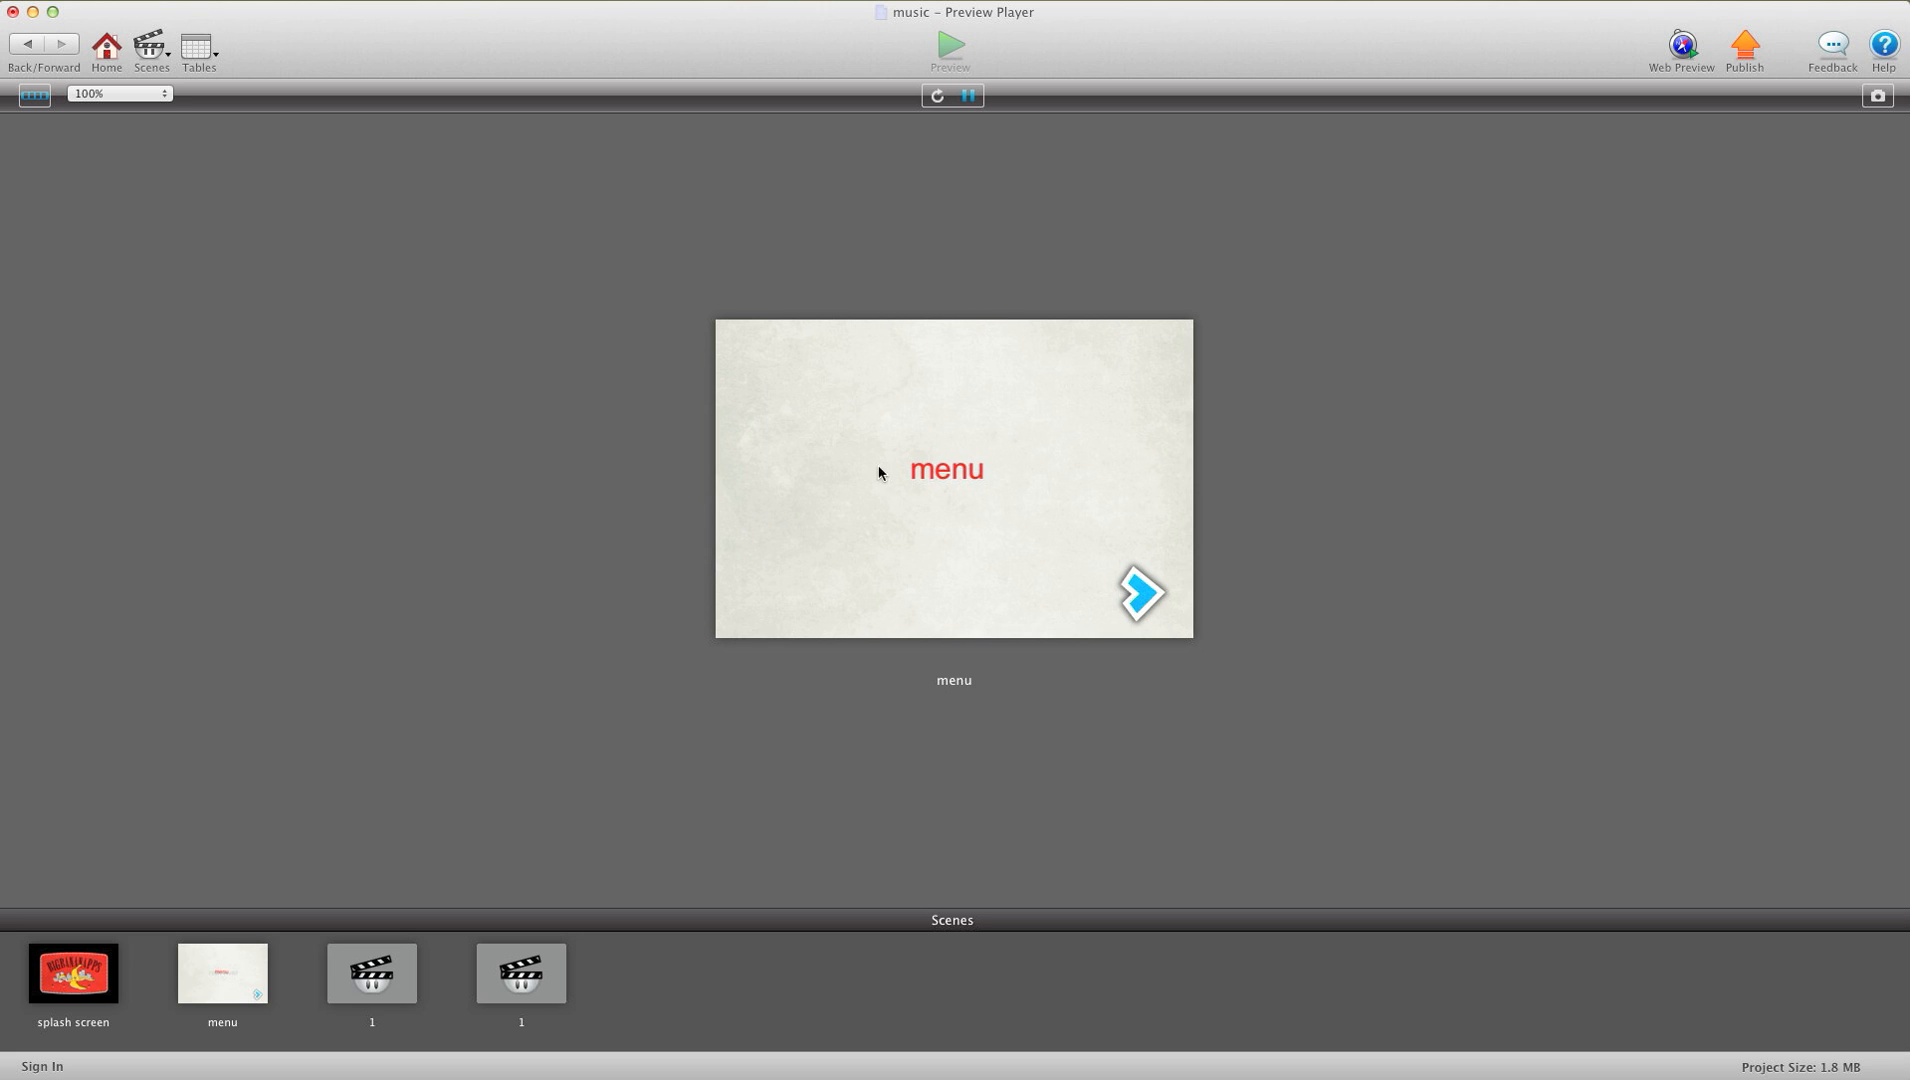
mouse_move(1154, 574)
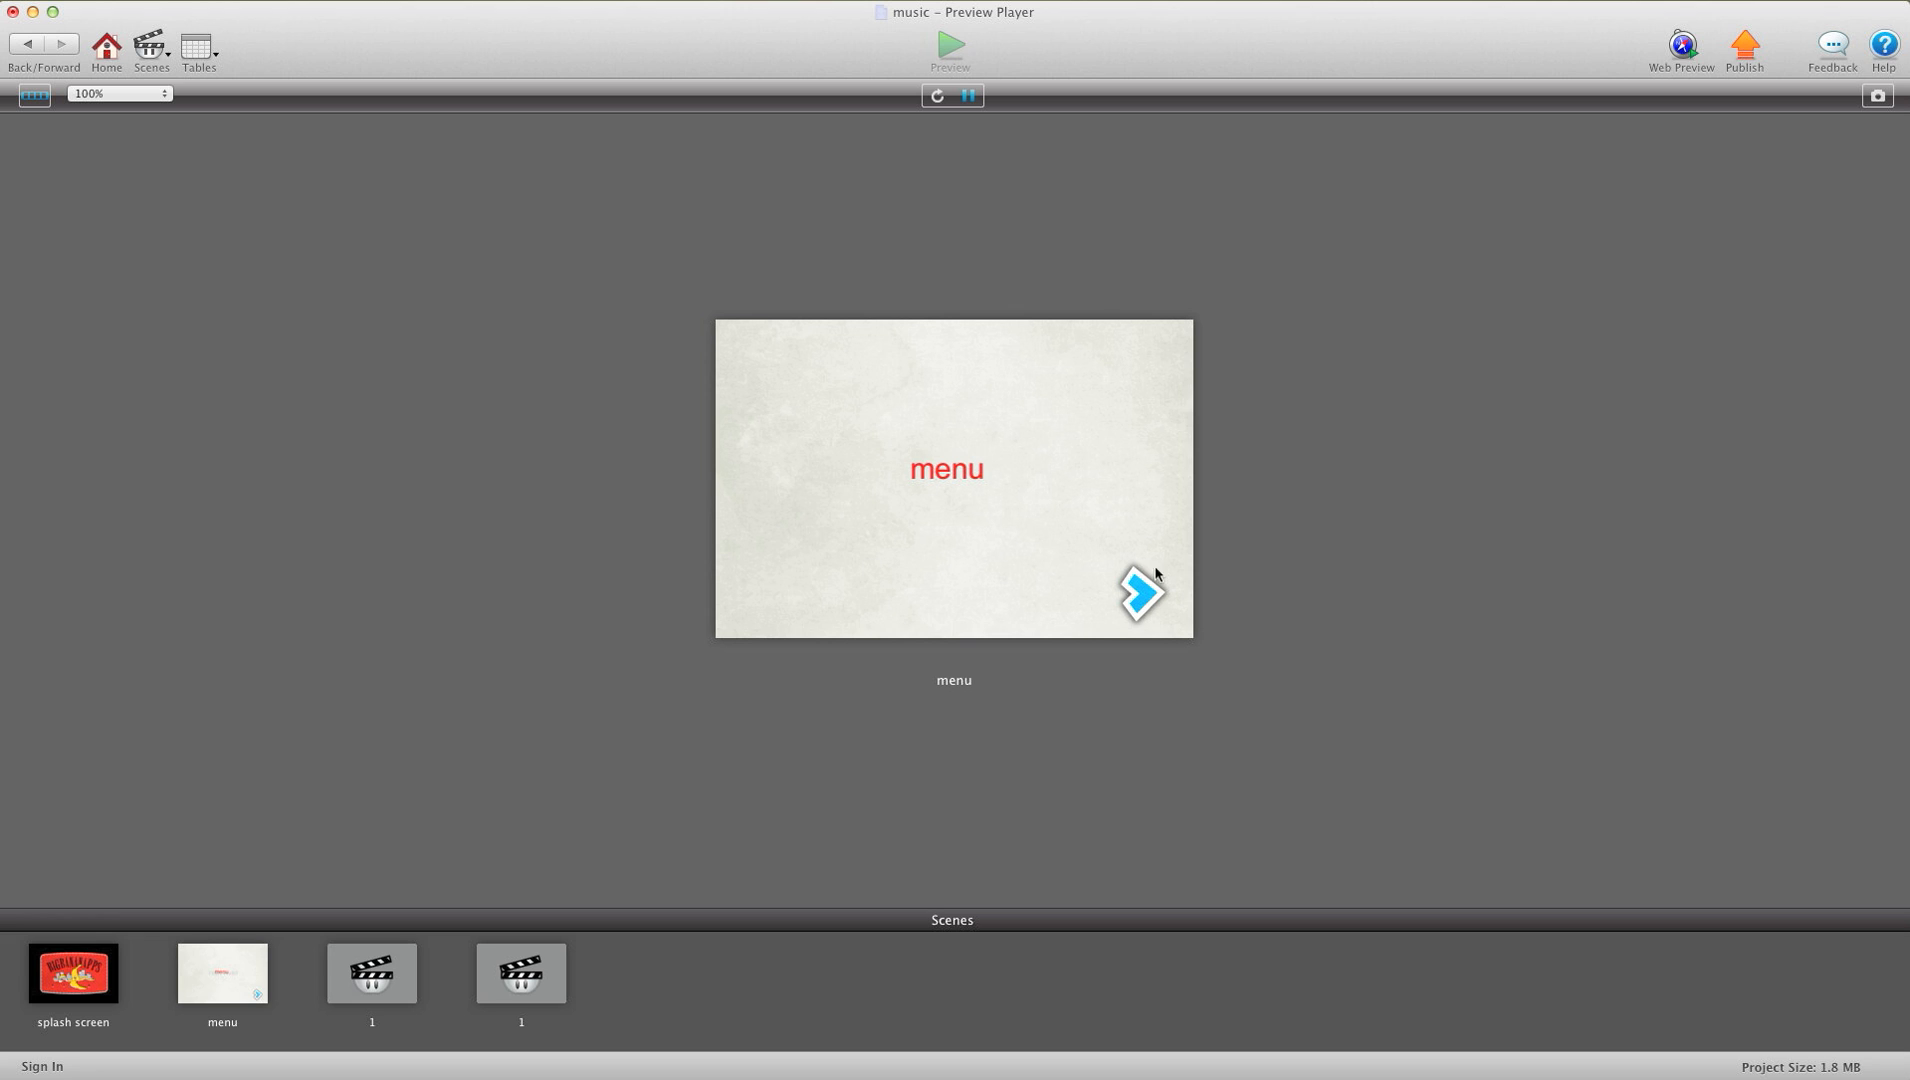
click(1138, 594)
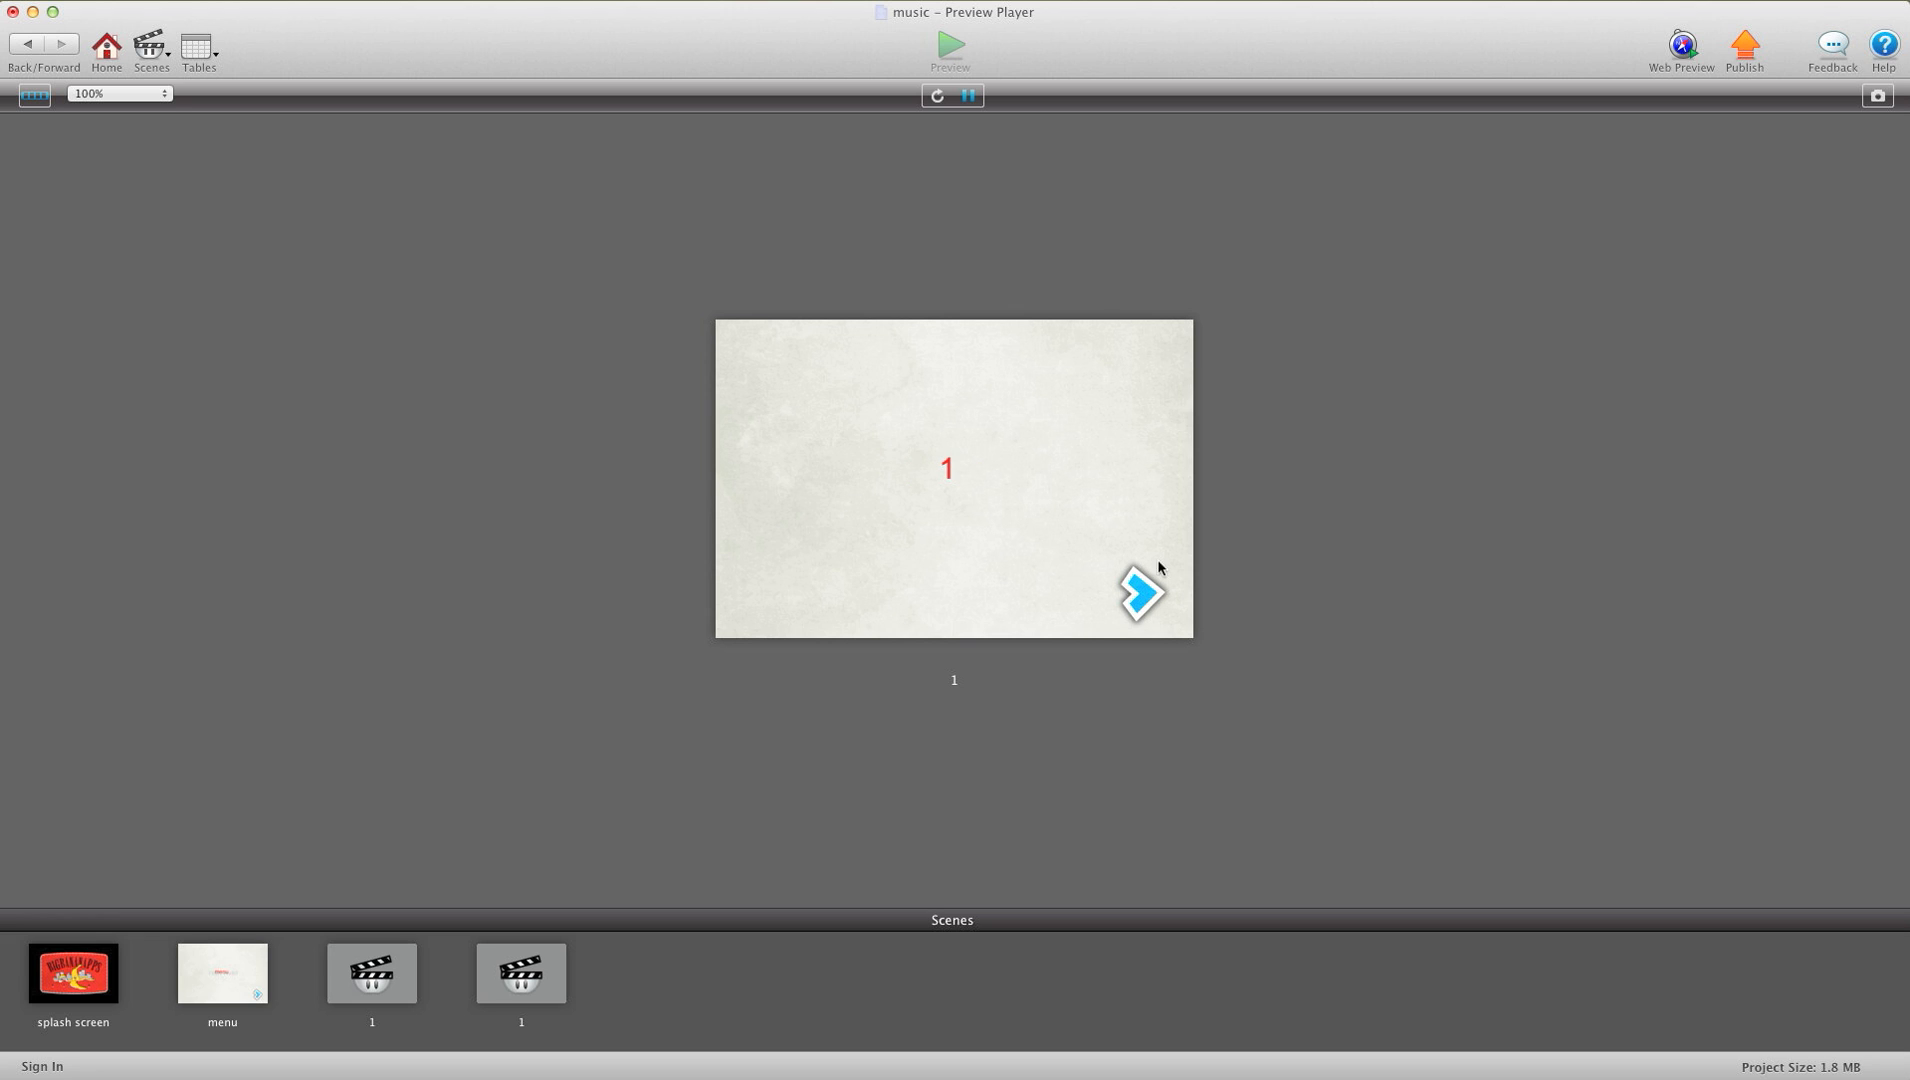
click(1138, 590)
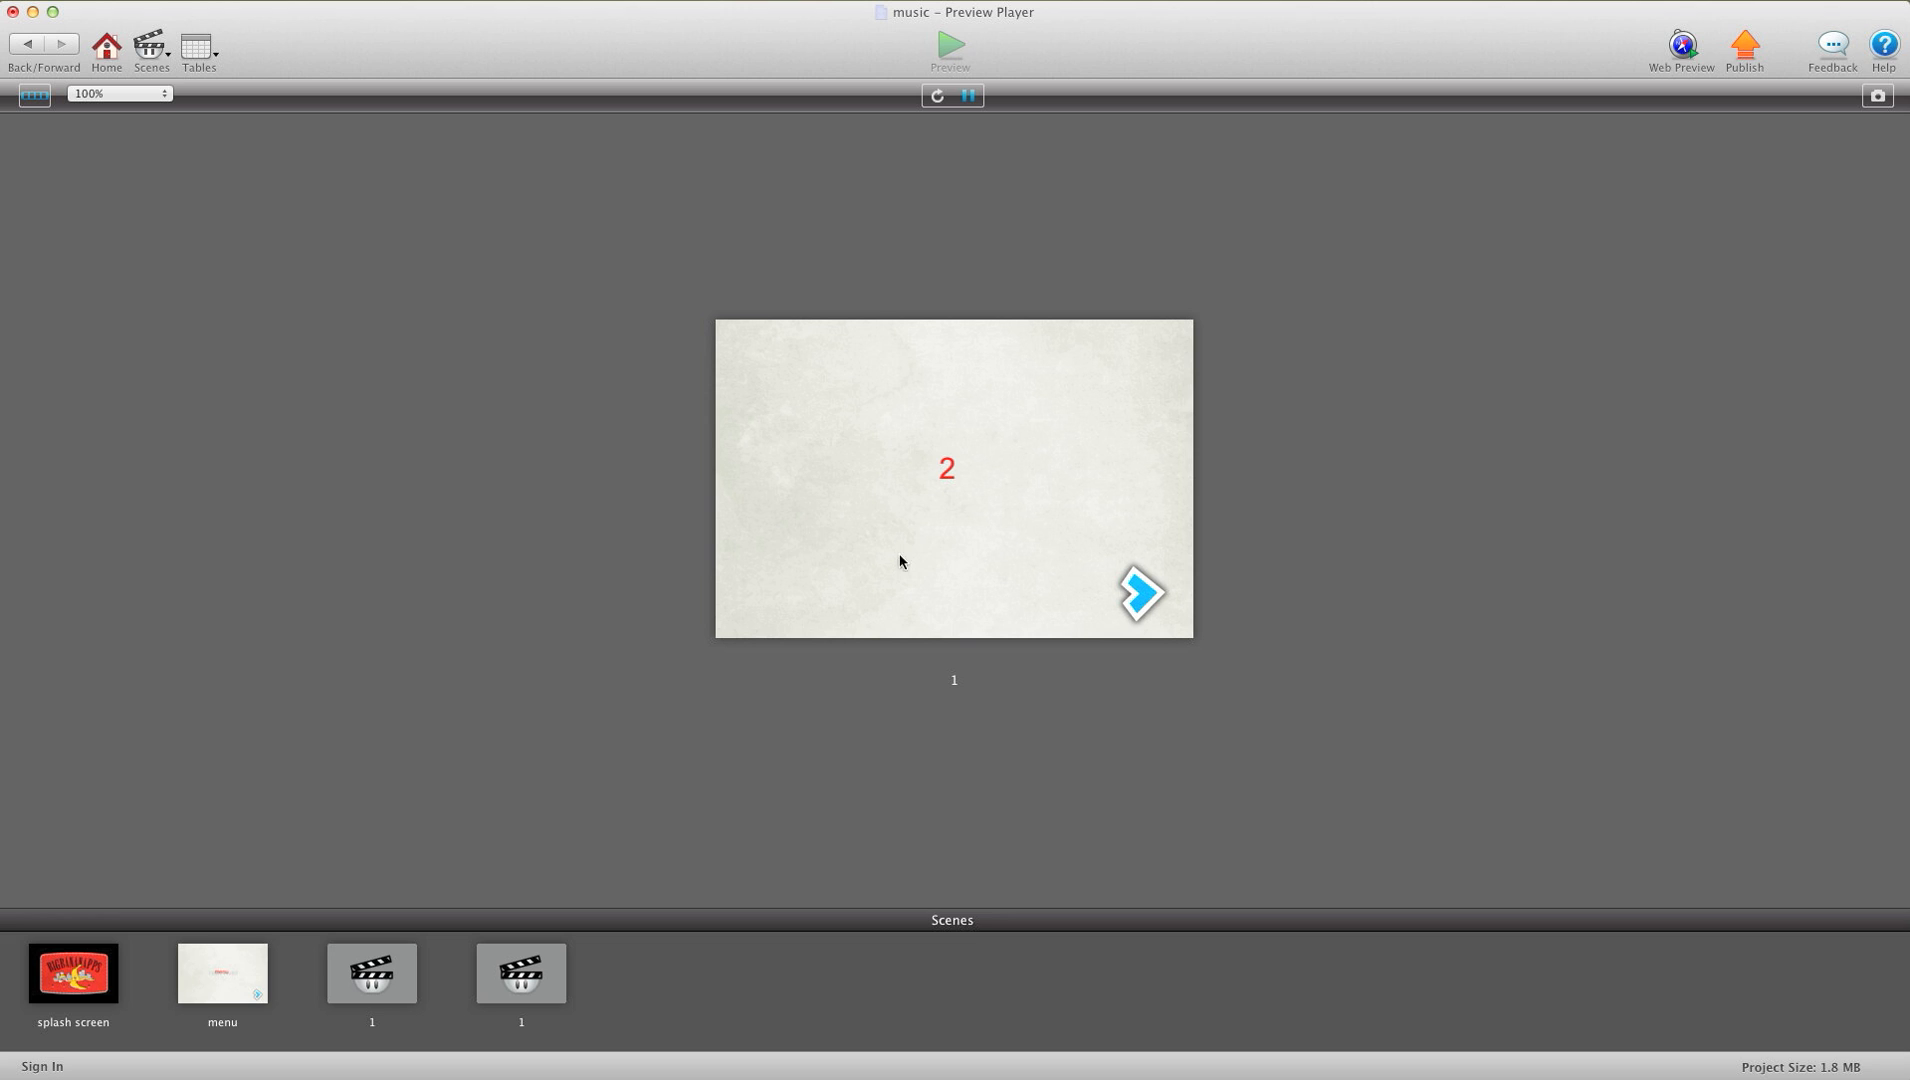
mouse_move(1006, 606)
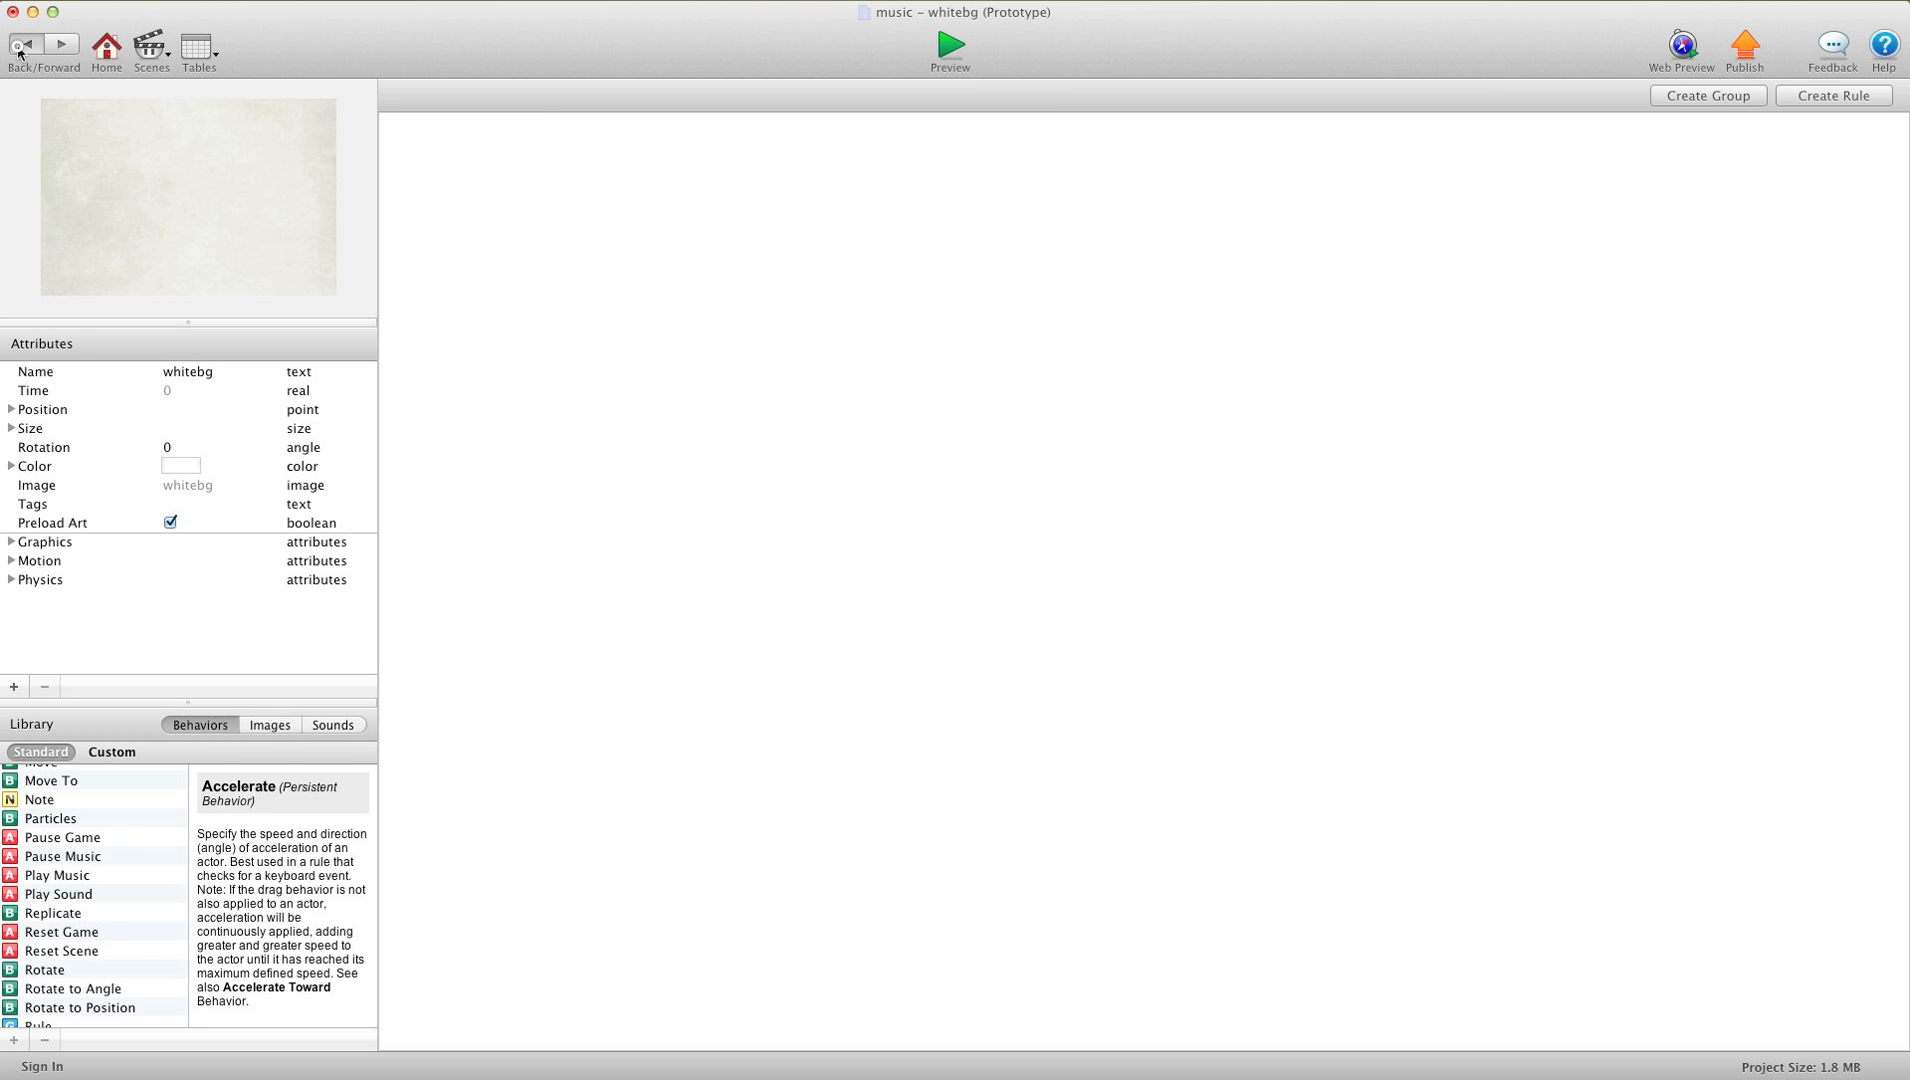
Step: Return to the splash screen scene and select the logo5art actor
click(26, 44)
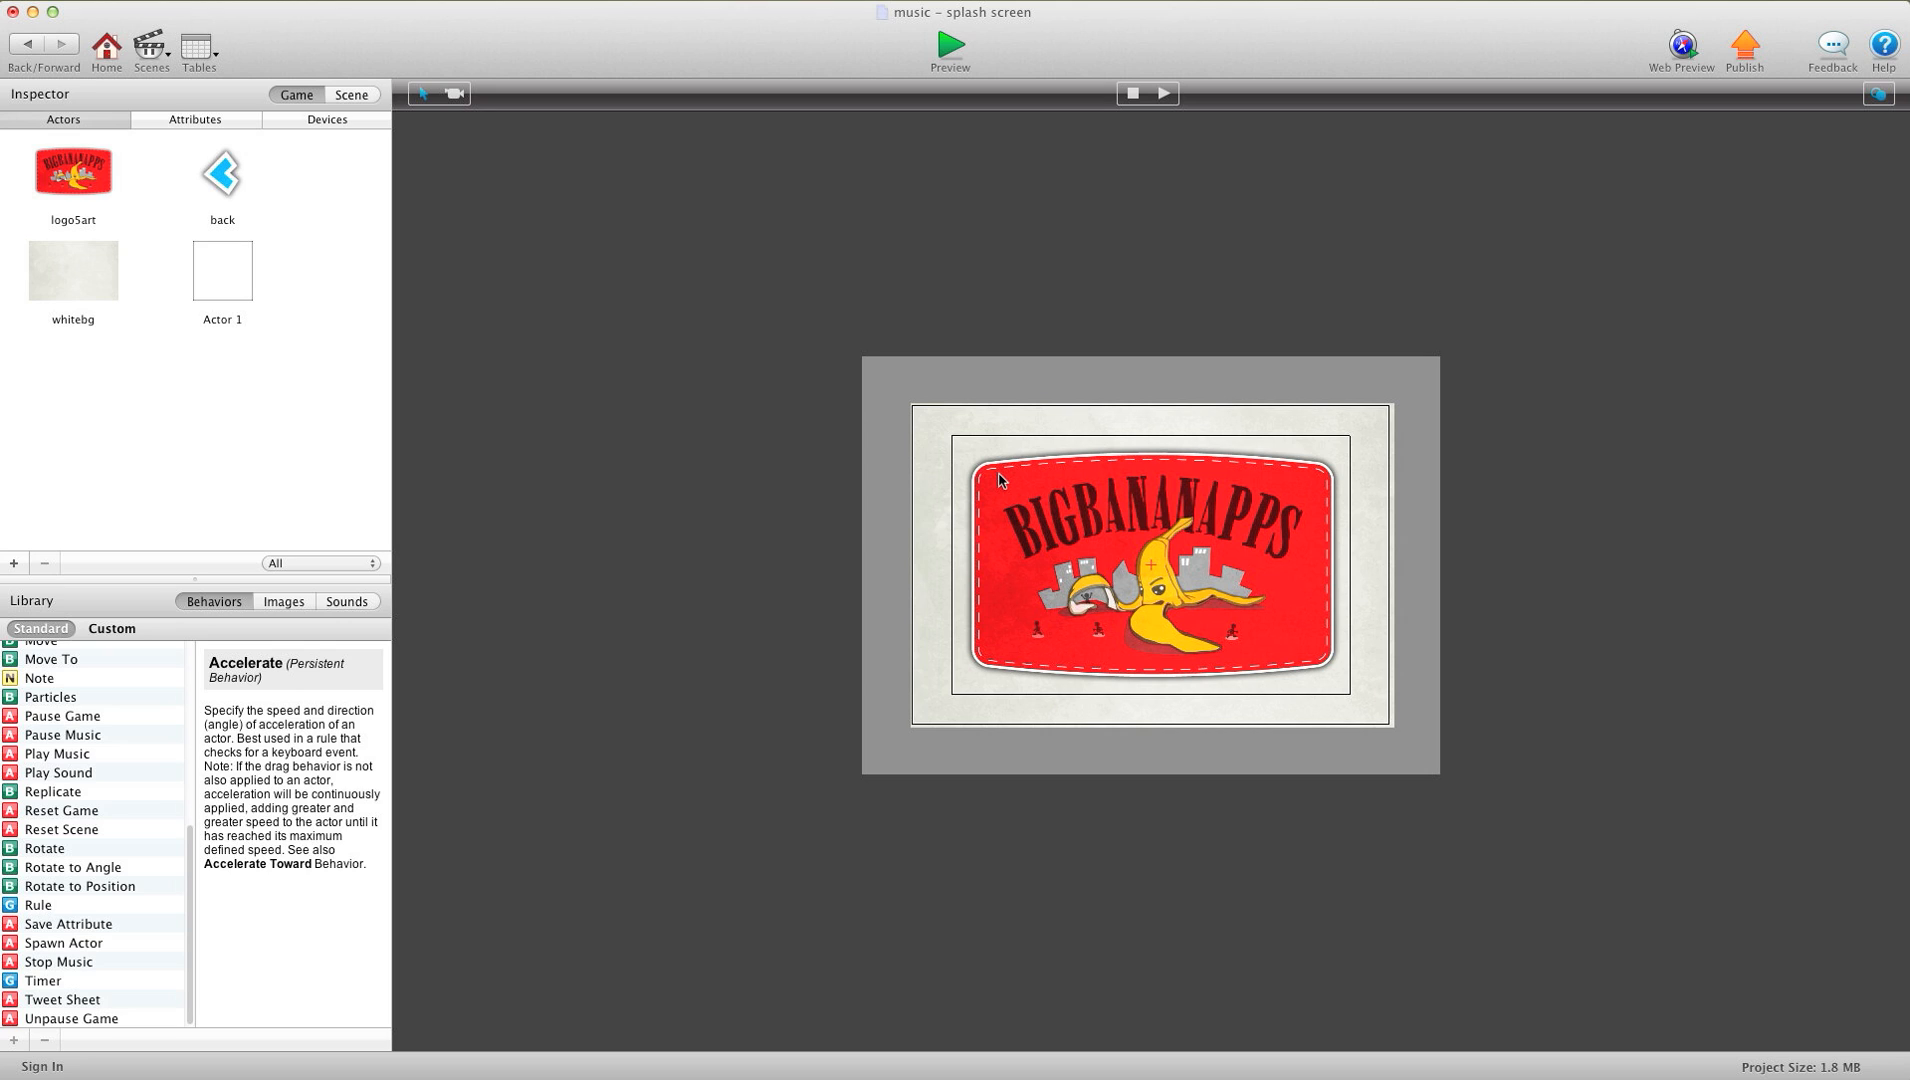
click(72, 170)
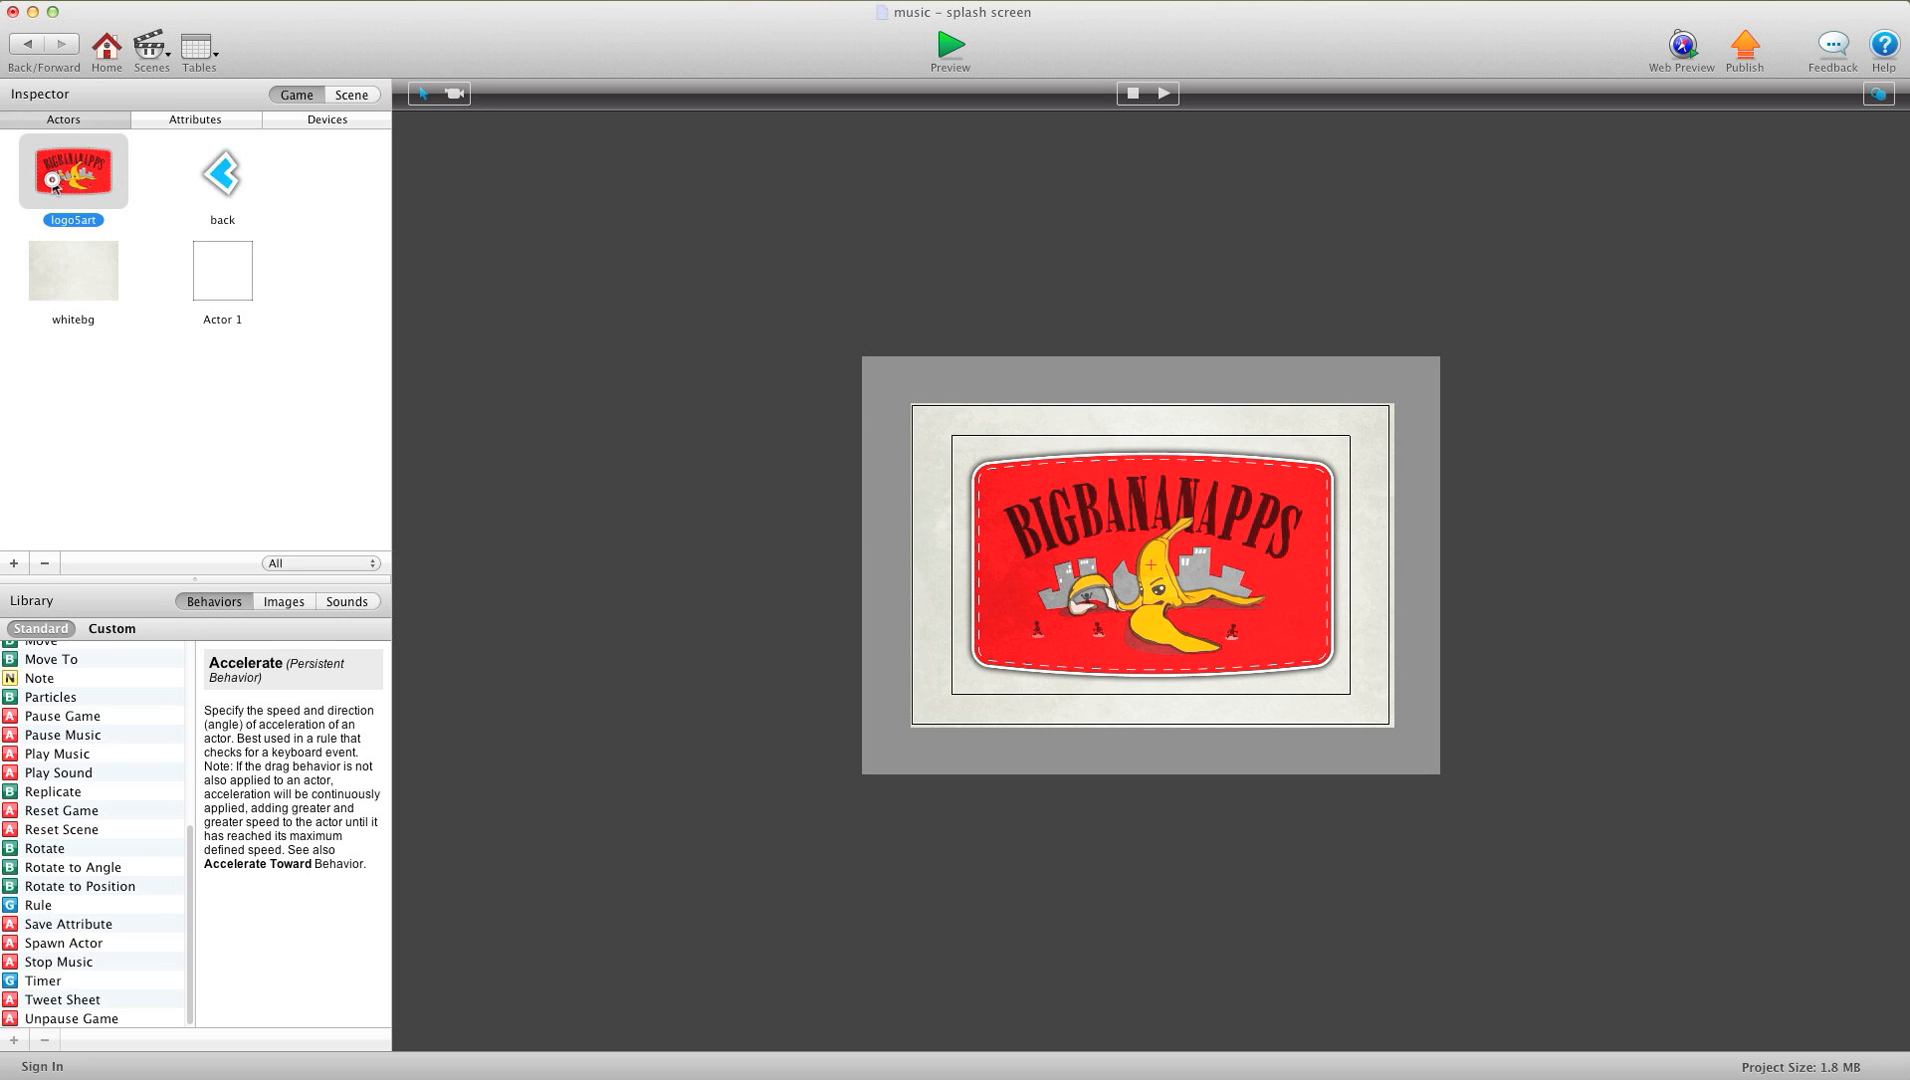
Step: Give logo5art a Play Music behavior looping tshirtboothtrack1-1 and start a preview
double_click(72, 170)
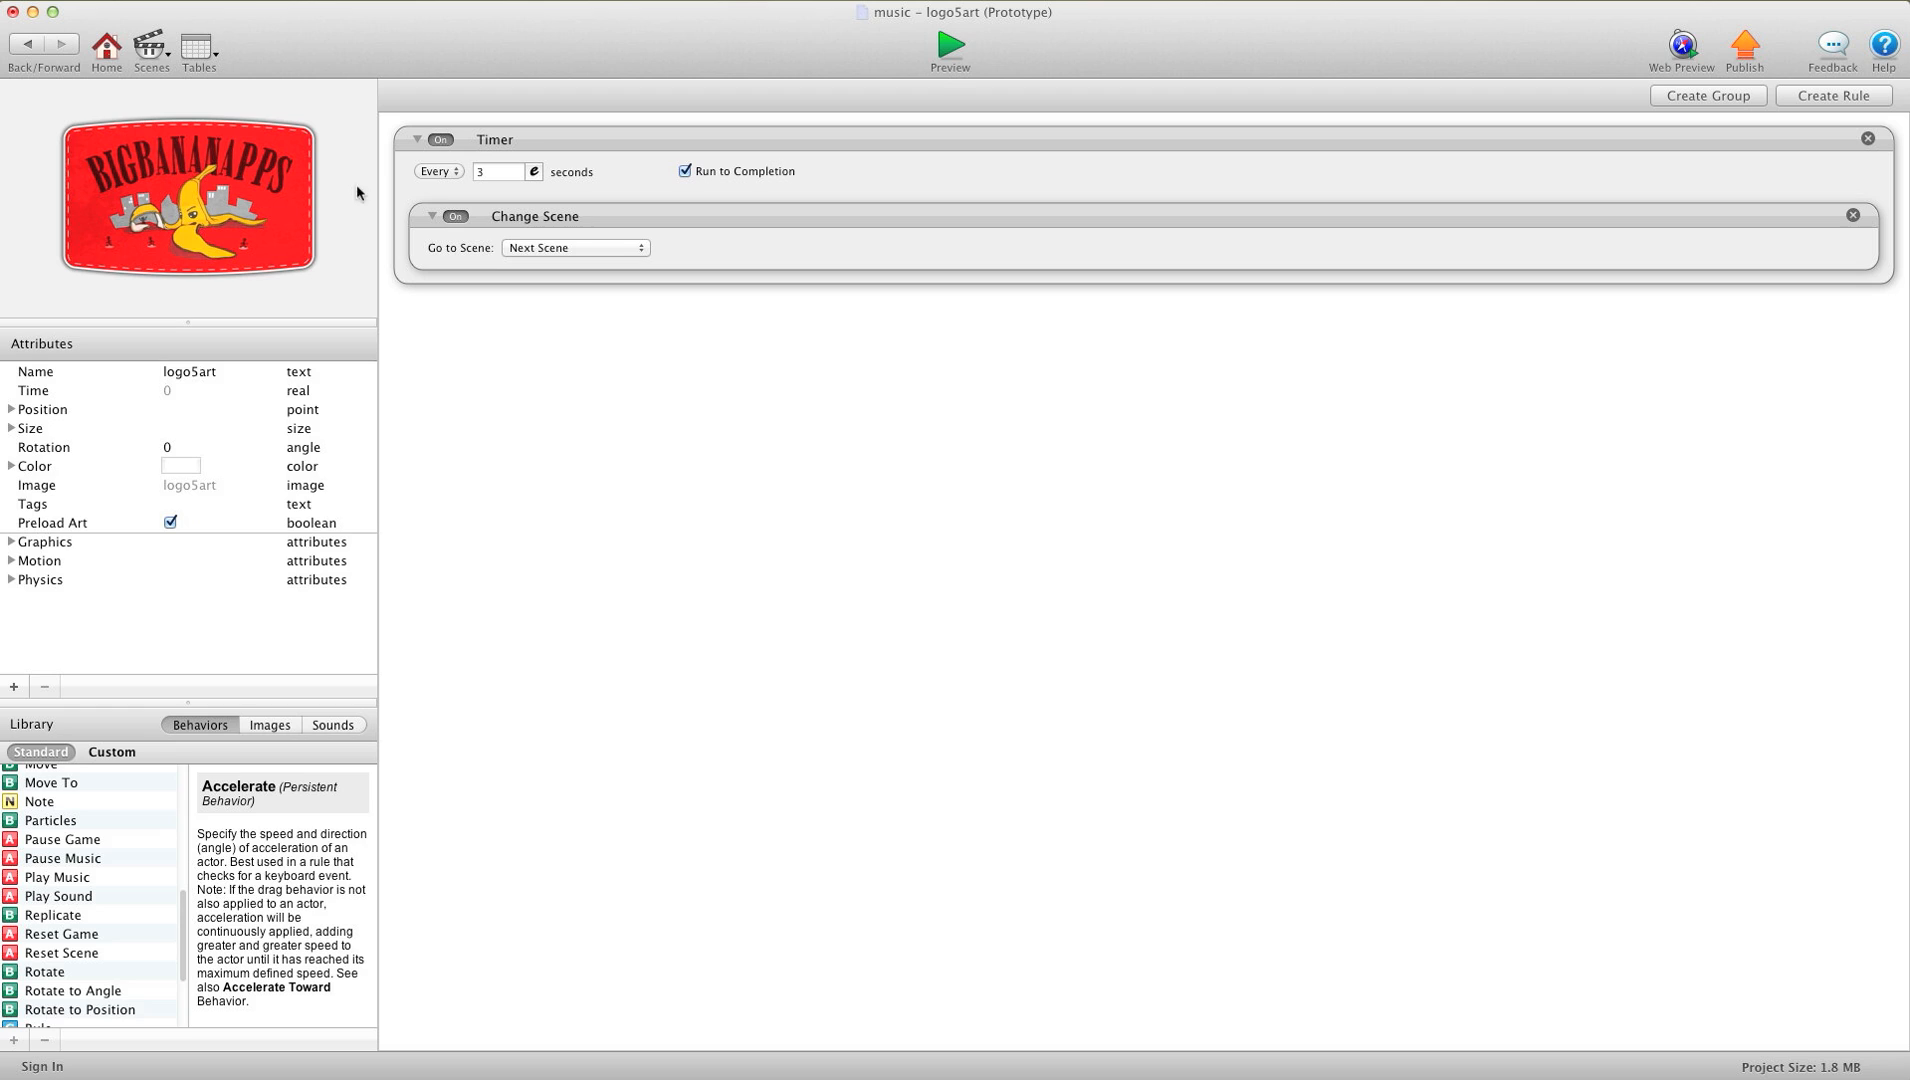
mouse_move(84, 804)
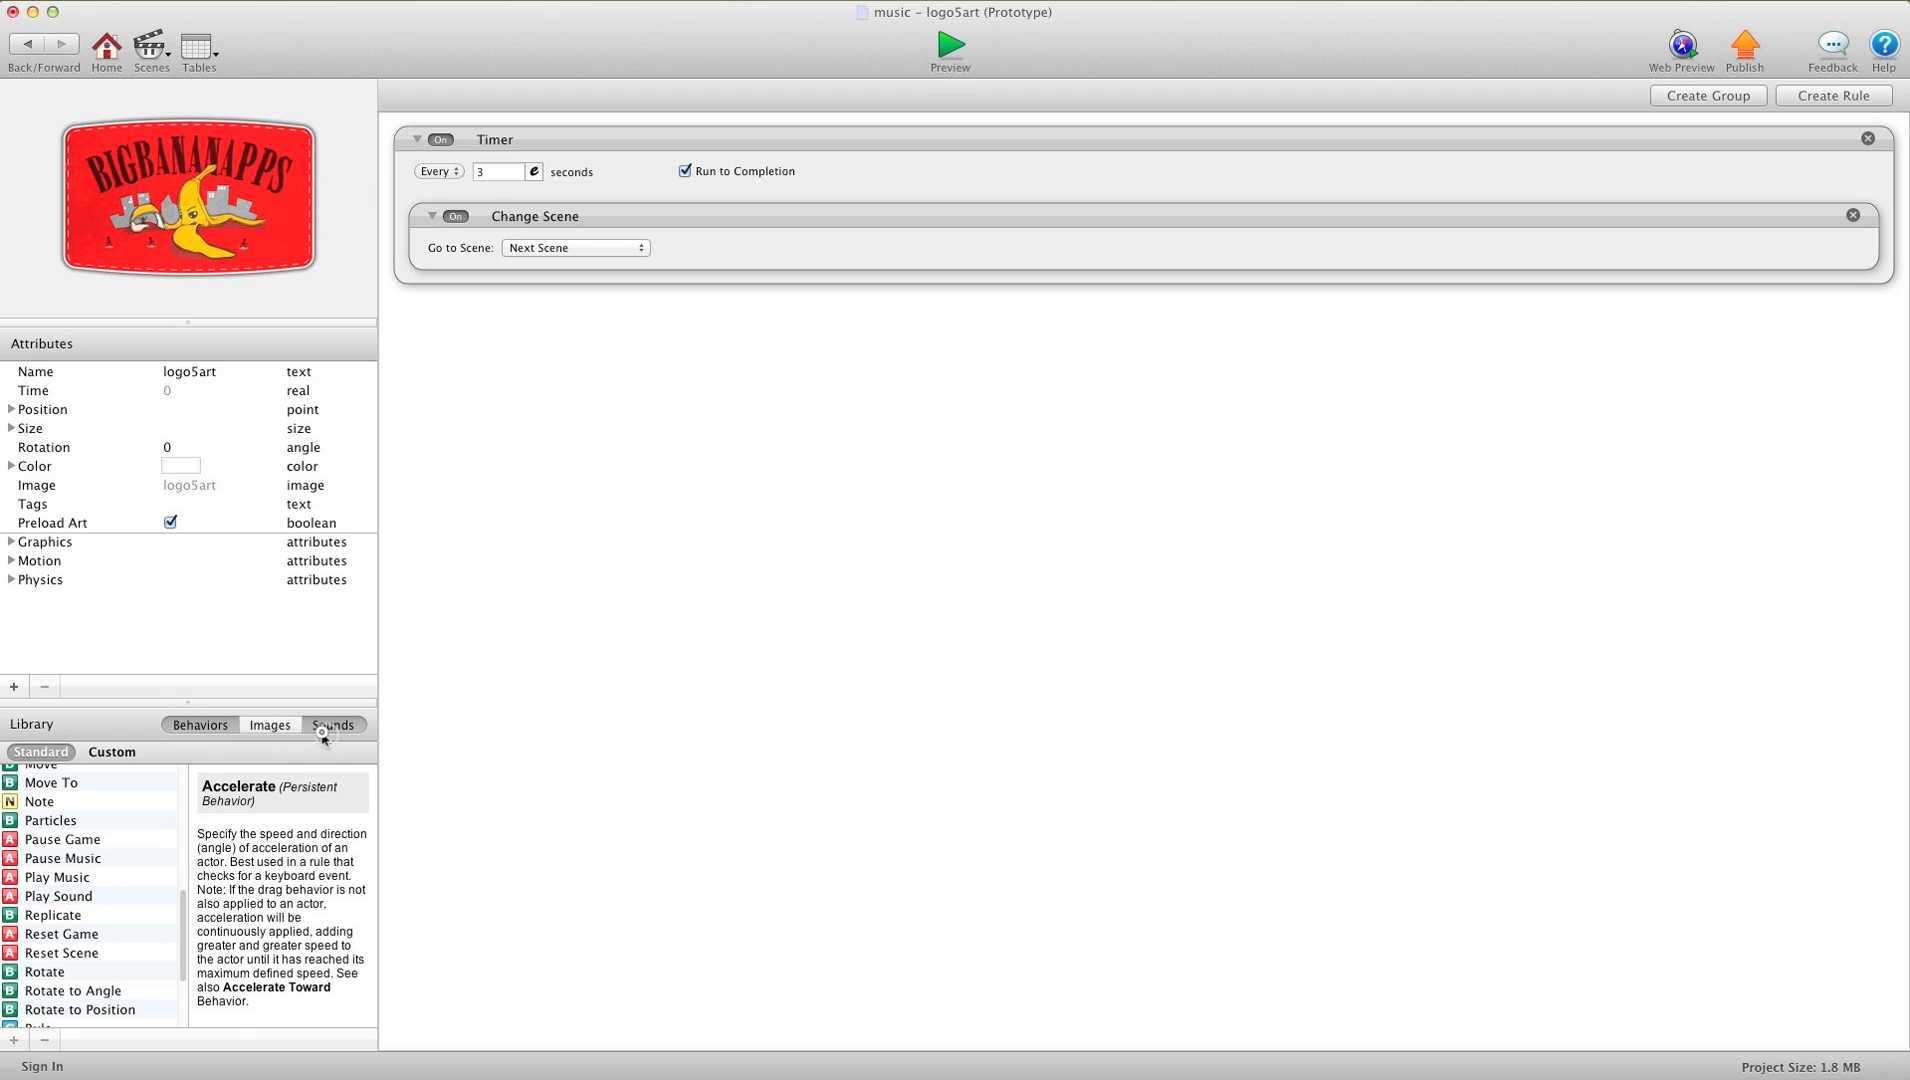
click(332, 724)
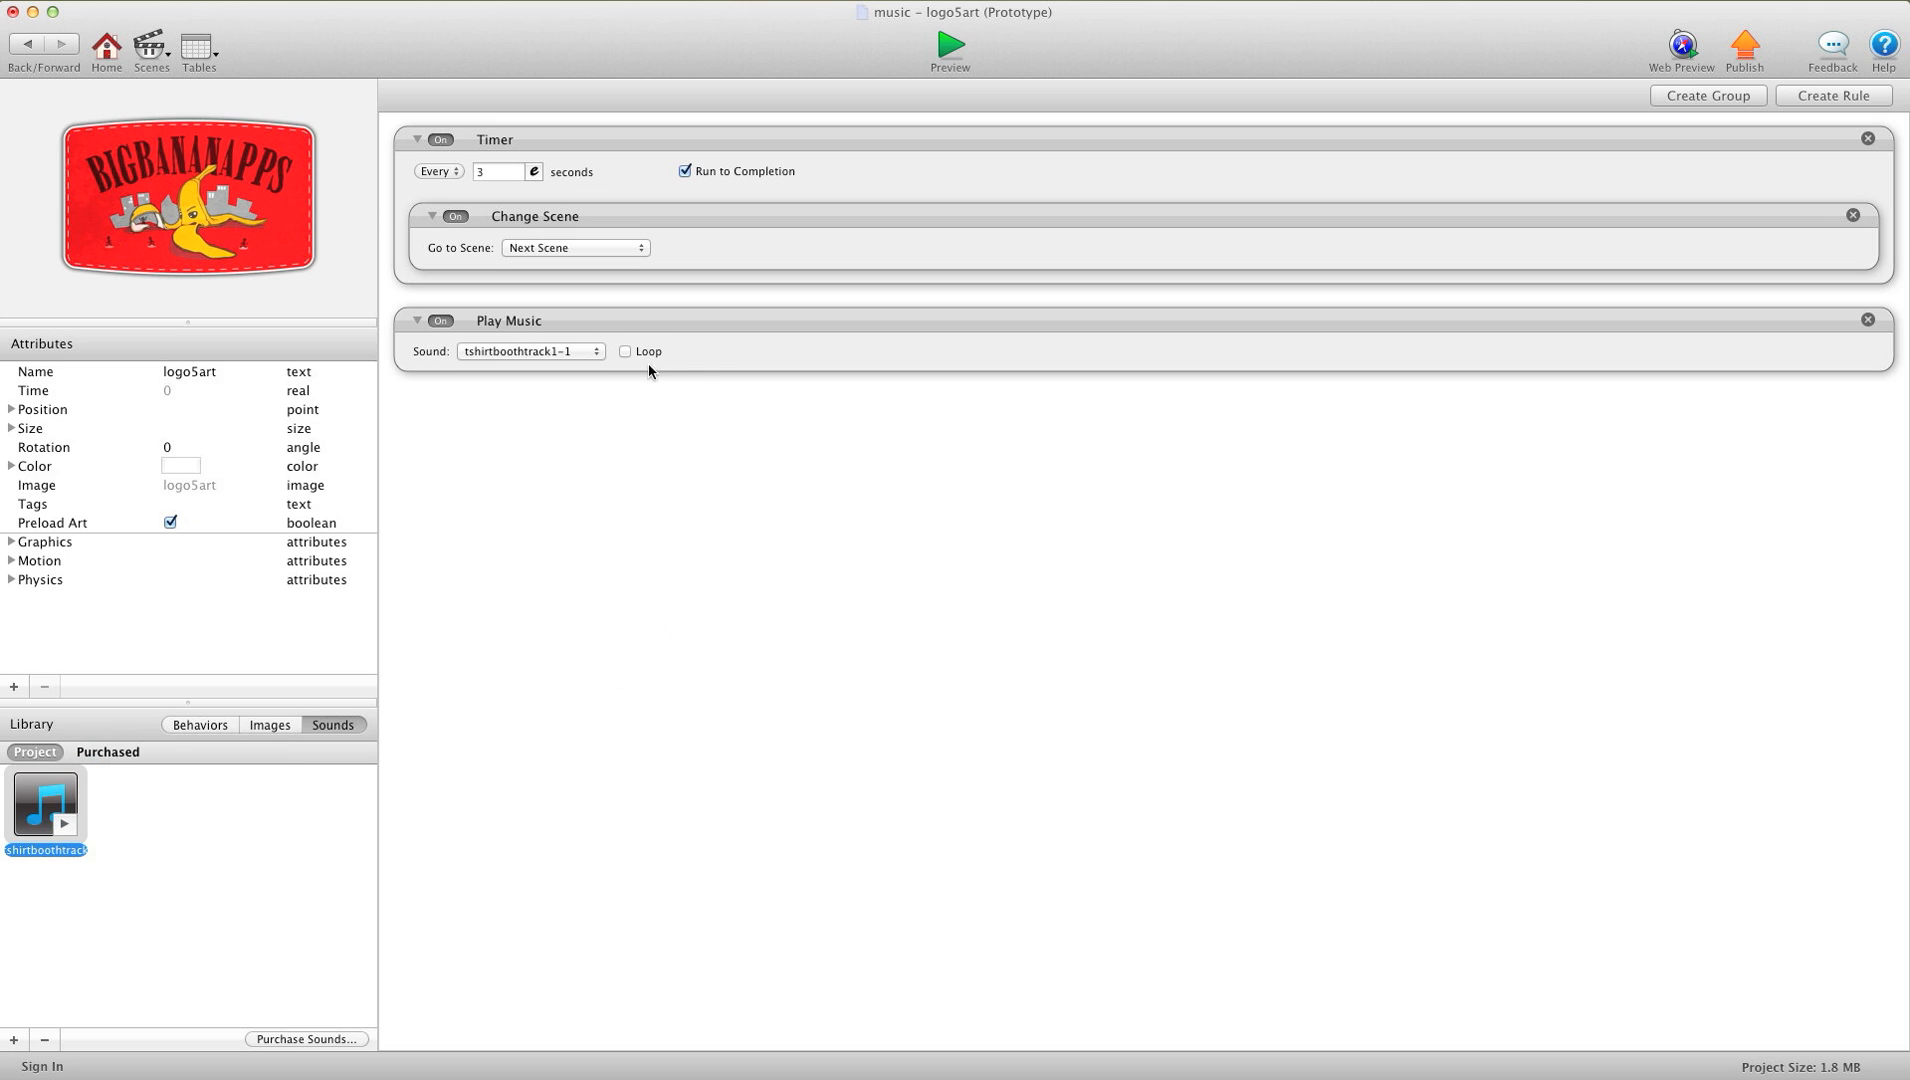
click(624, 350)
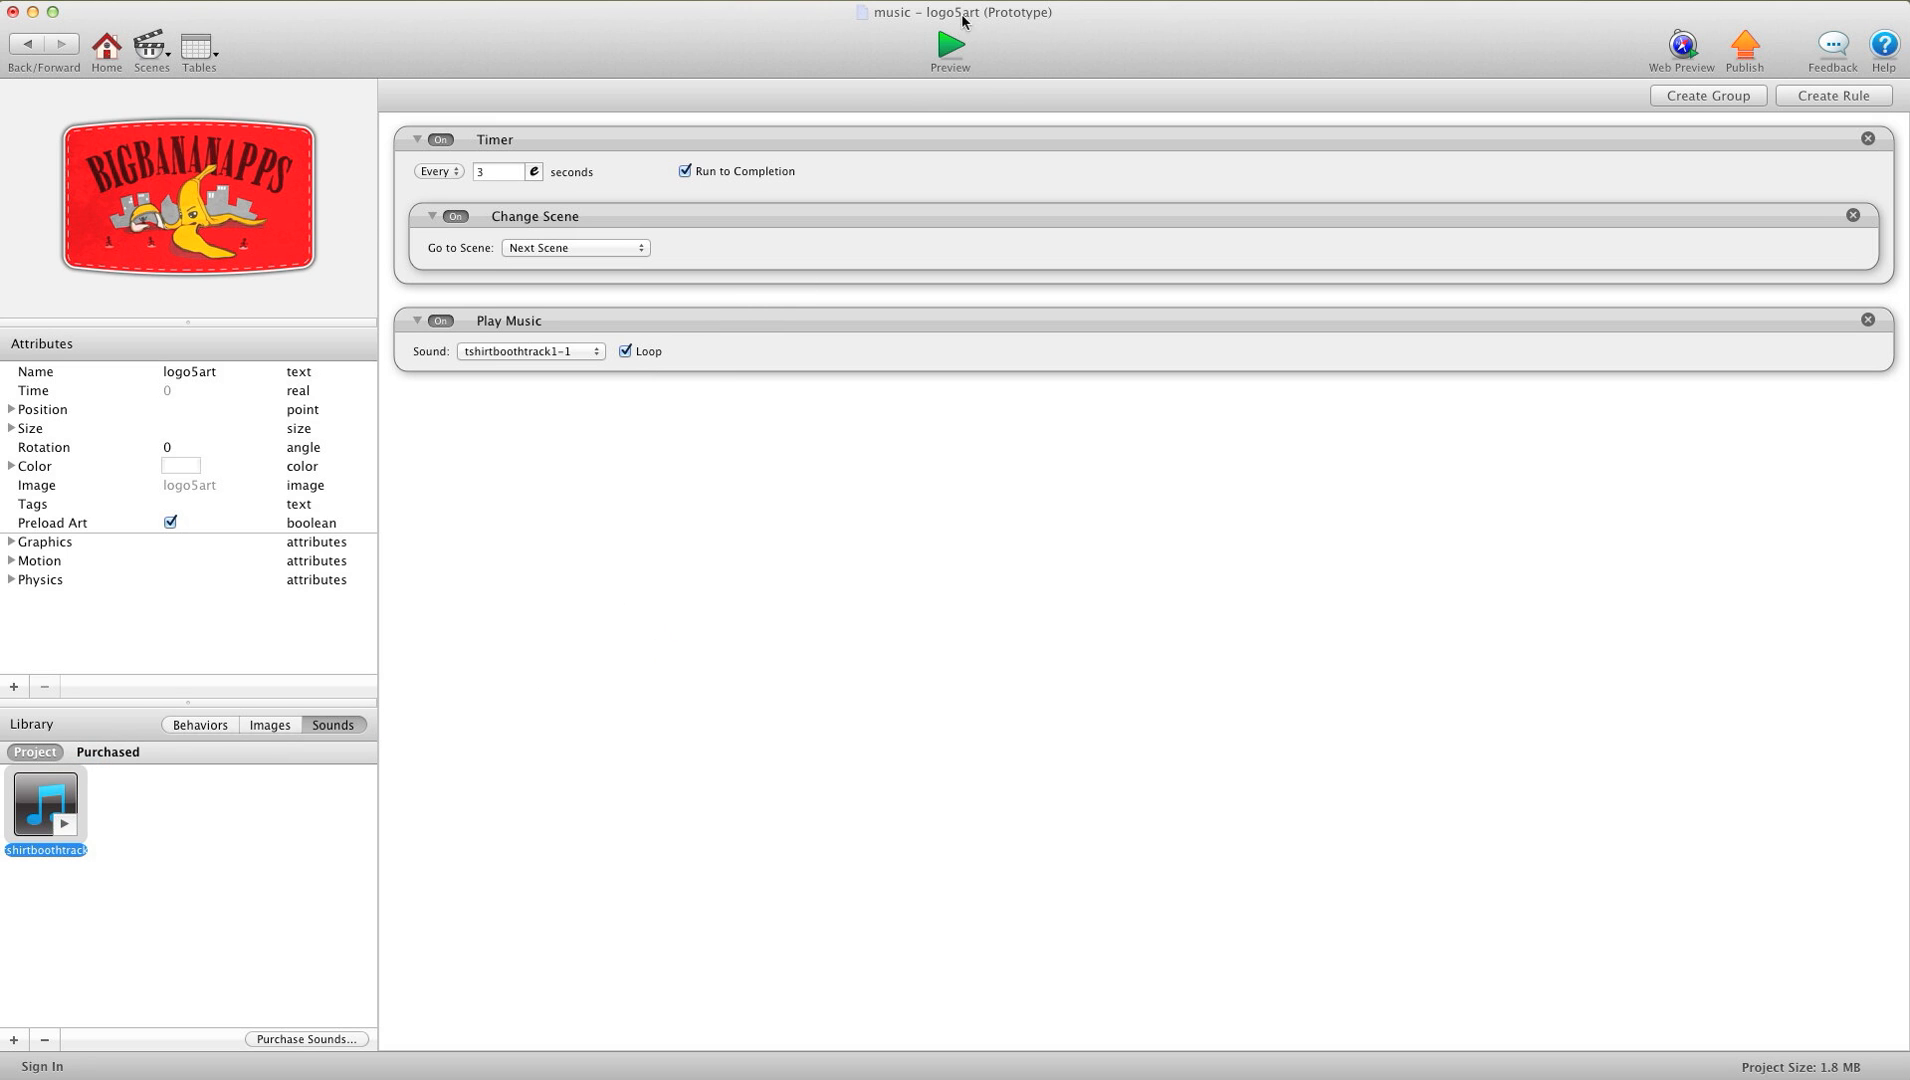
click(950, 46)
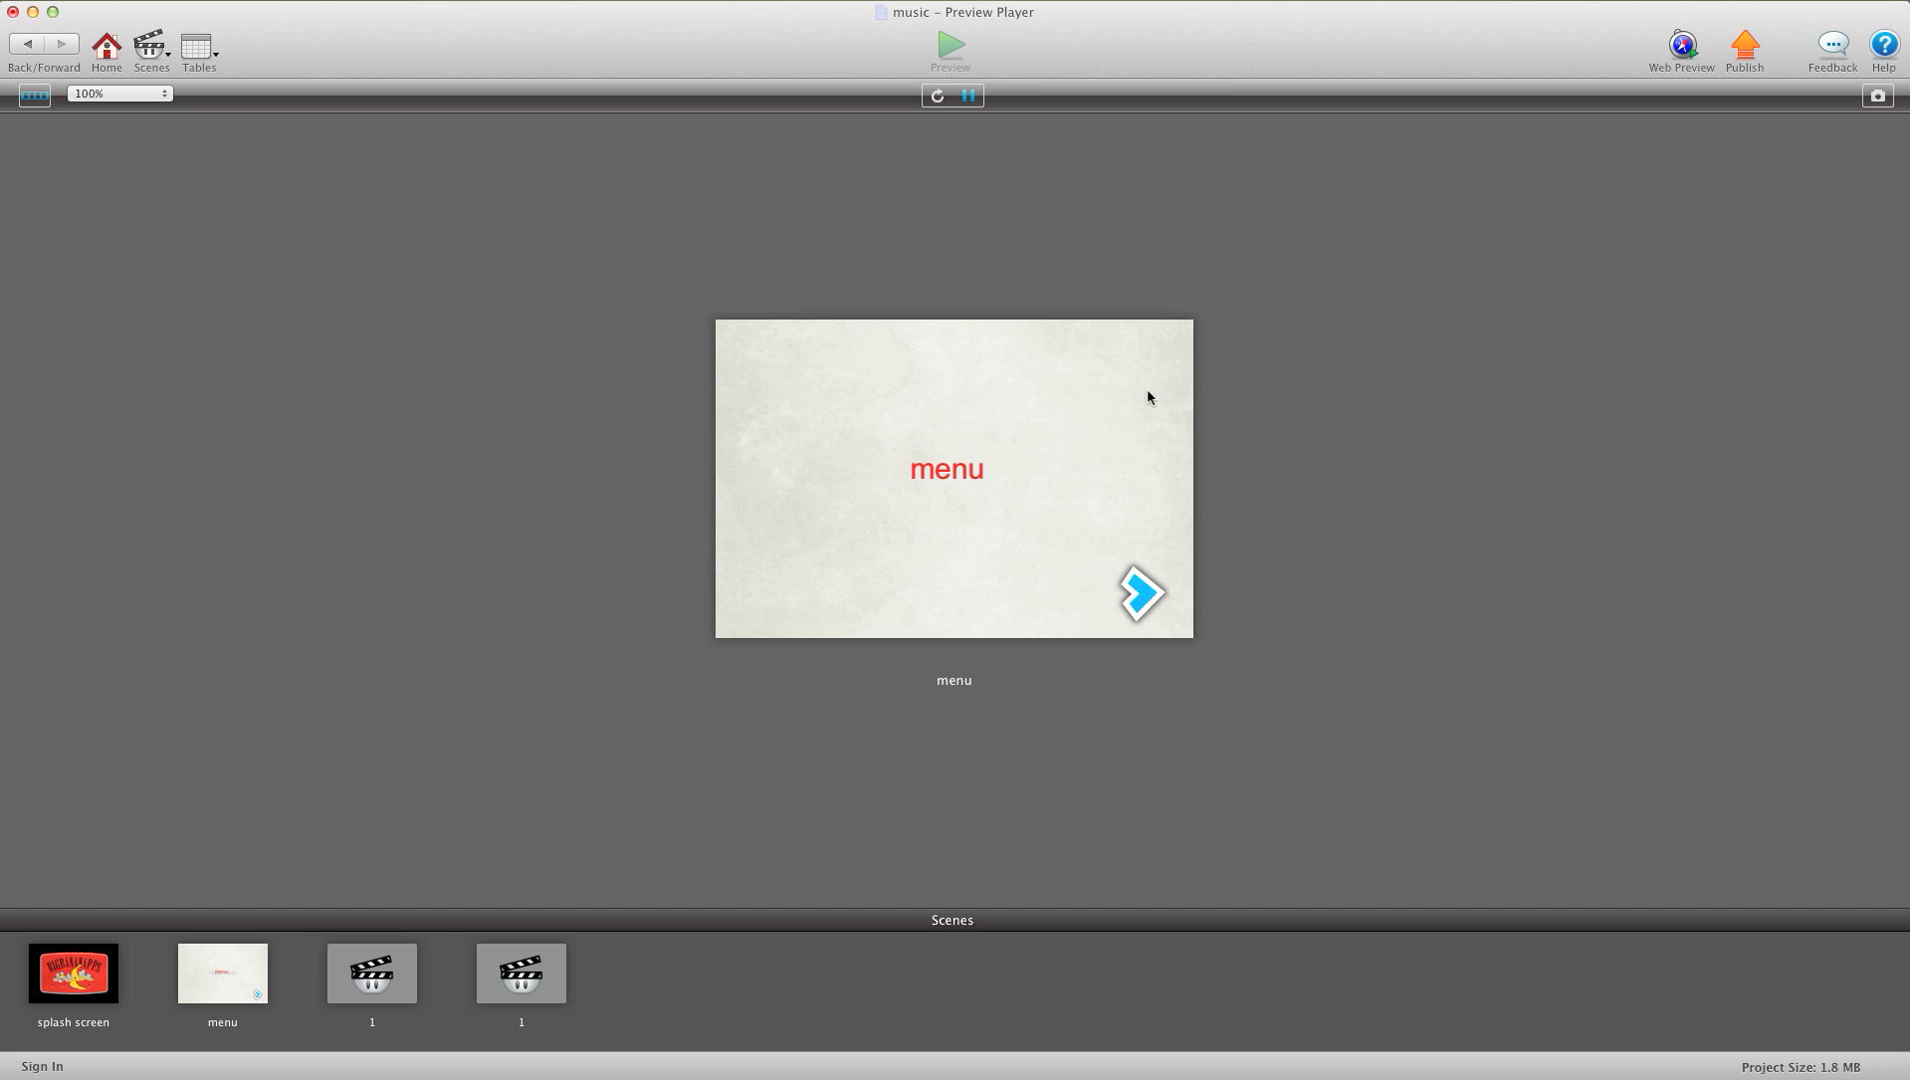
mouse_move(1146, 594)
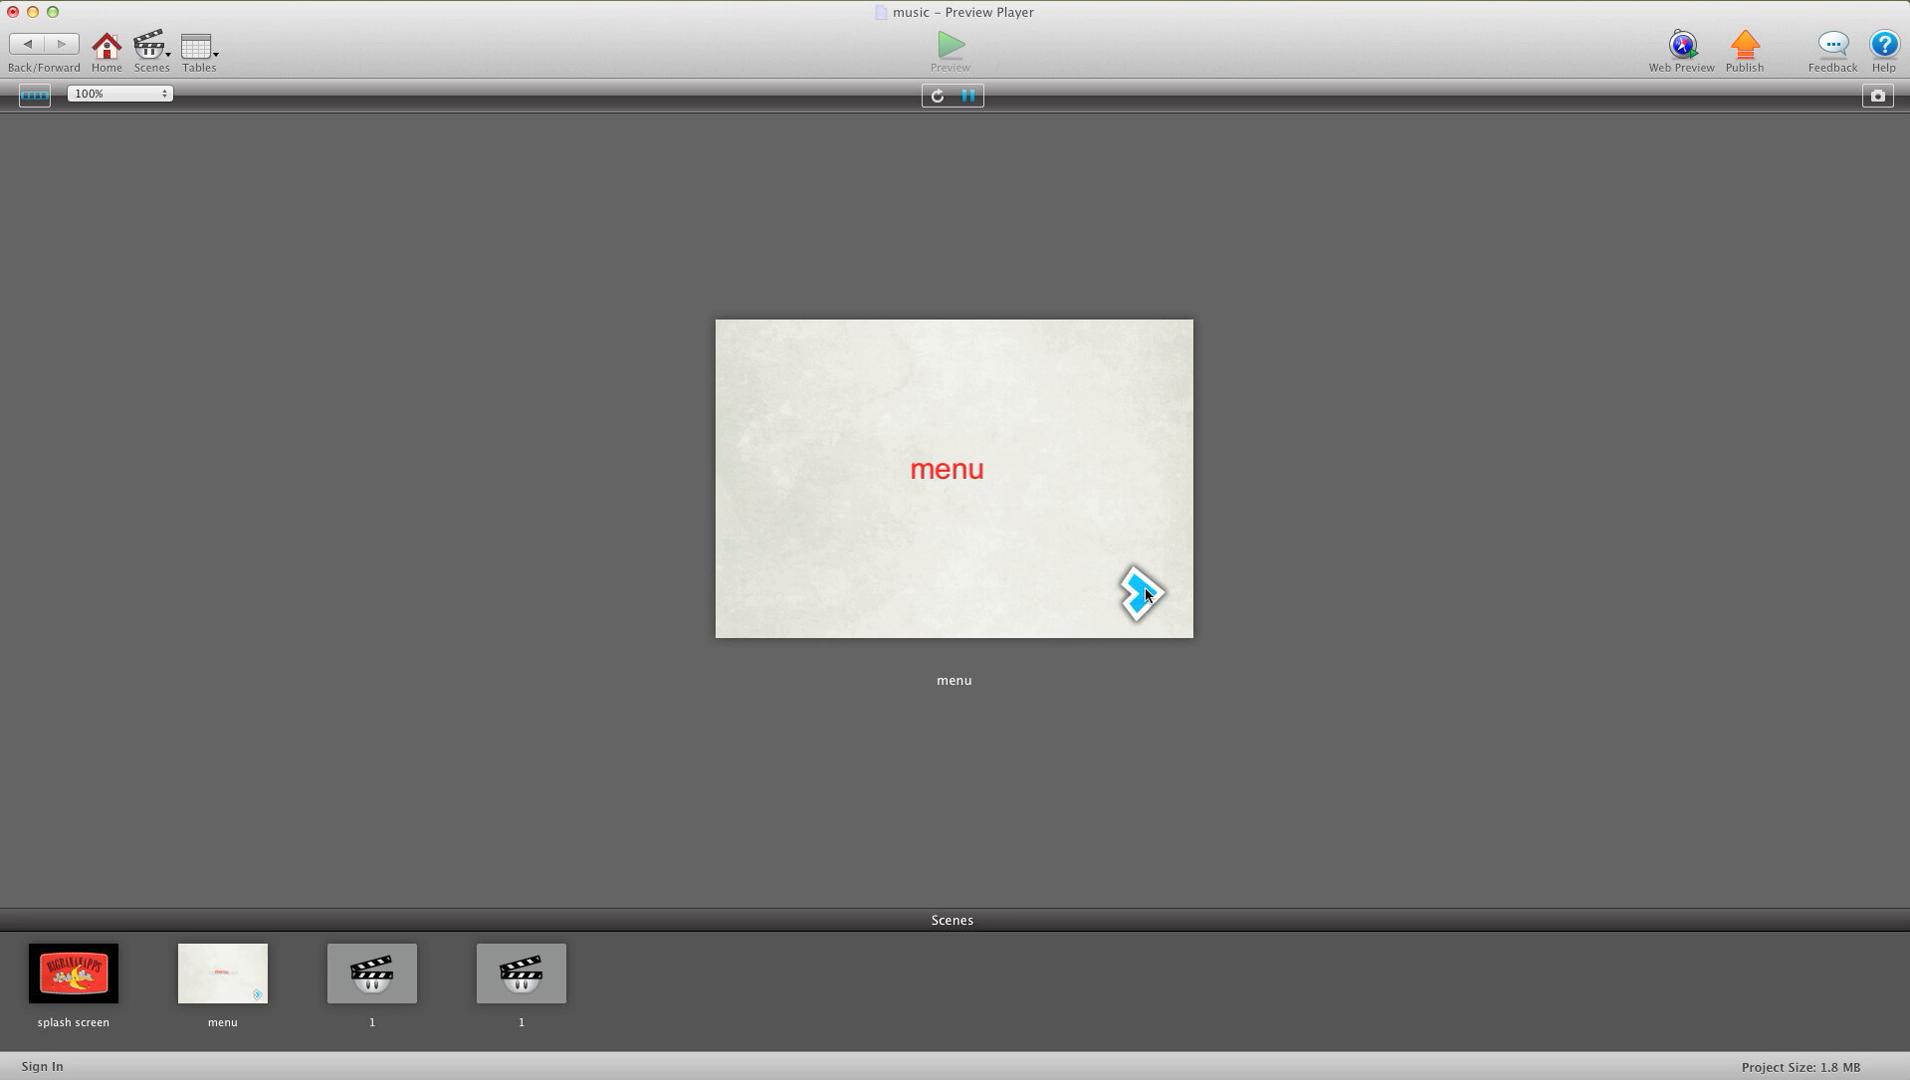
Step: Play through the splash, menu and numbered scenes to confirm the music persists, then leave the preview
click(1138, 592)
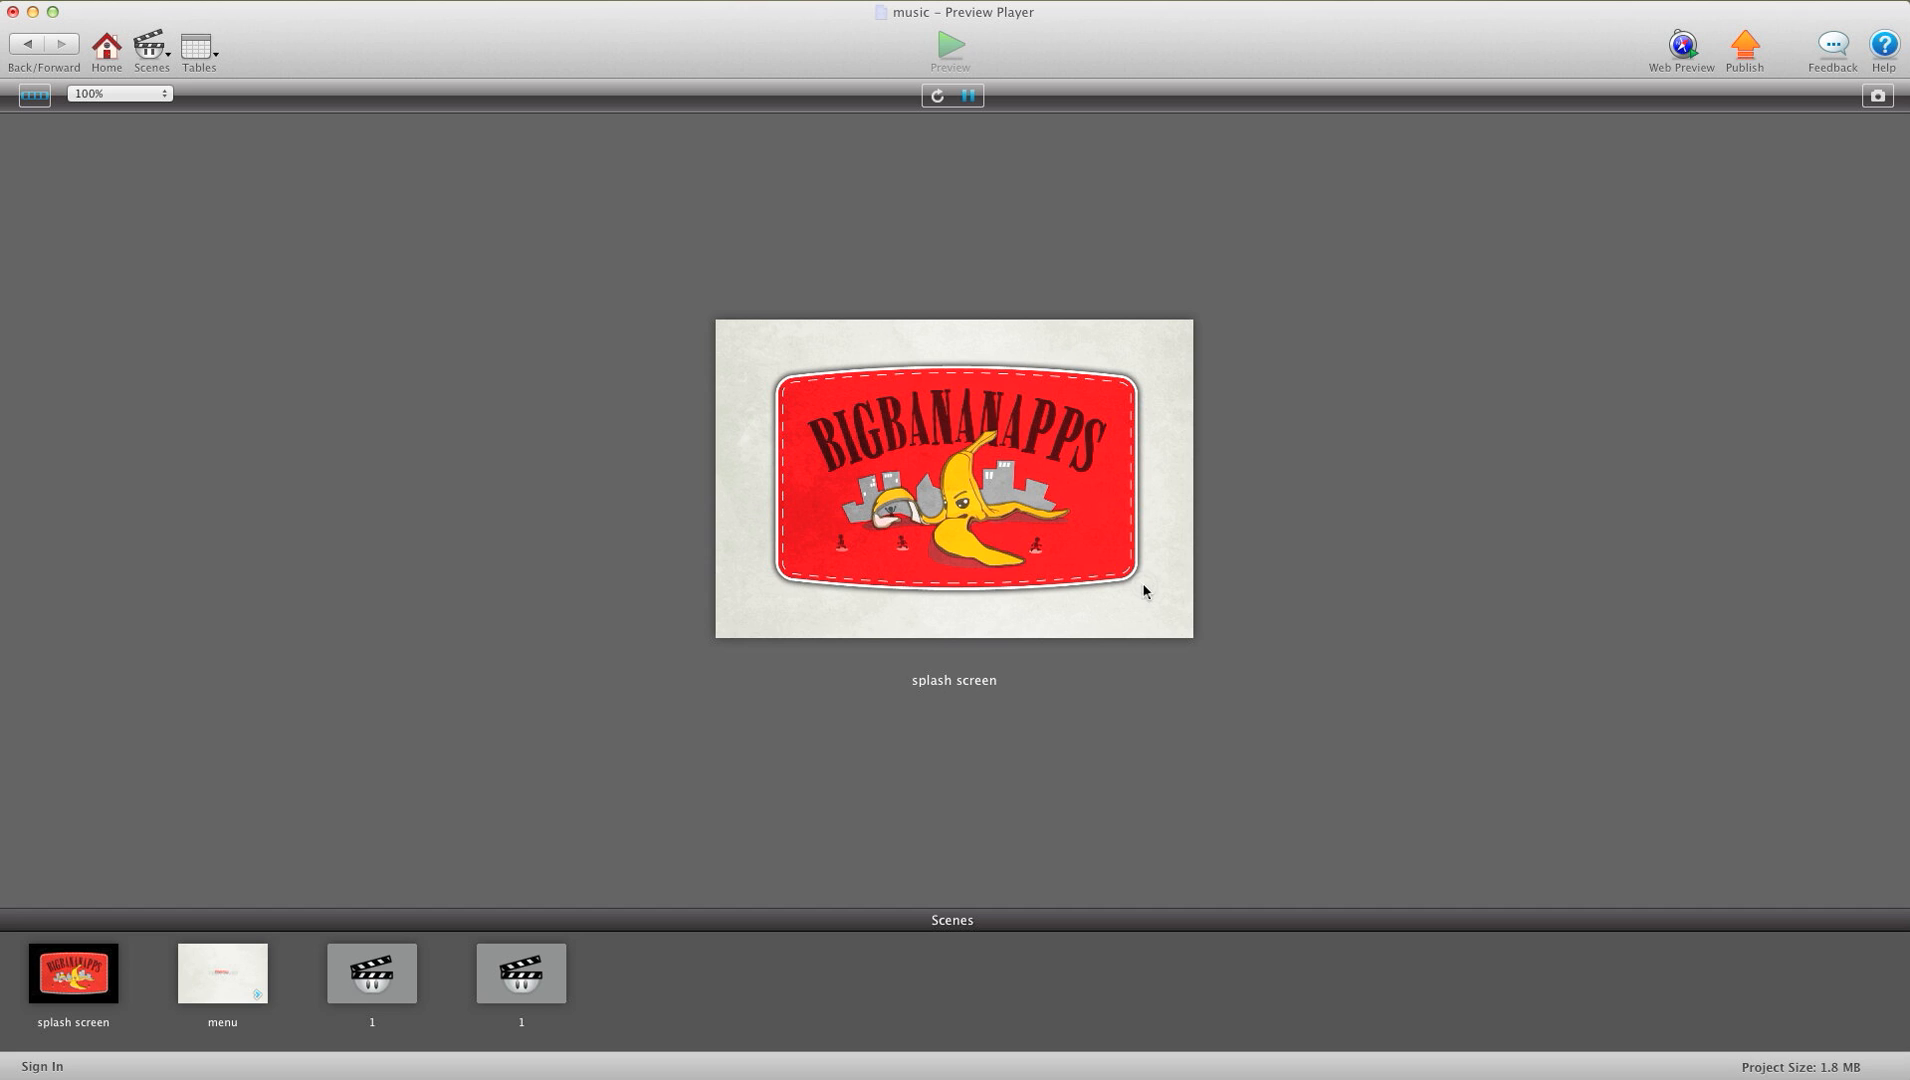
mouse_move(930, 542)
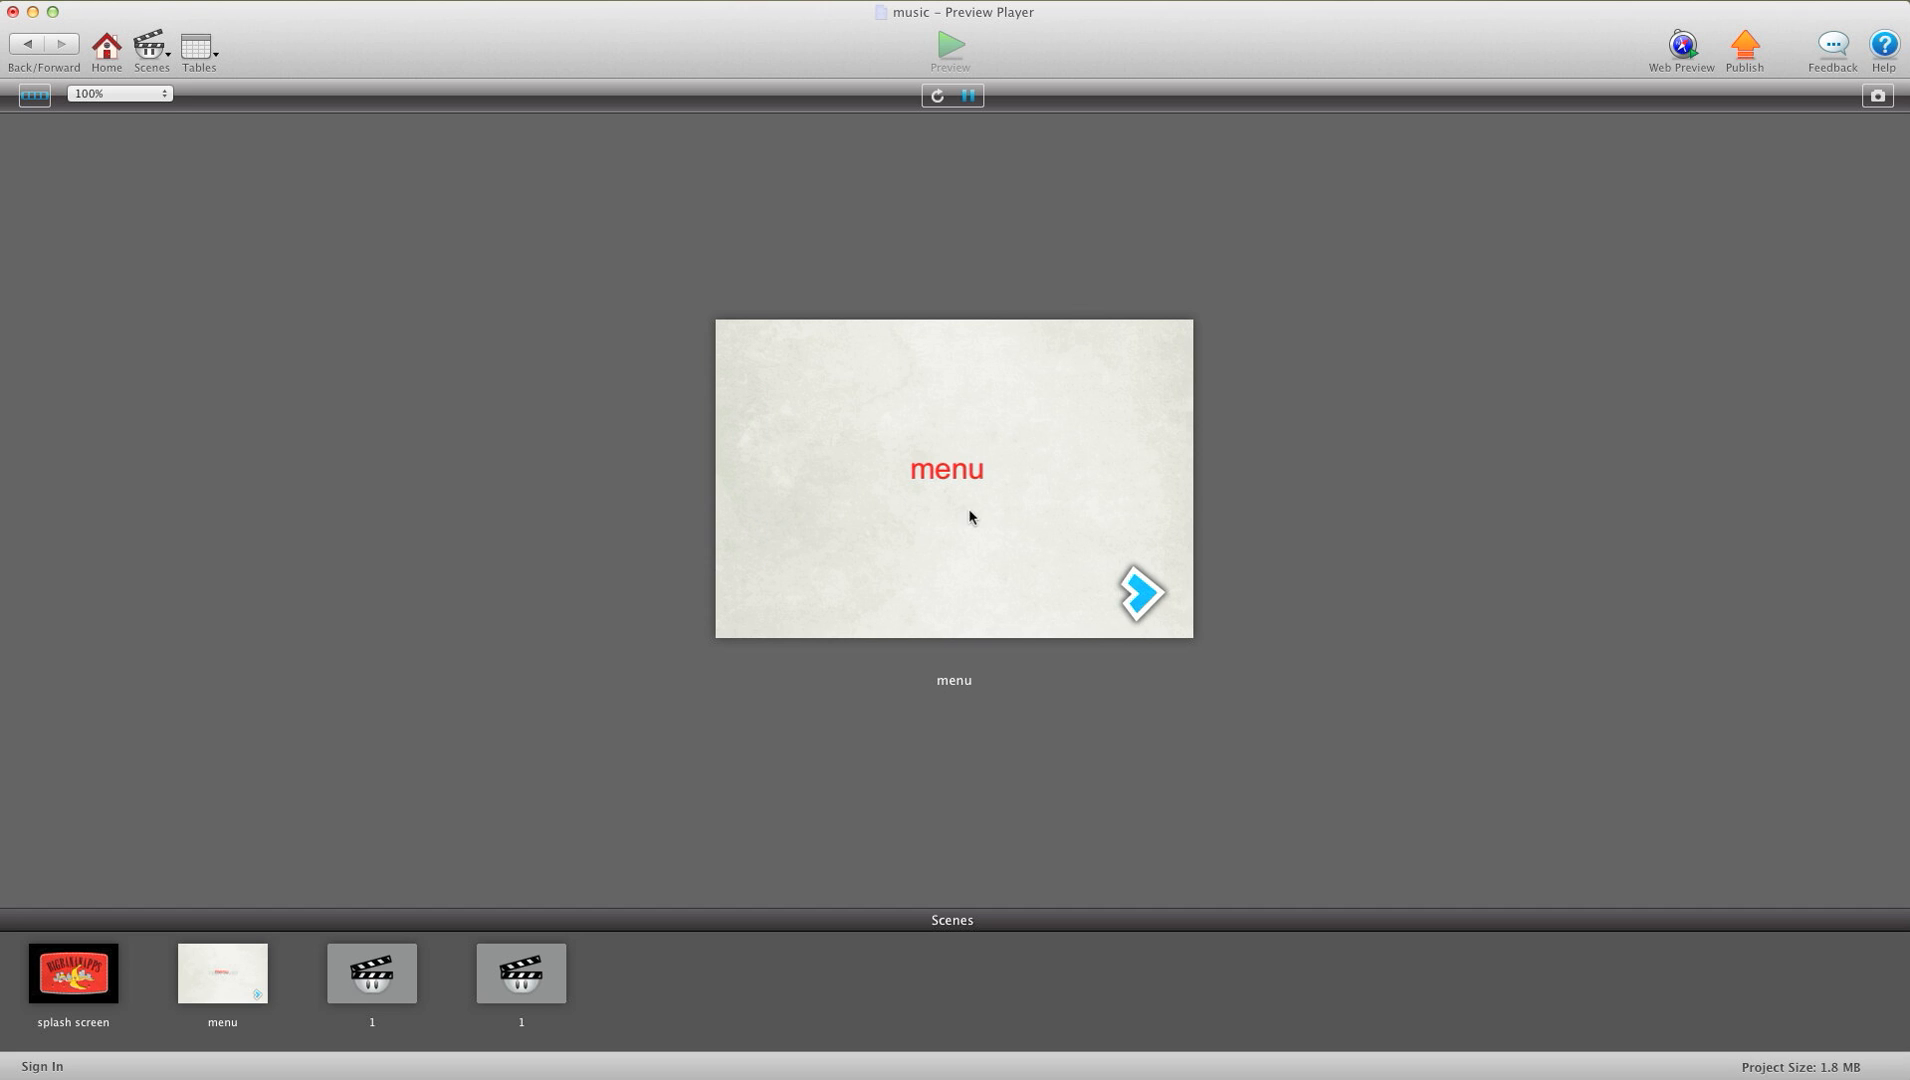
click(1138, 592)
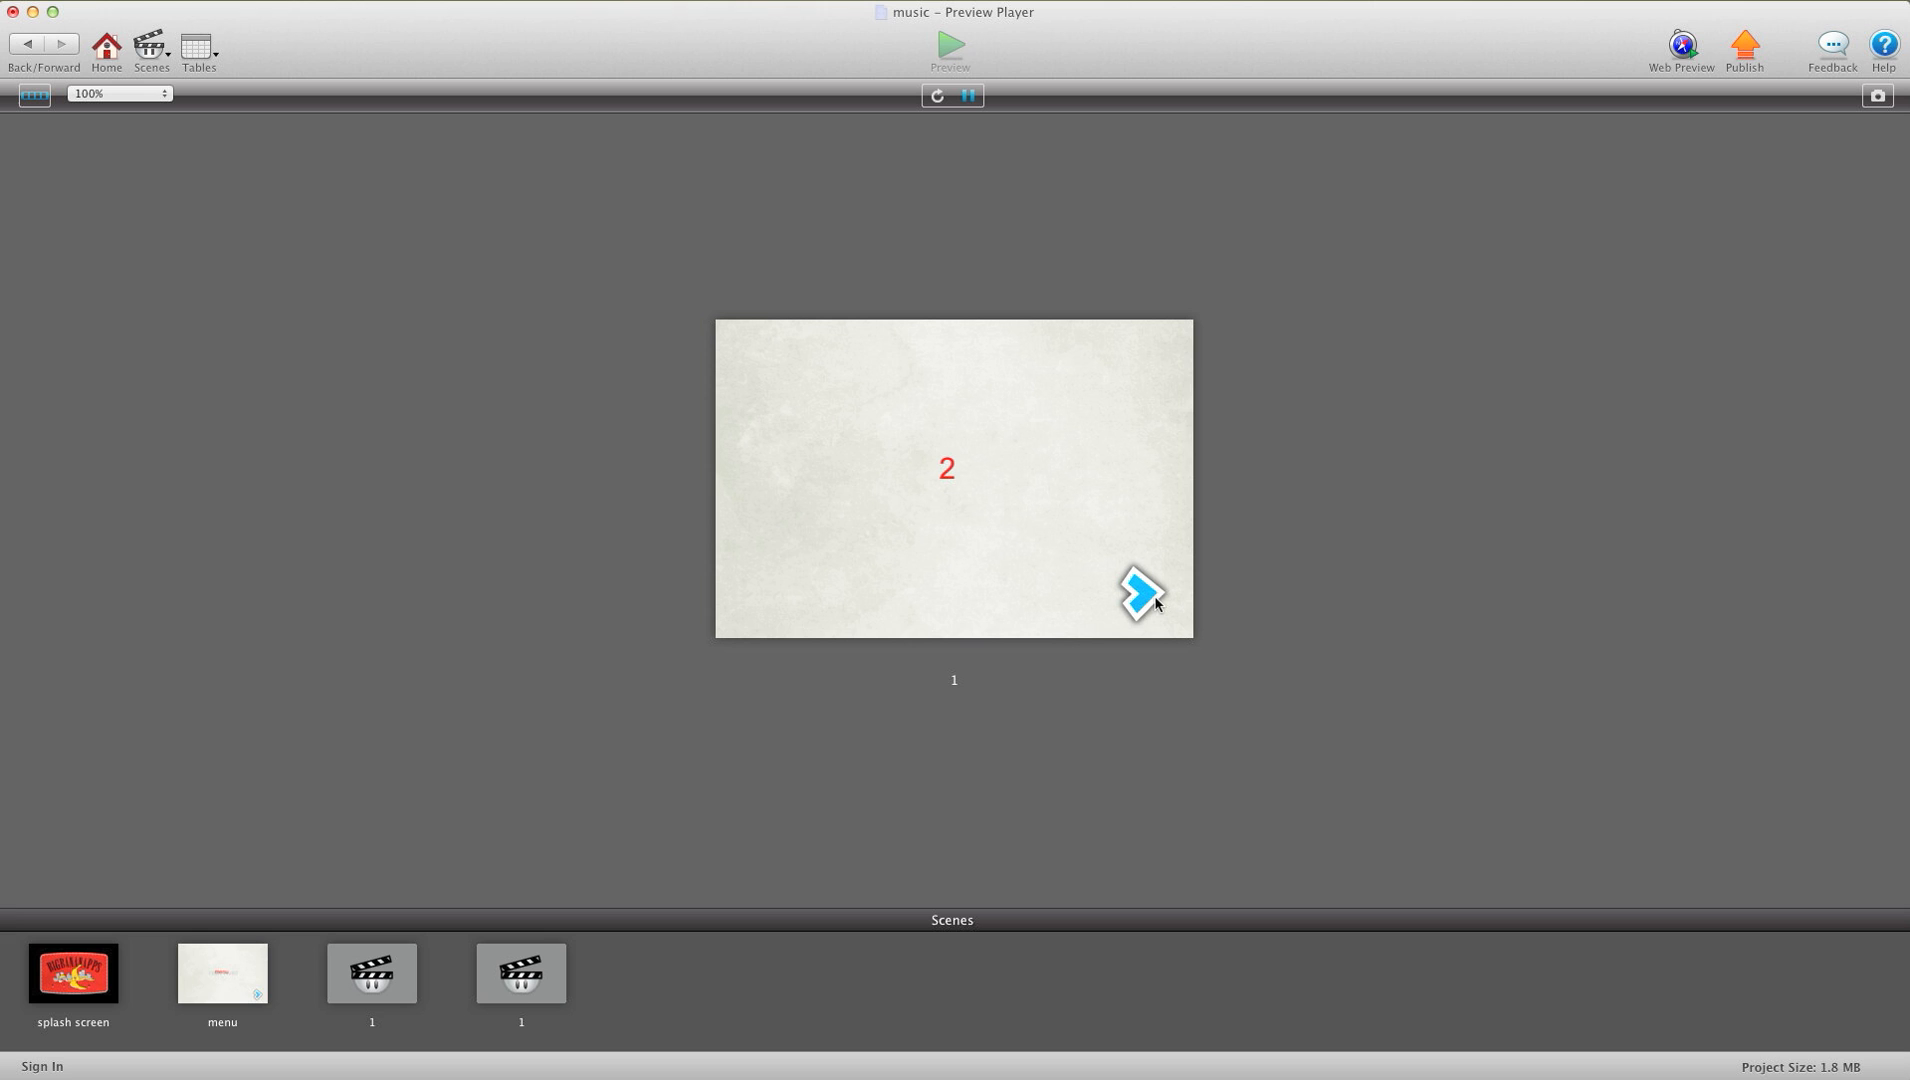
click(26, 44)
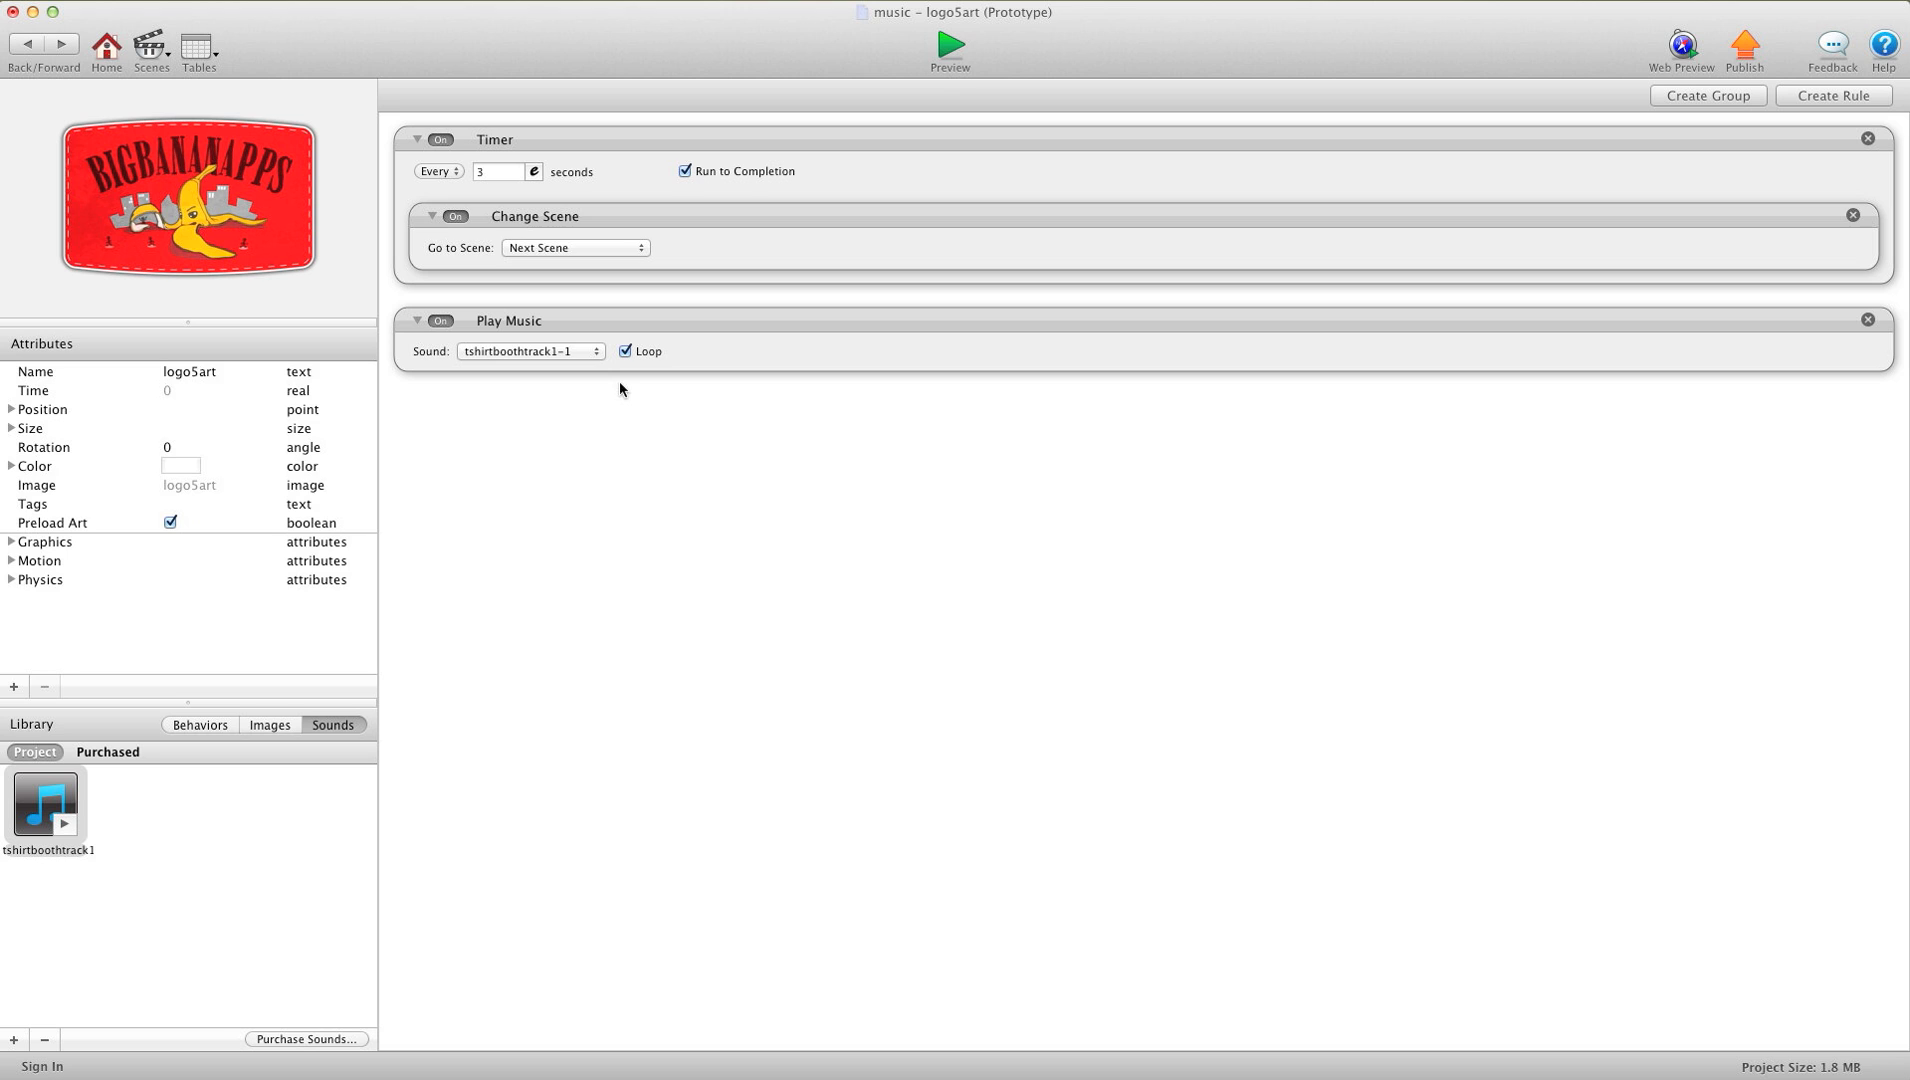
mouse_move(556, 332)
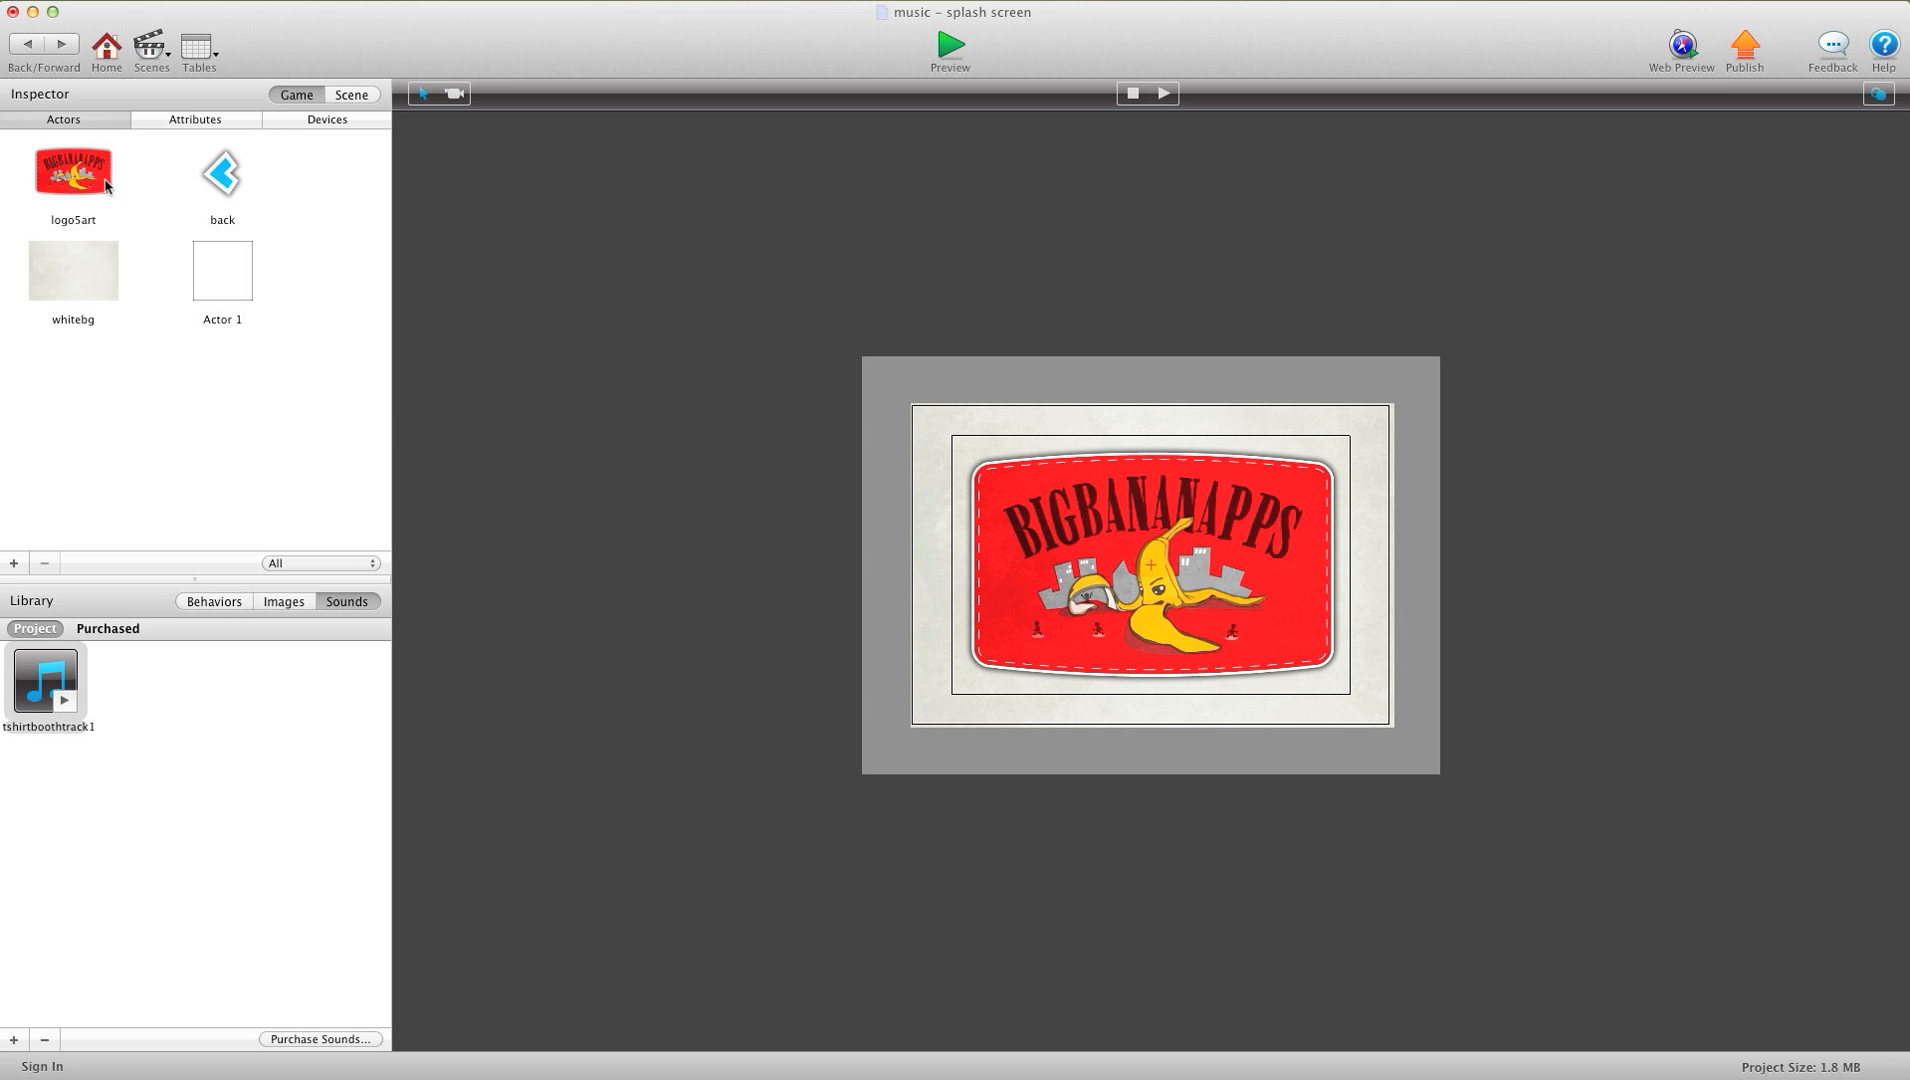
mouse_move(108, 186)
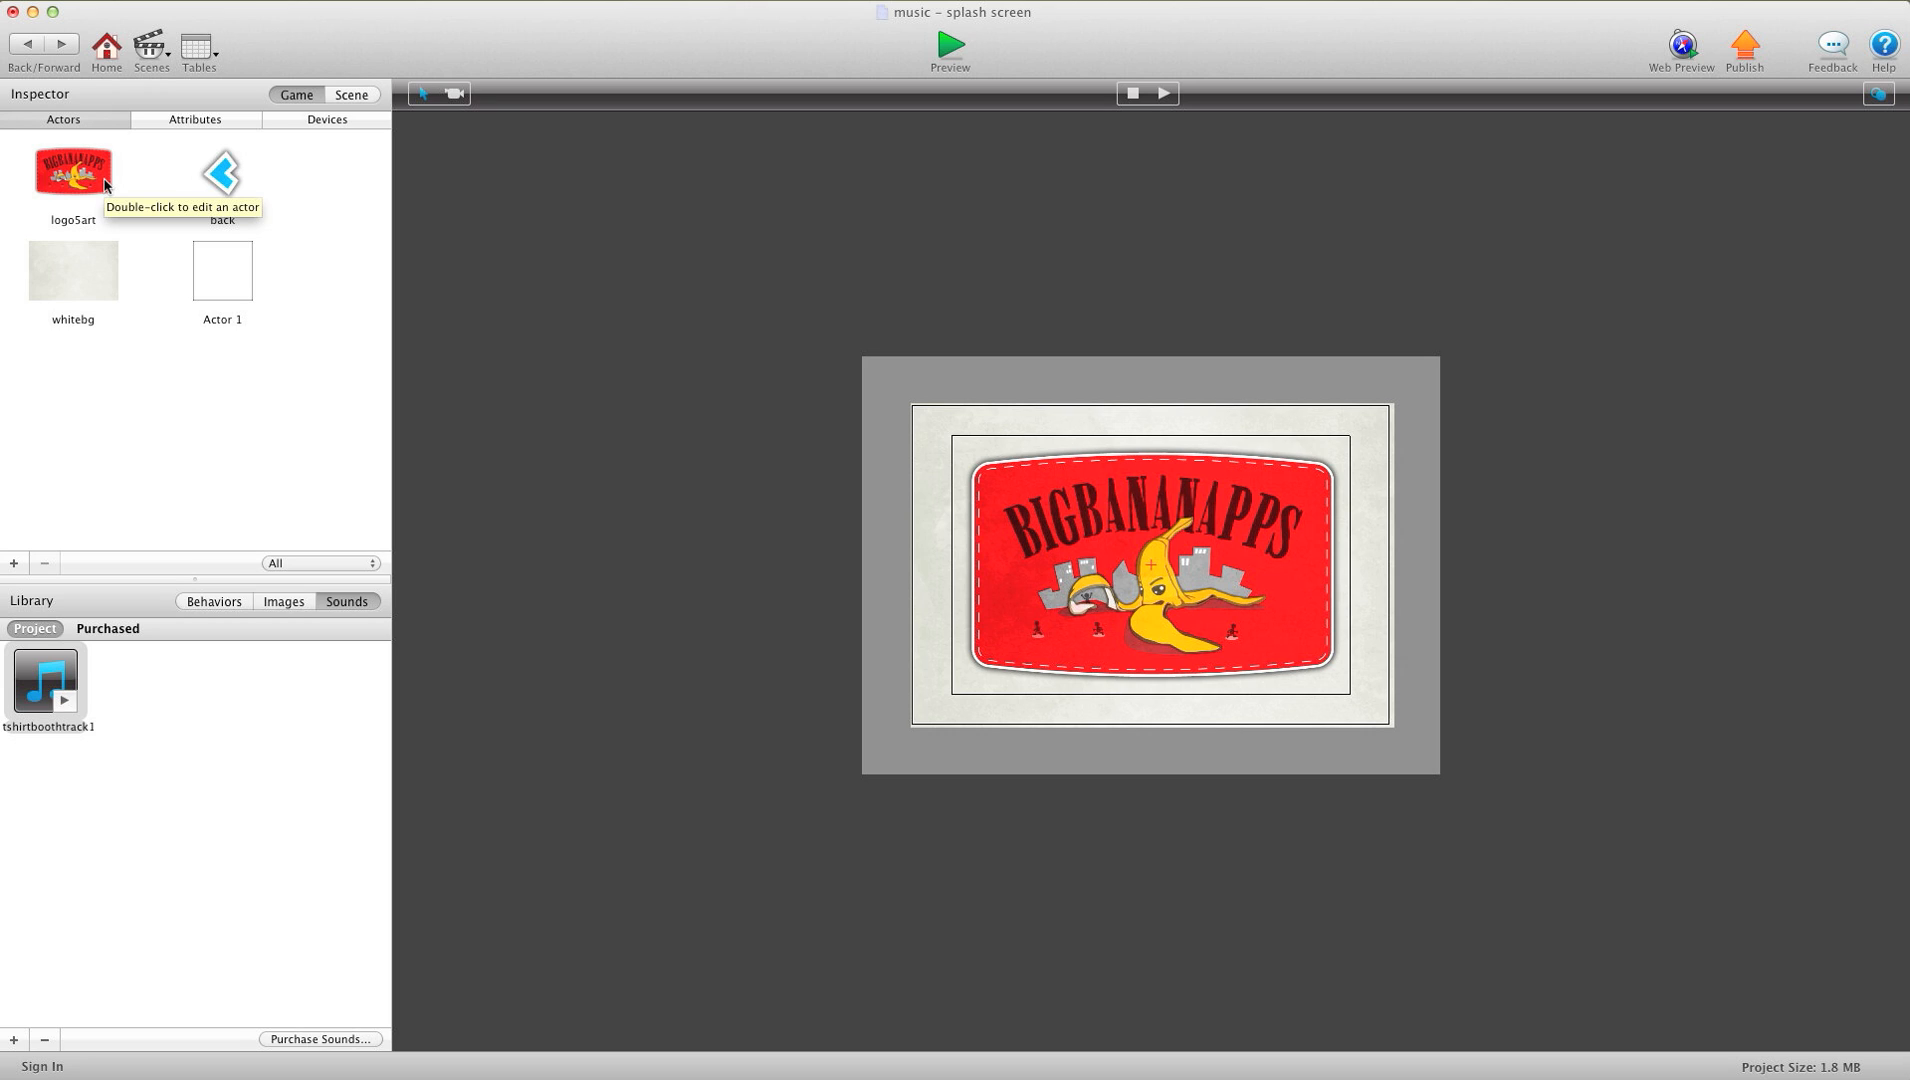
mouse_move(108, 142)
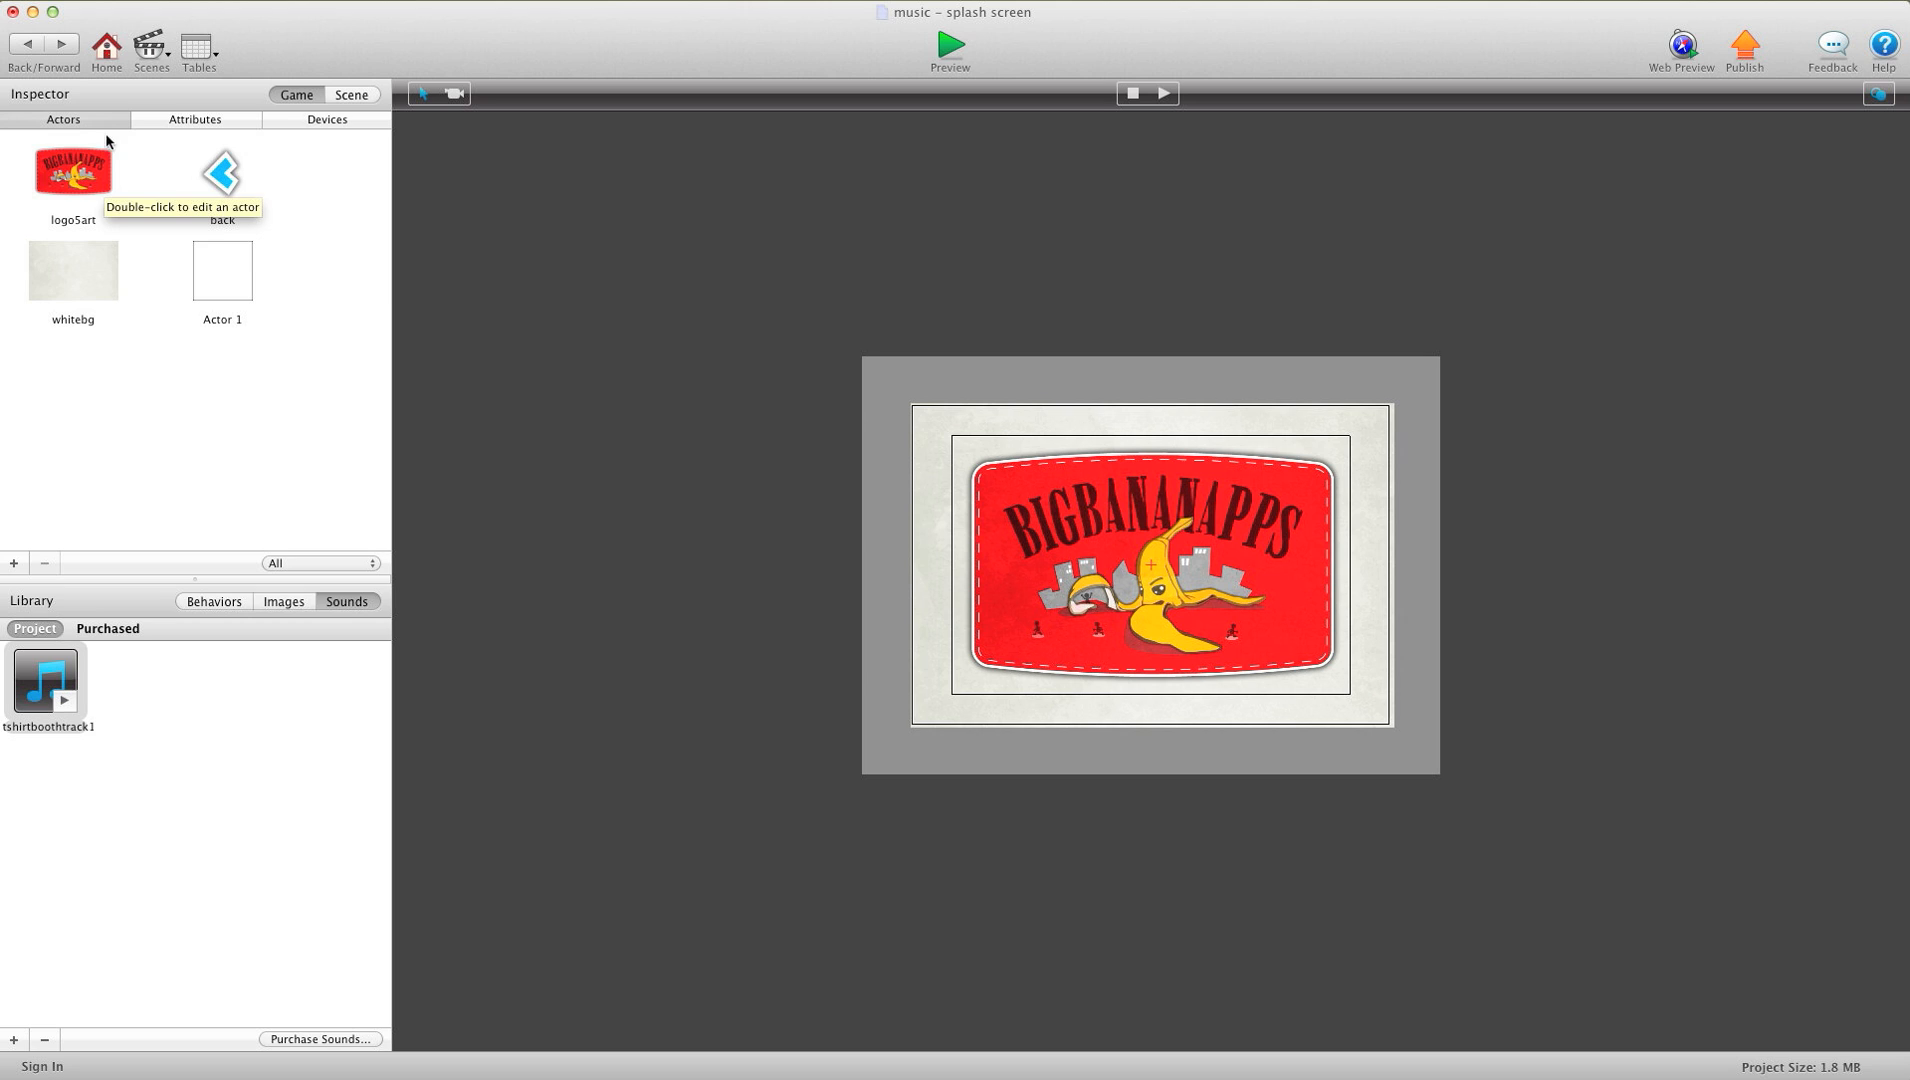
Step: Open the menu scene from the splash screen scene
click(194, 120)
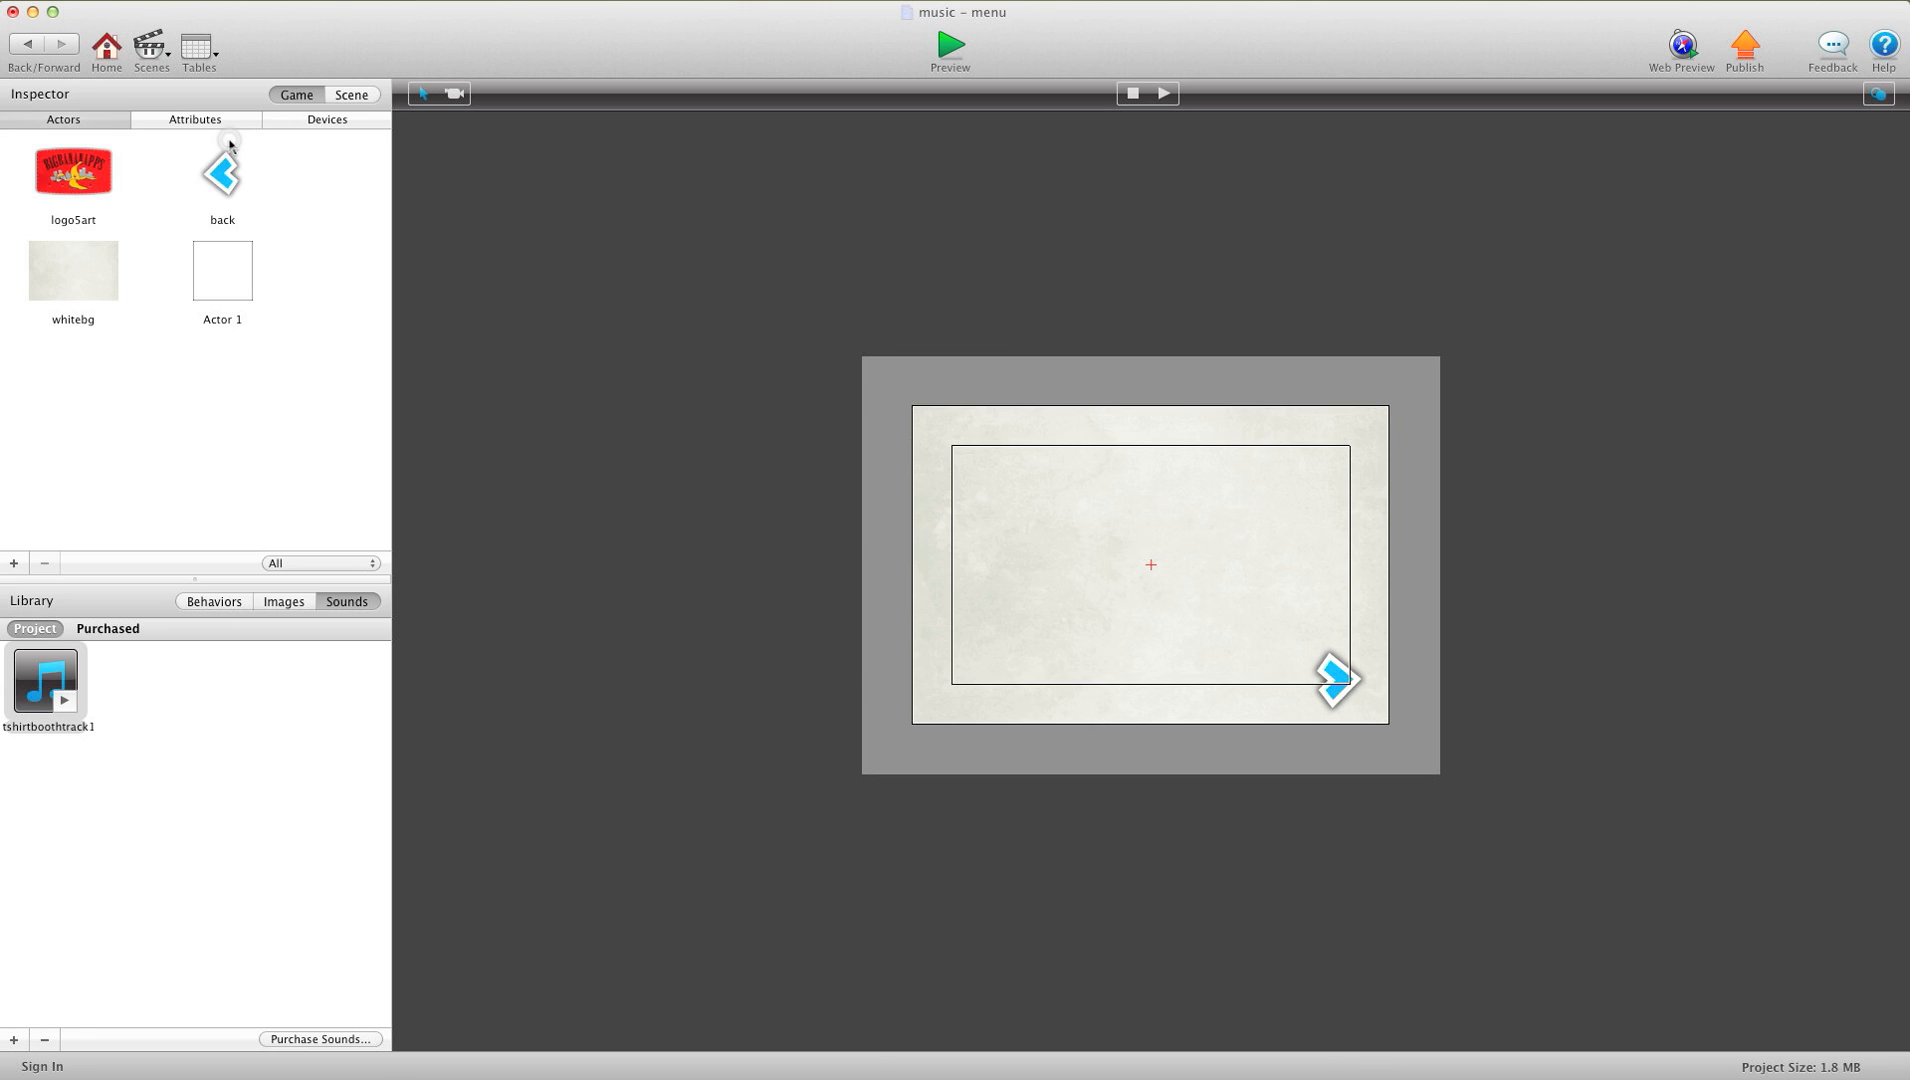
mouse_move(1180, 524)
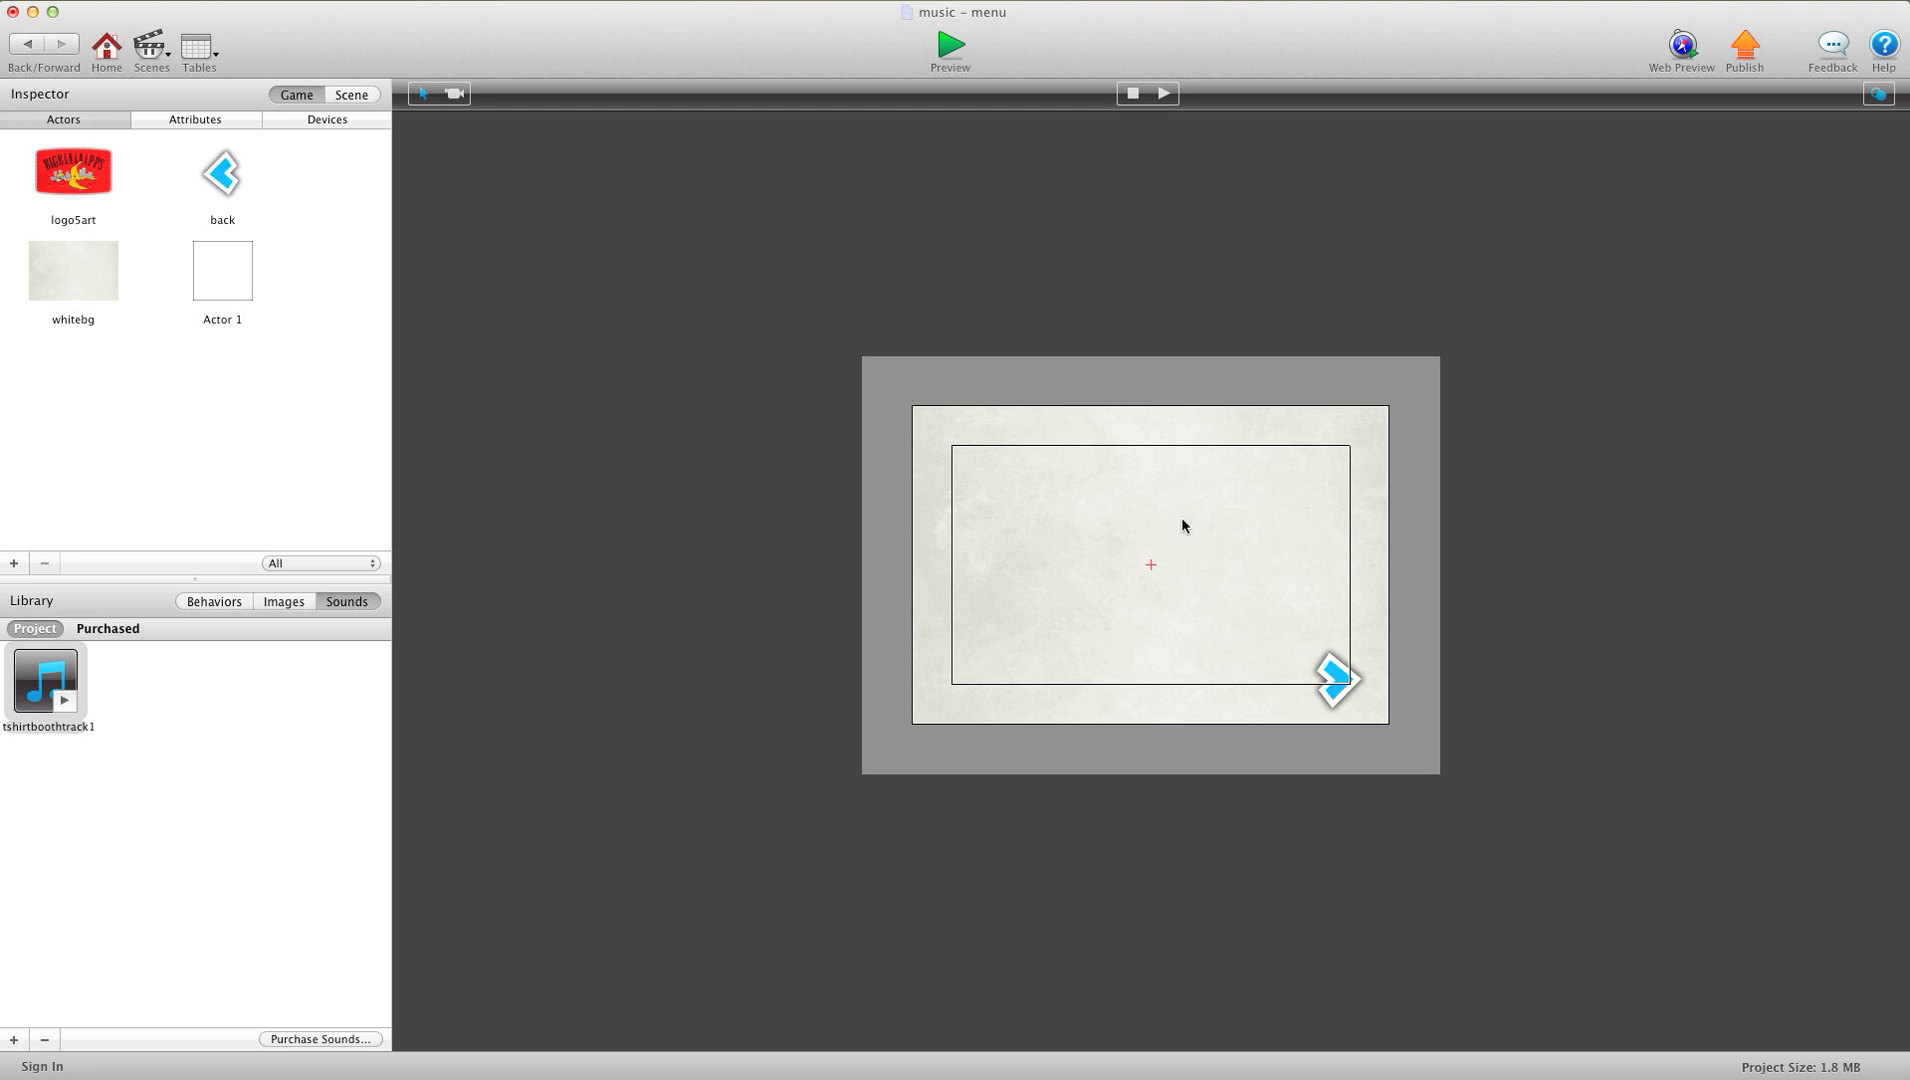
mouse_move(1070, 510)
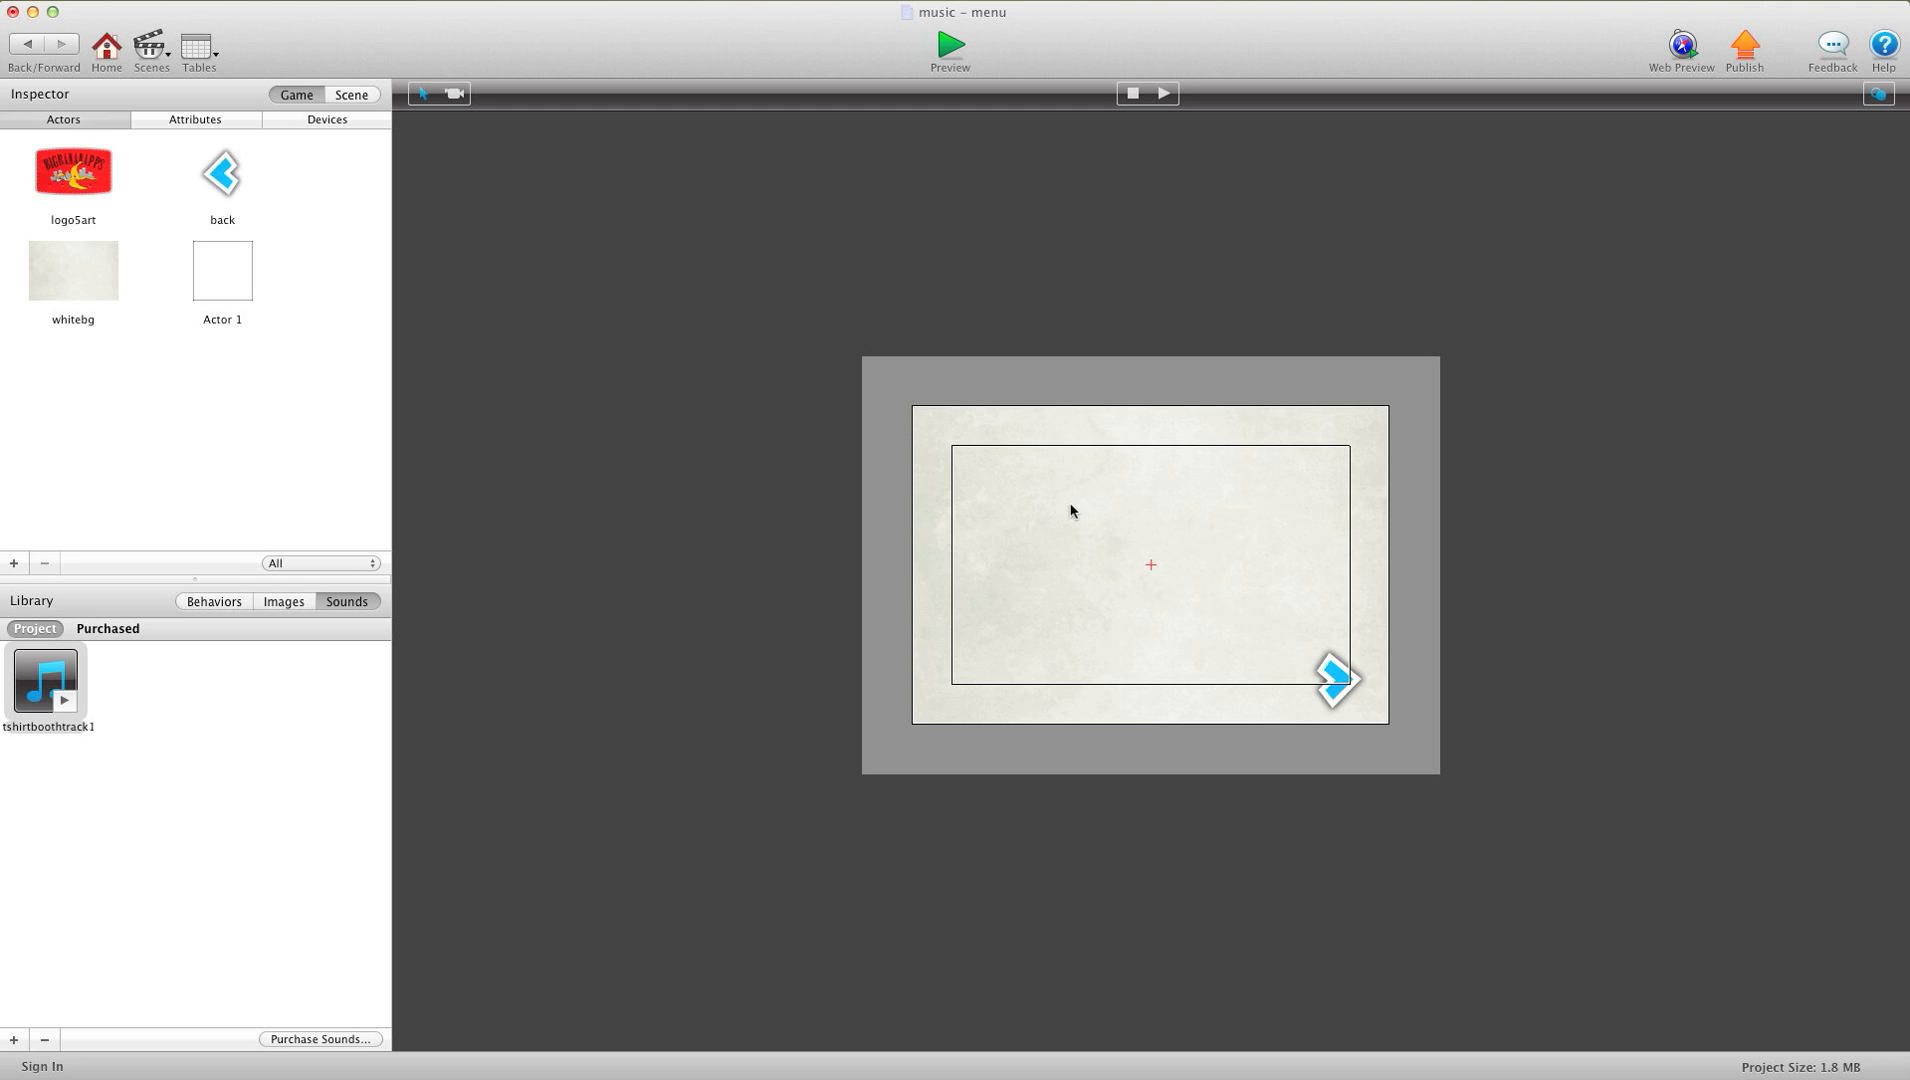